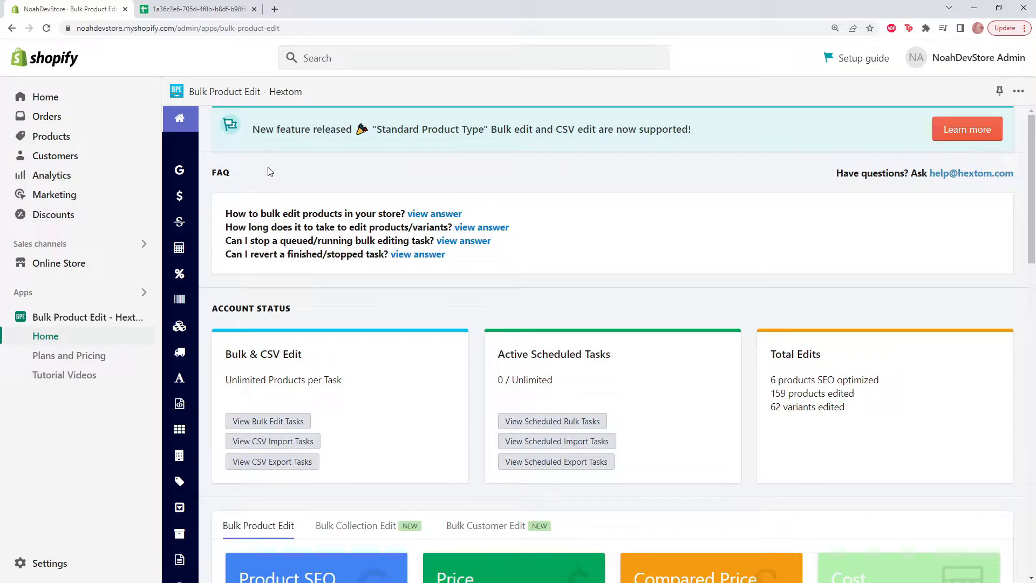
{"action": "mouse_move", "coordinate": [440, 183]}
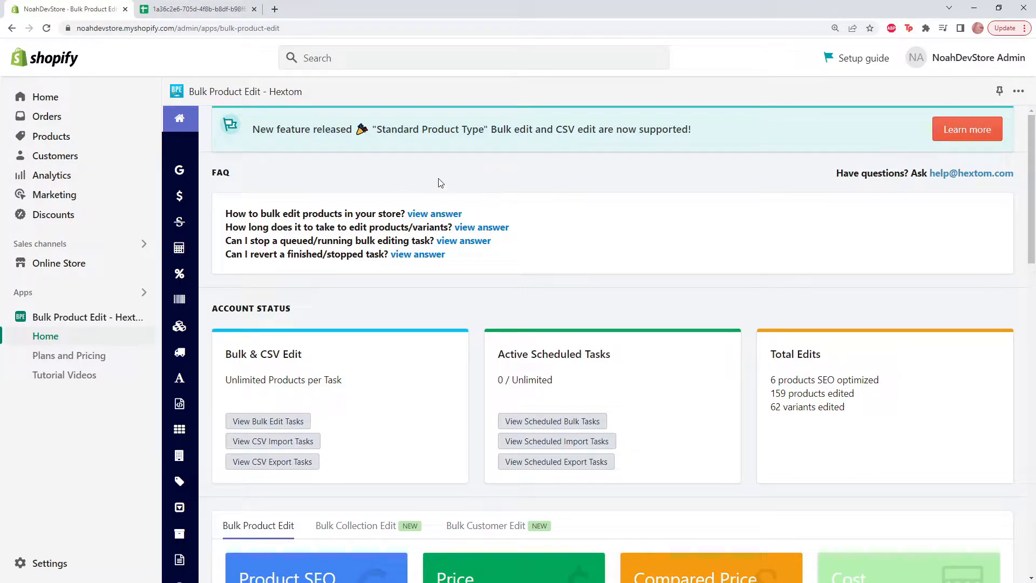
{"action": "mouse_move", "coordinate": [509, 184]}
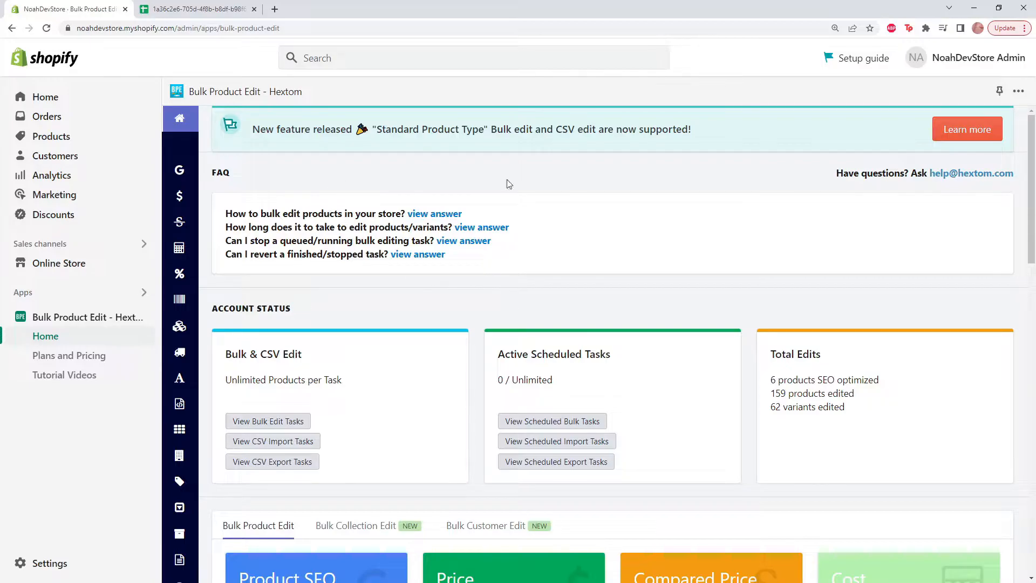
Step: Show the Bulk Collection Edit options on the app home page
{"action": "scroll", "scroll_direction": "down", "scroll_amount": 3}
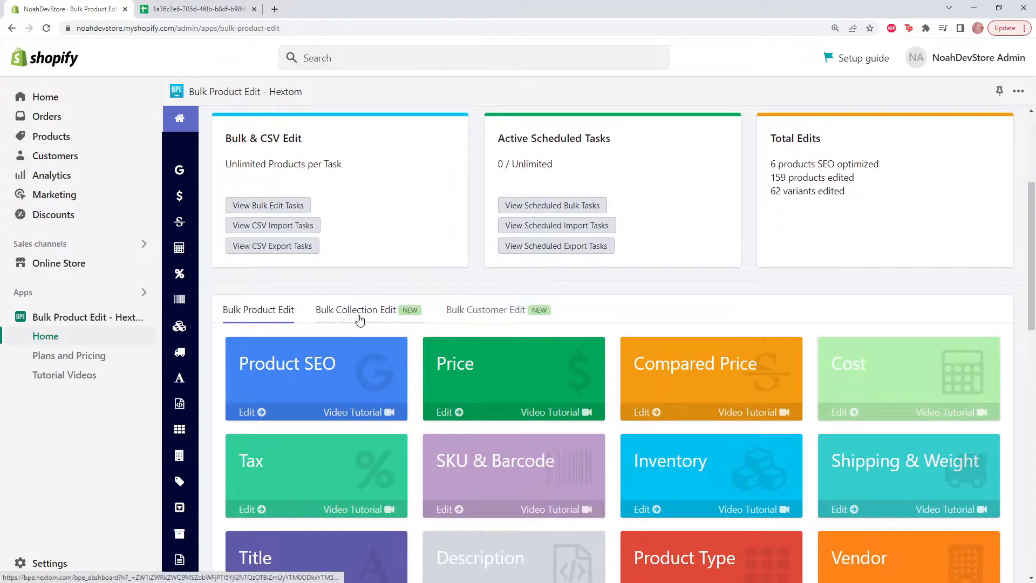
{"action": "left_click", "coordinate": [355, 309]}
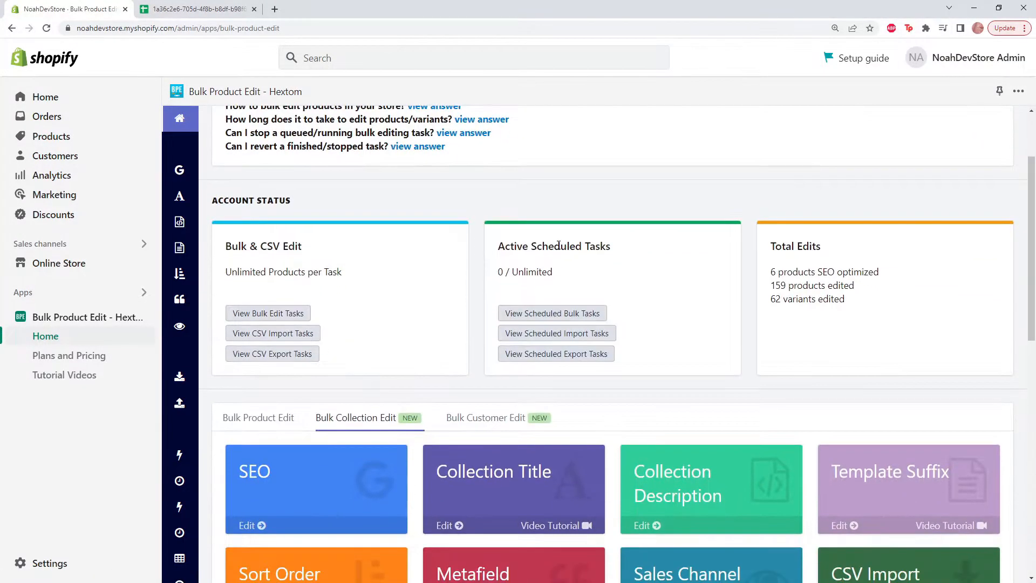
{"action": "scroll", "scroll_direction": "down", "scroll_amount": 3}
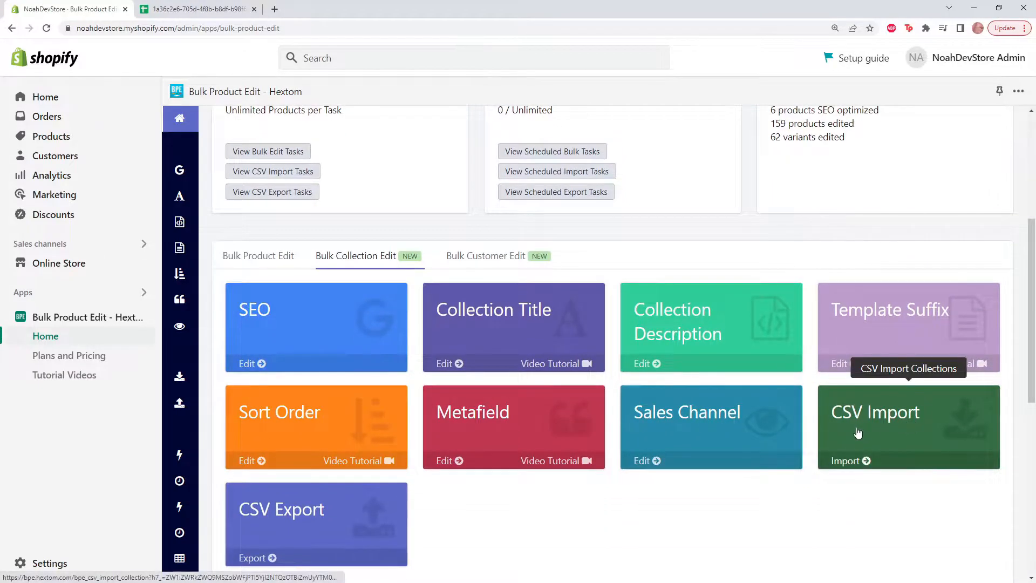
{"action": "mouse_move", "coordinate": [745, 348]}
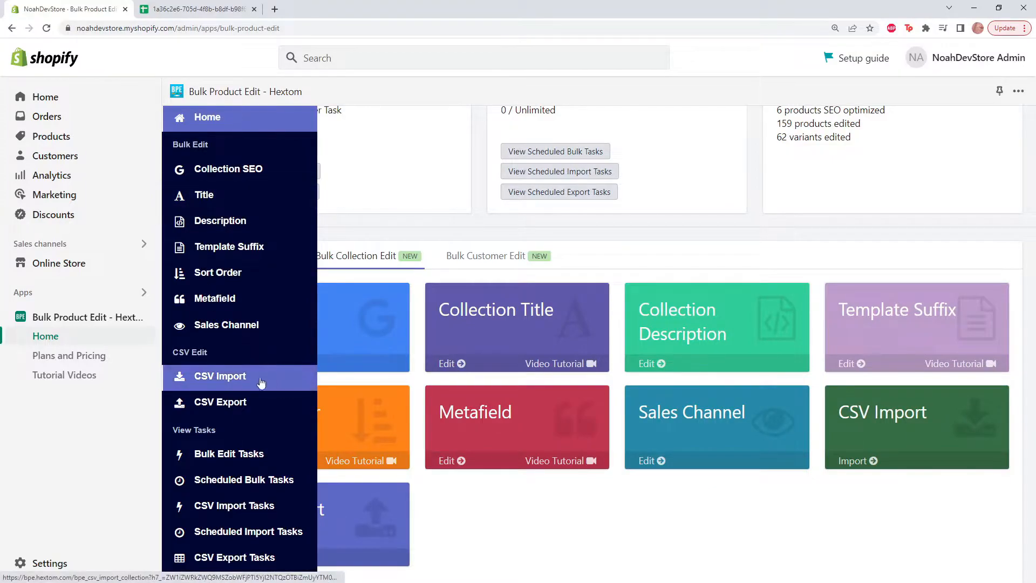
Step: Start a collection CSV Import set to 'Edit existing collections', revealing the upload step
{"action": "left_click", "coordinate": [220, 376]}
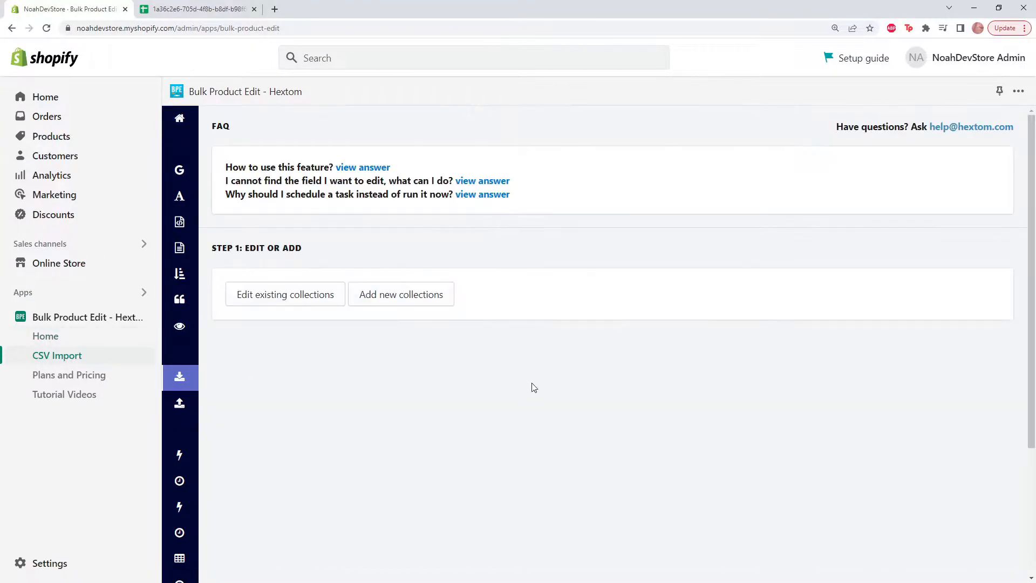
{"action": "mouse_move", "coordinate": [489, 241]}
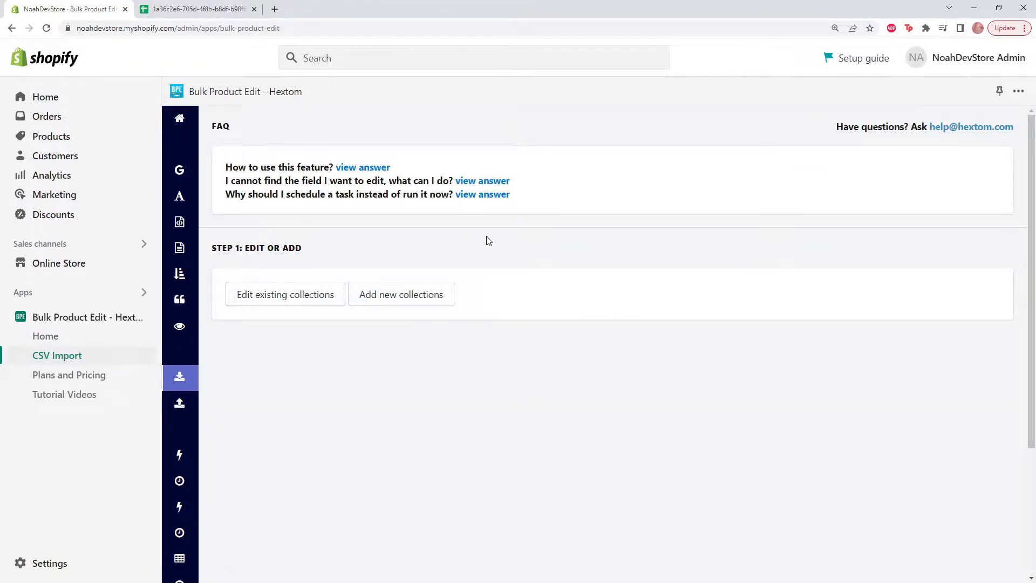
{"action": "mouse_move", "coordinate": [312, 305]}
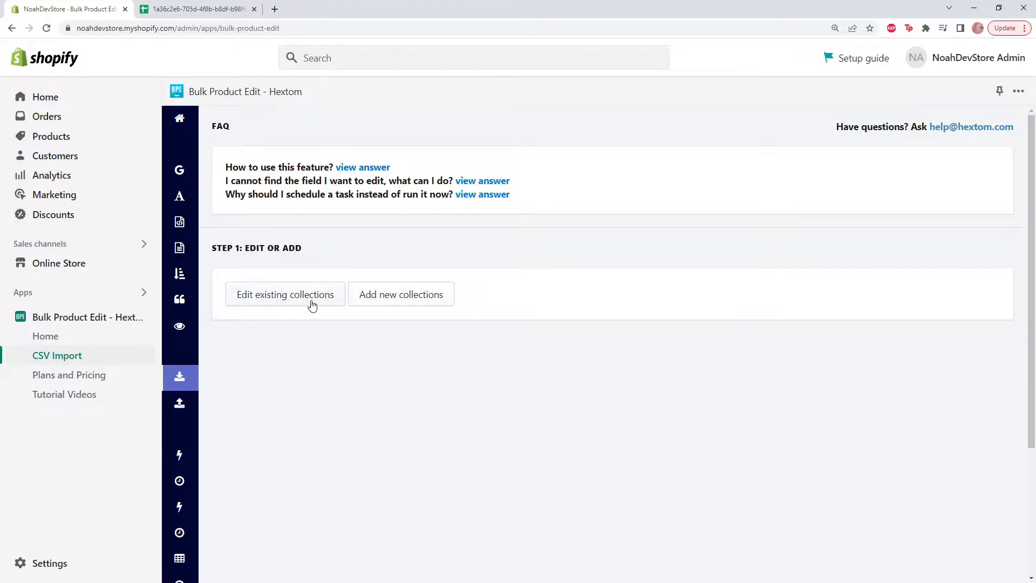
{"action": "mouse_move", "coordinate": [395, 302]}
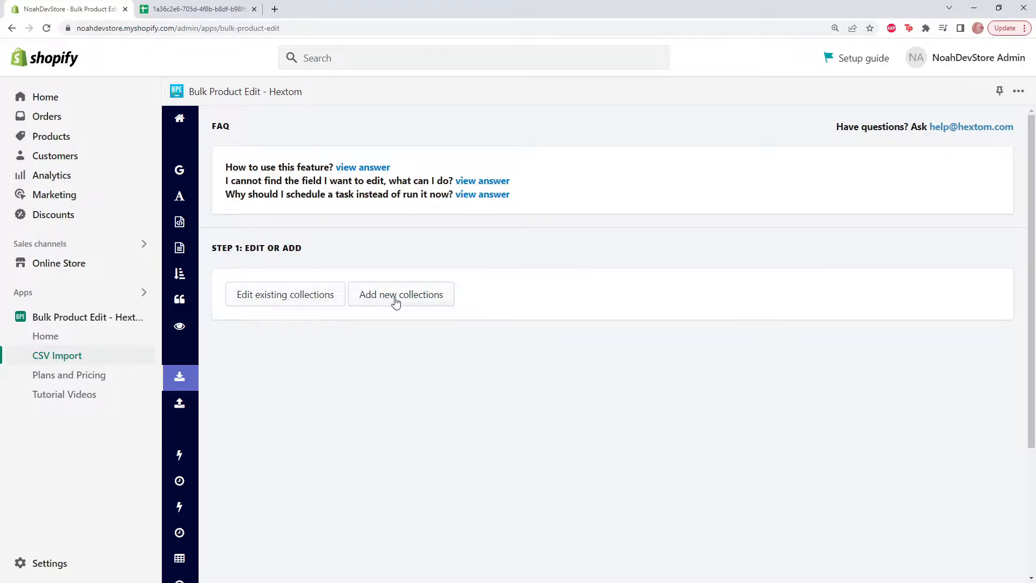
{"action": "mouse_move", "coordinate": [253, 302]}
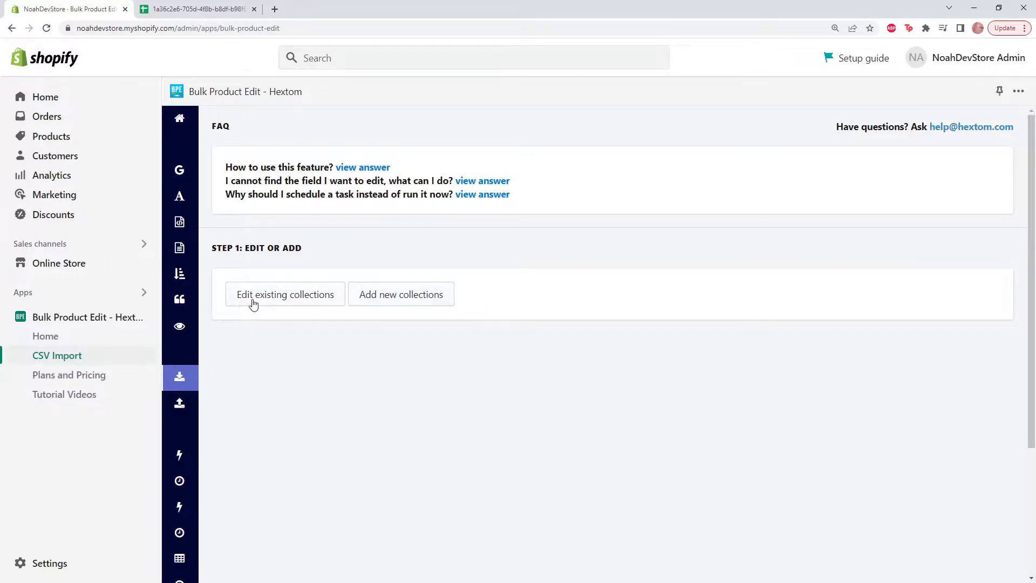
{"action": "left_click", "coordinate": [284, 294]}
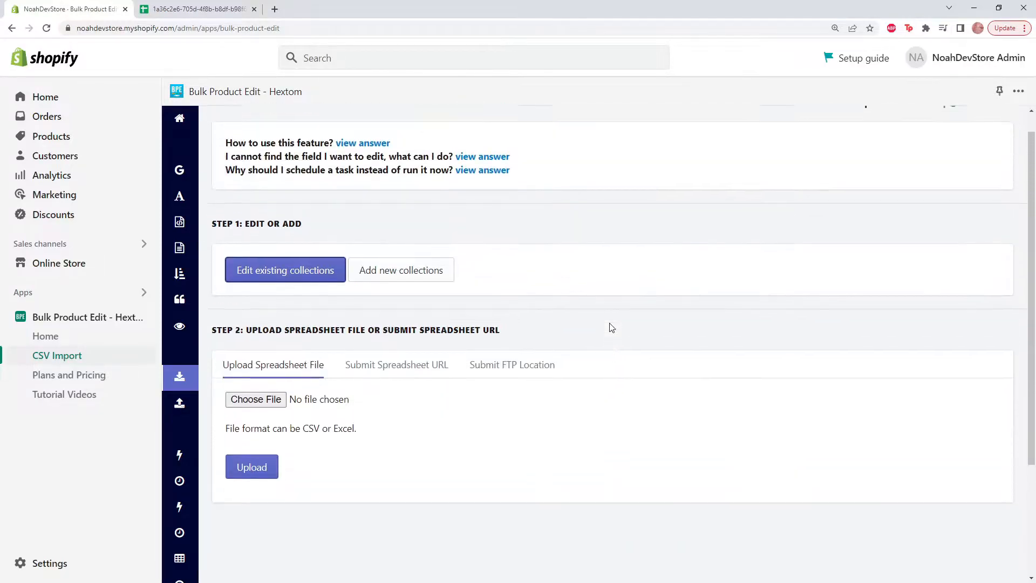
{"action": "scroll", "scroll_direction": "up", "scroll_amount": 3}
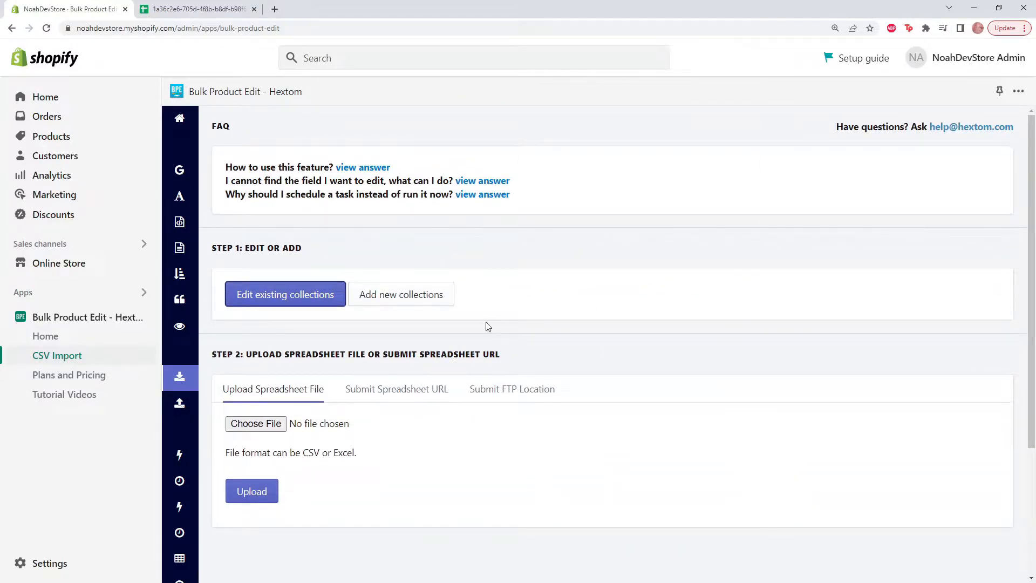
{"action": "mouse_move", "coordinate": [482, 239]}
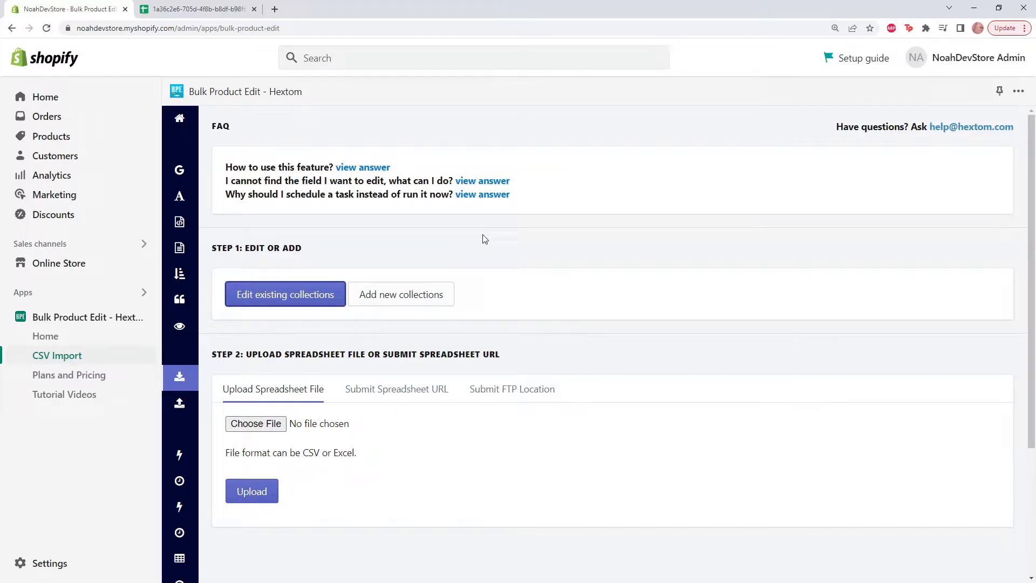
{"action": "mouse_move", "coordinate": [429, 239]}
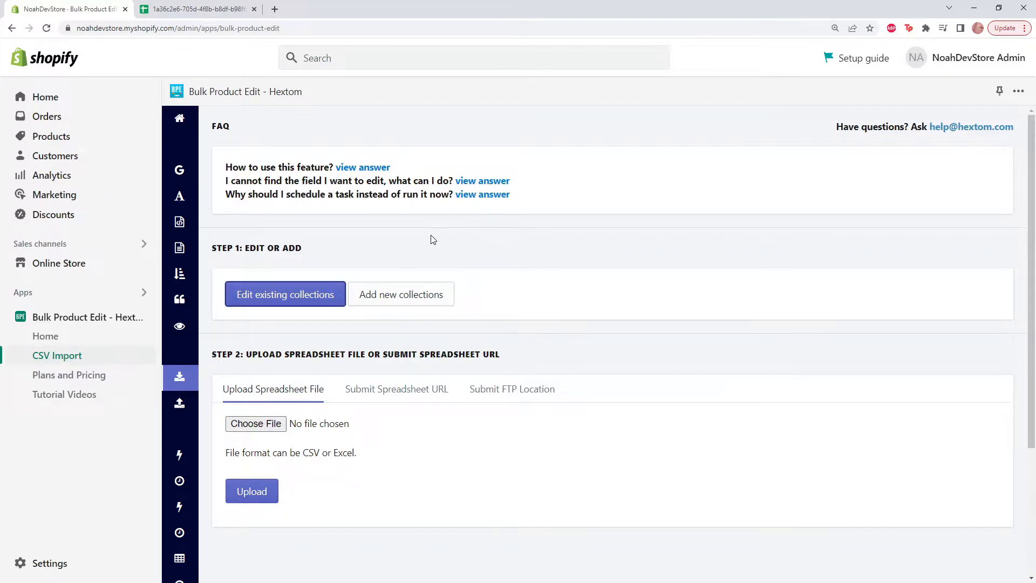
{"action": "mouse_move", "coordinate": [491, 245]}
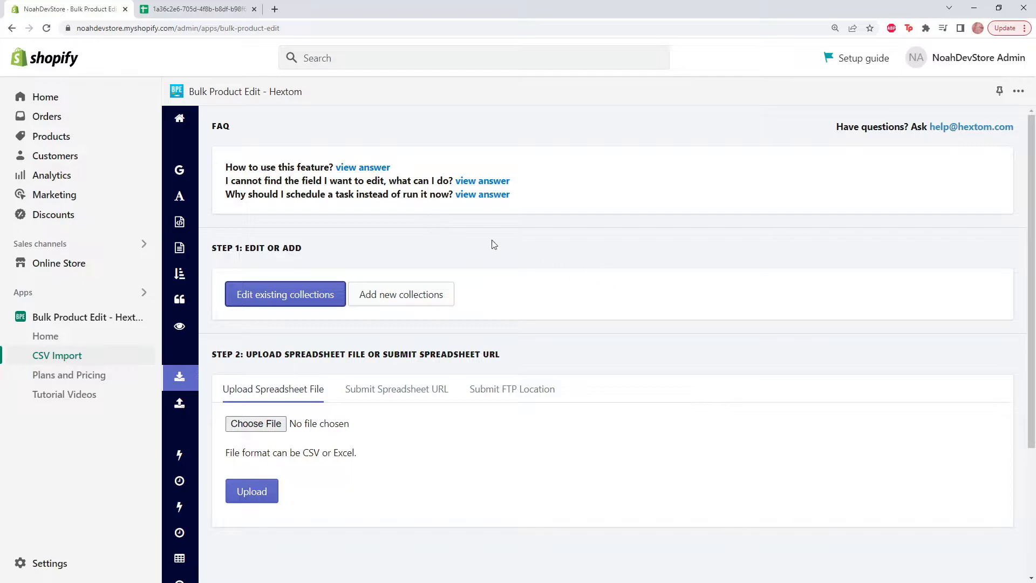
Step: Prefix handles in B2:B4 with new-: new-phone-cases, new-t-shirt, new-pants
{"action": "left_click", "coordinate": [195, 9]}
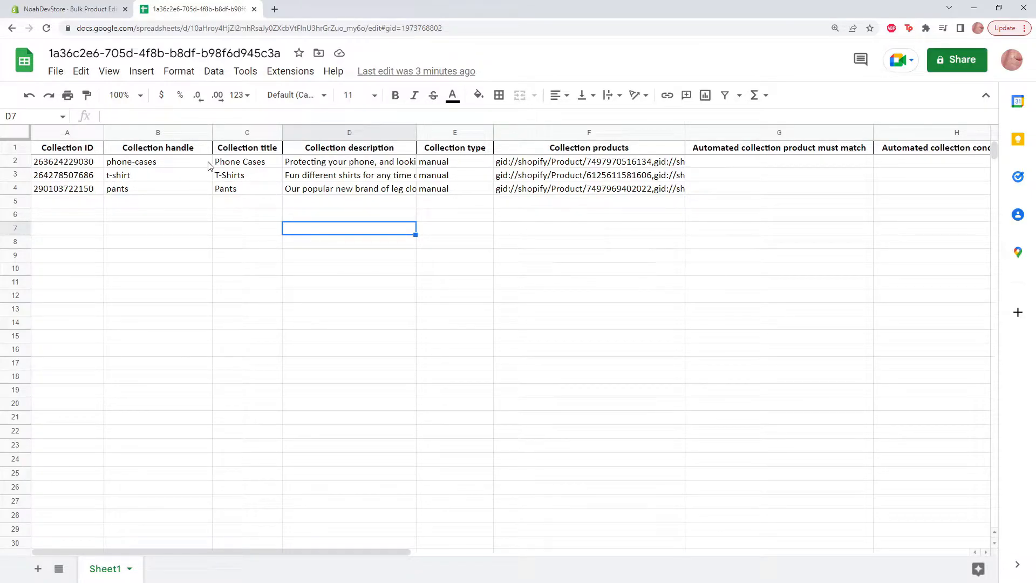
{"action": "mouse_move", "coordinate": [503, 186]}
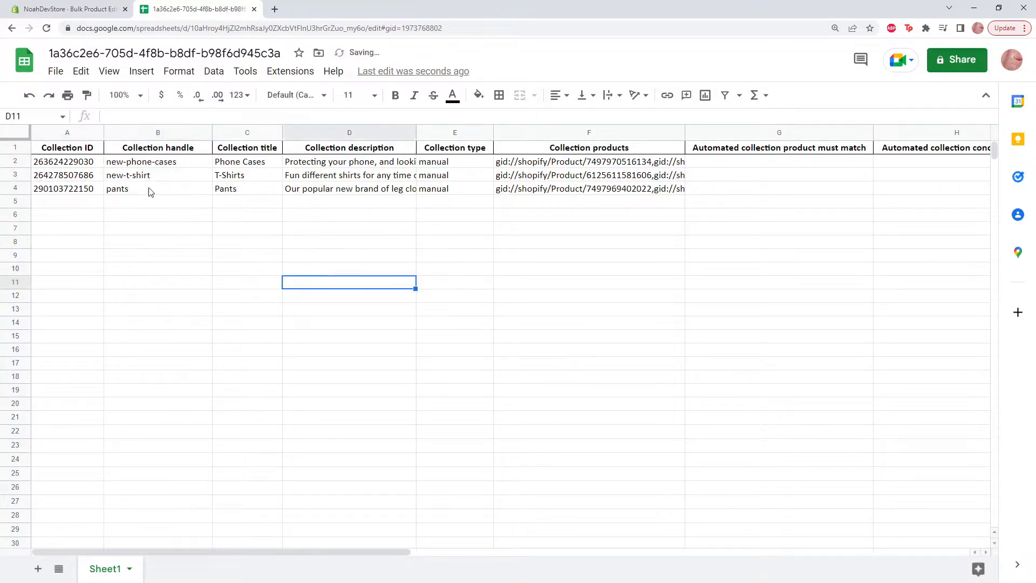
{"action": "mouse_move", "coordinate": [178, 156]}
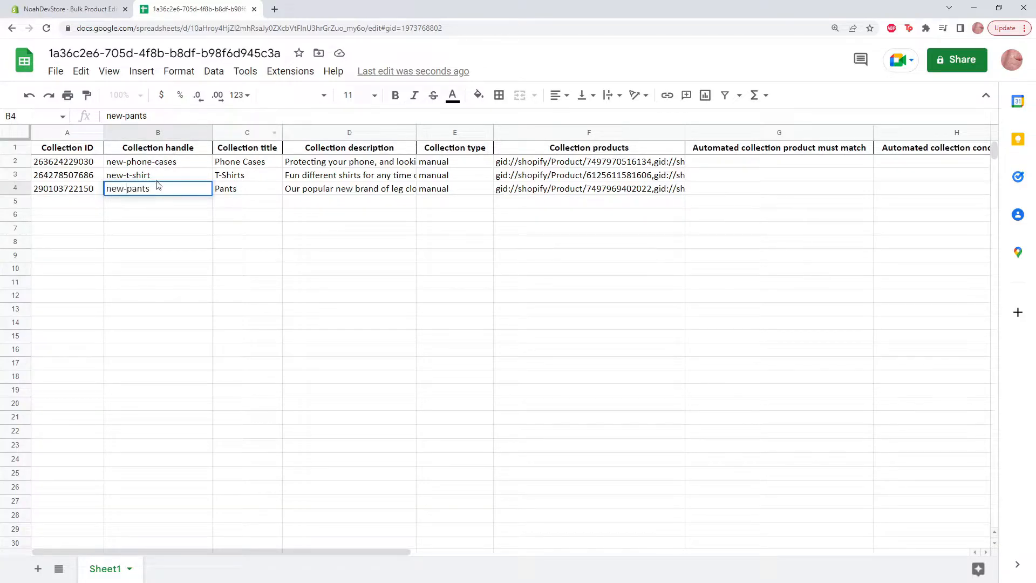
{"action": "left_click", "coordinate": [246, 215]}
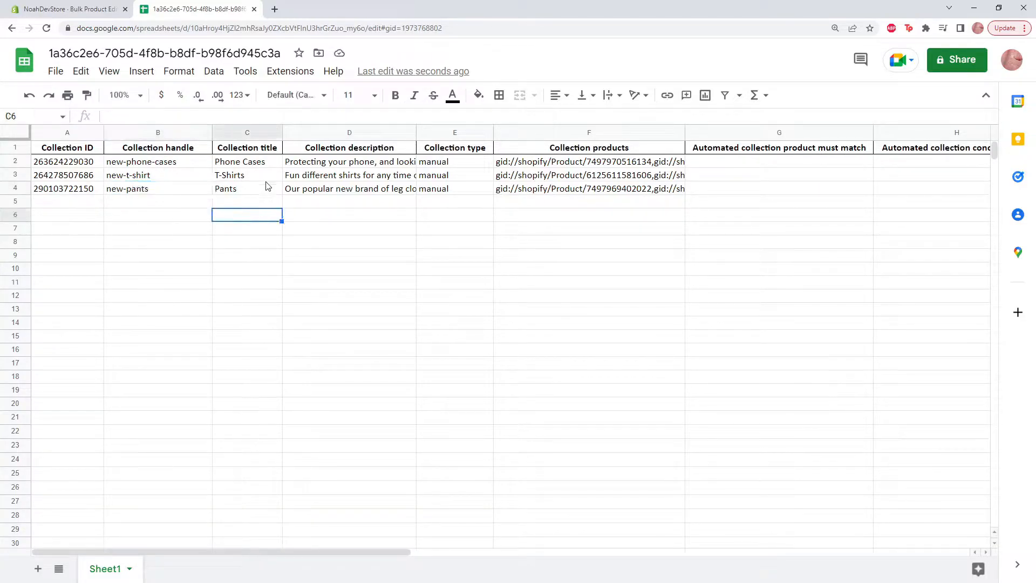
{"action": "left_click_drag", "start_coordinate": [157, 175], "coordinate": [157, 188]}
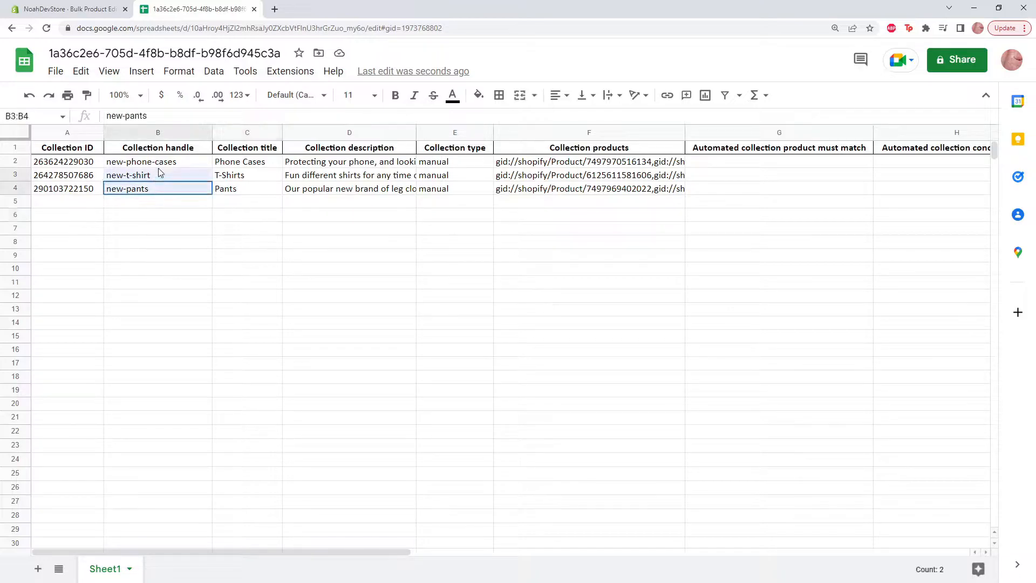
Step: Review the handles, titles, descriptions, types and product lists of the three collections
{"action": "left_click", "coordinate": [157, 161]}
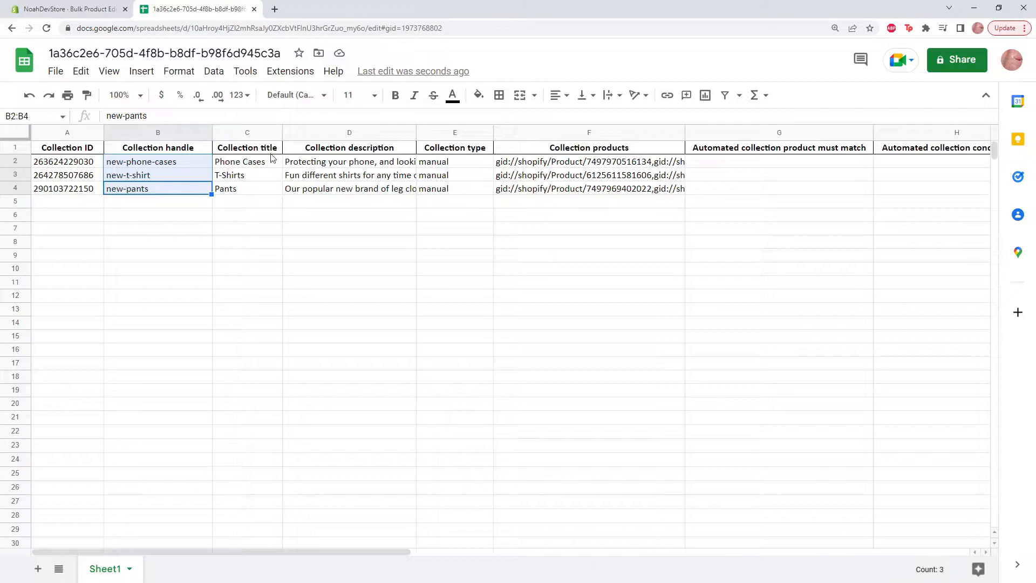
{"action": "left_click", "coordinate": [370, 229]}
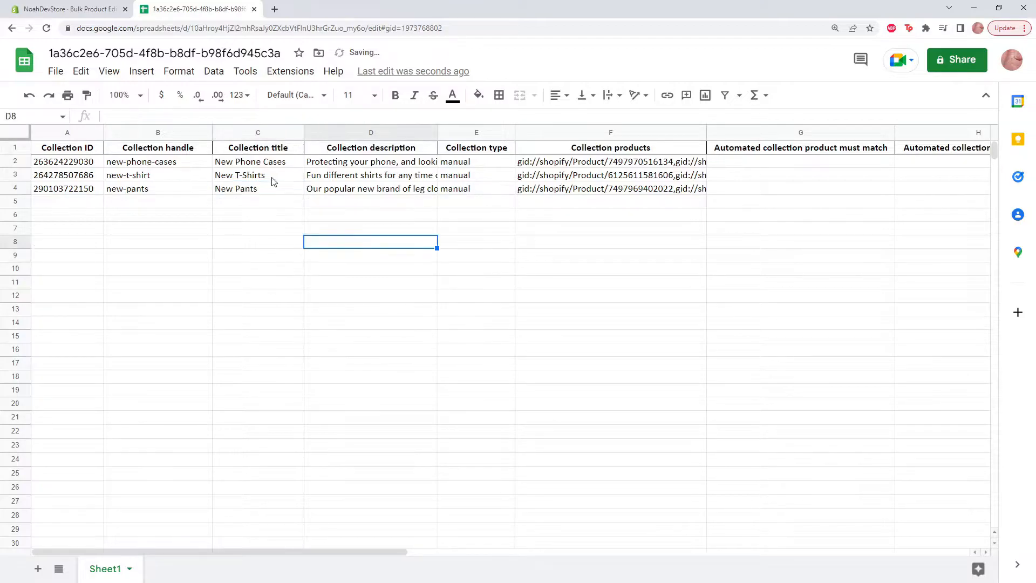
{"action": "left_click", "coordinate": [370, 162]}
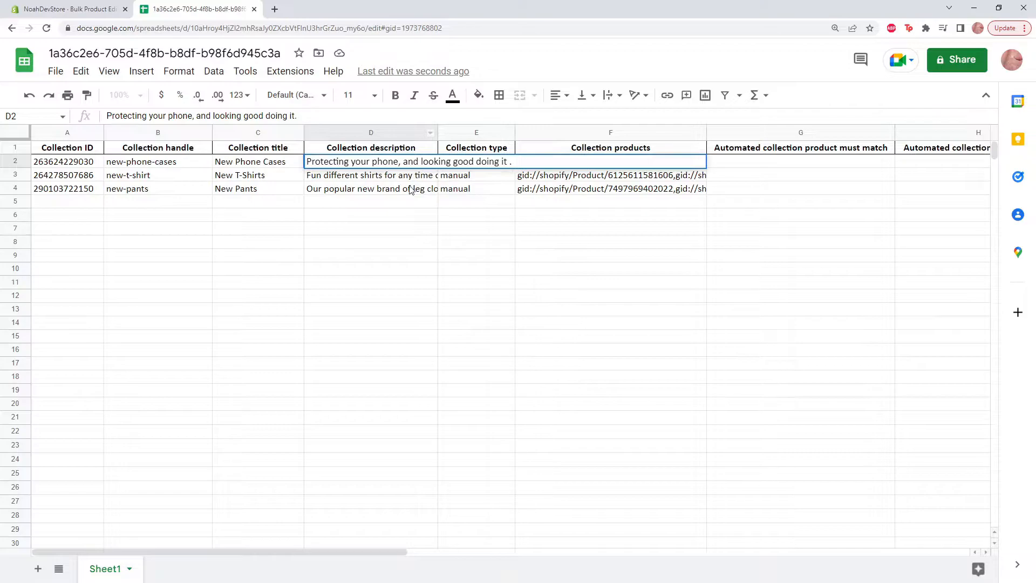
{"action": "left_click", "coordinate": [370, 175]}
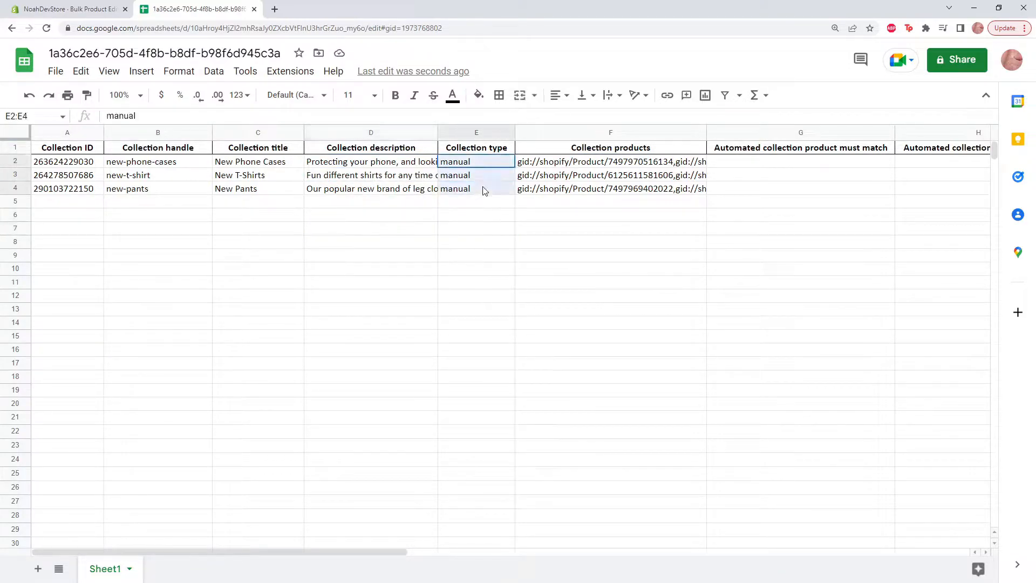
{"action": "left_click", "coordinate": [476, 214]}
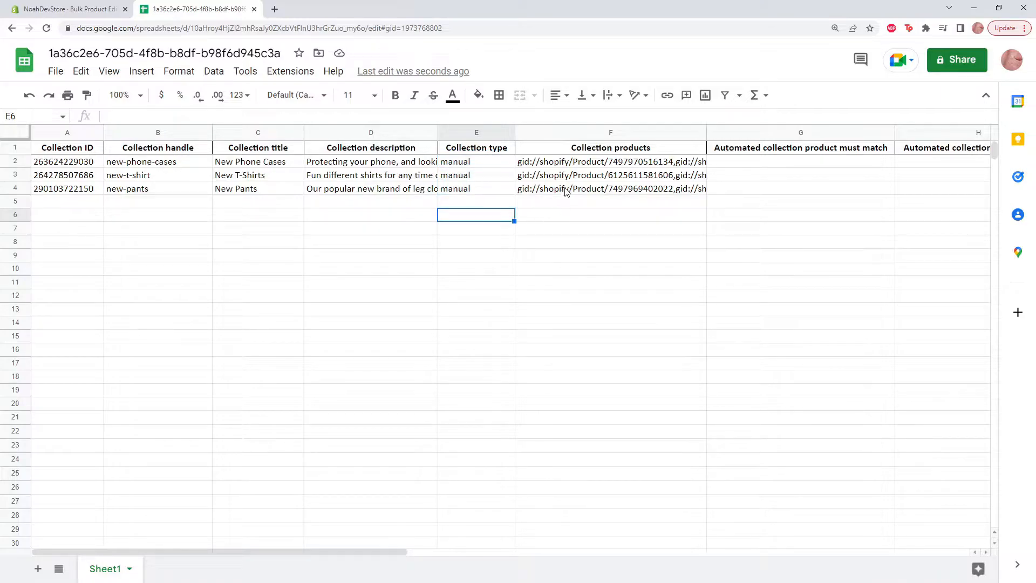
{"action": "left_click", "coordinate": [610, 188]}
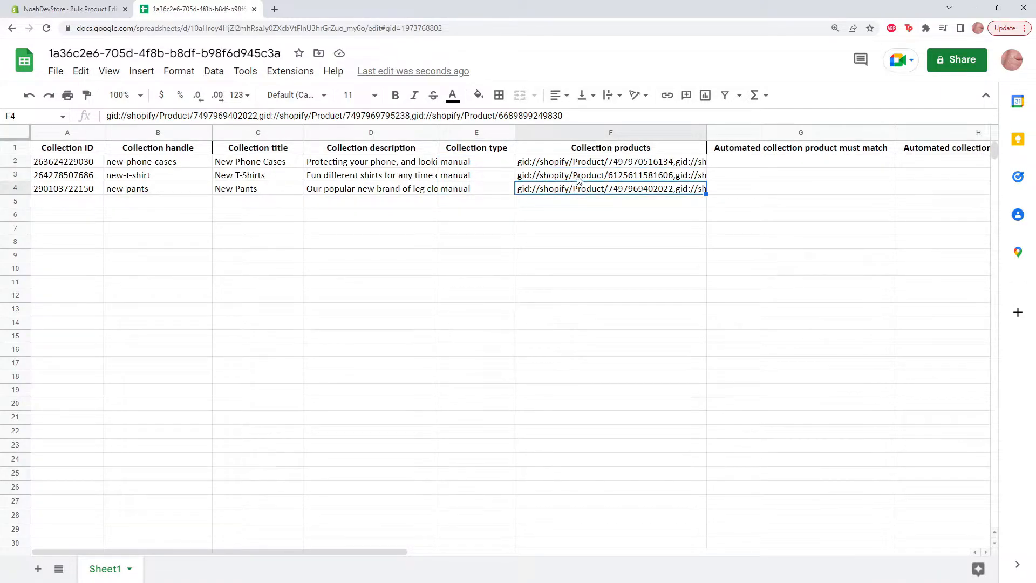
{"action": "left_click", "coordinate": [609, 175]}
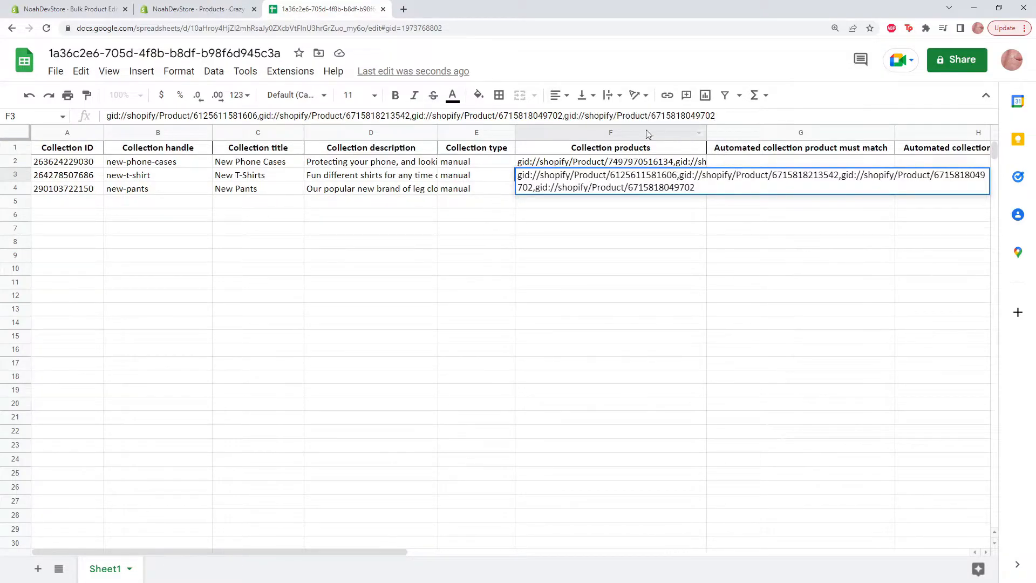
{"action": "double_click", "coordinate": [682, 115]}
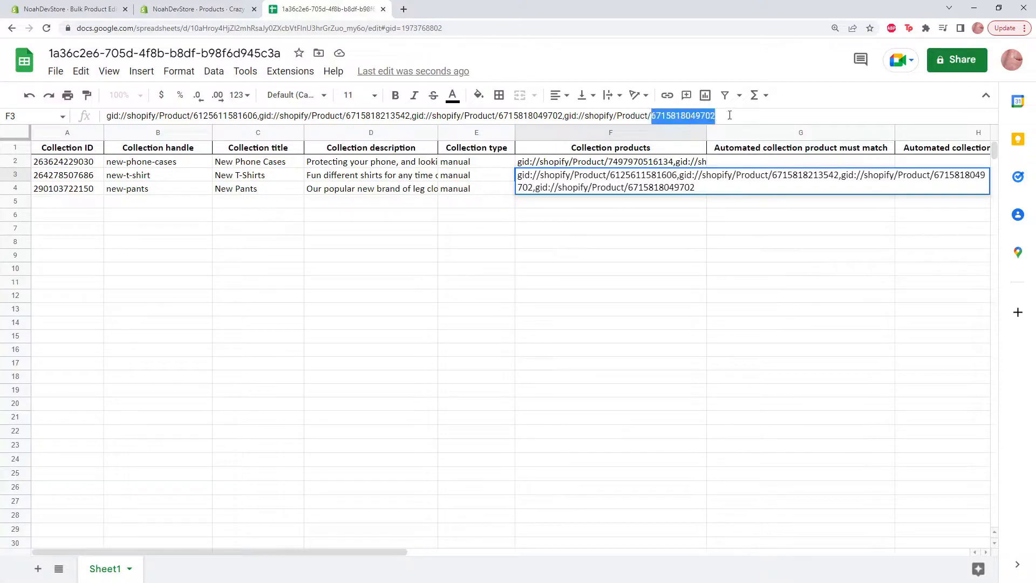
{"action": "type", "text": "shopify/Product/6588133736614"}
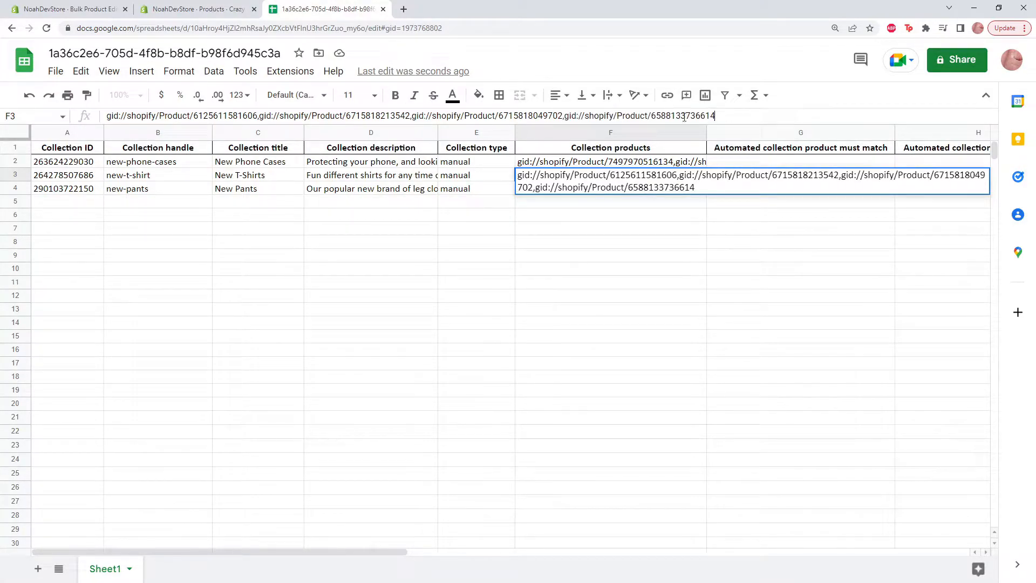
{"action": "left_click", "coordinate": [609, 282]}
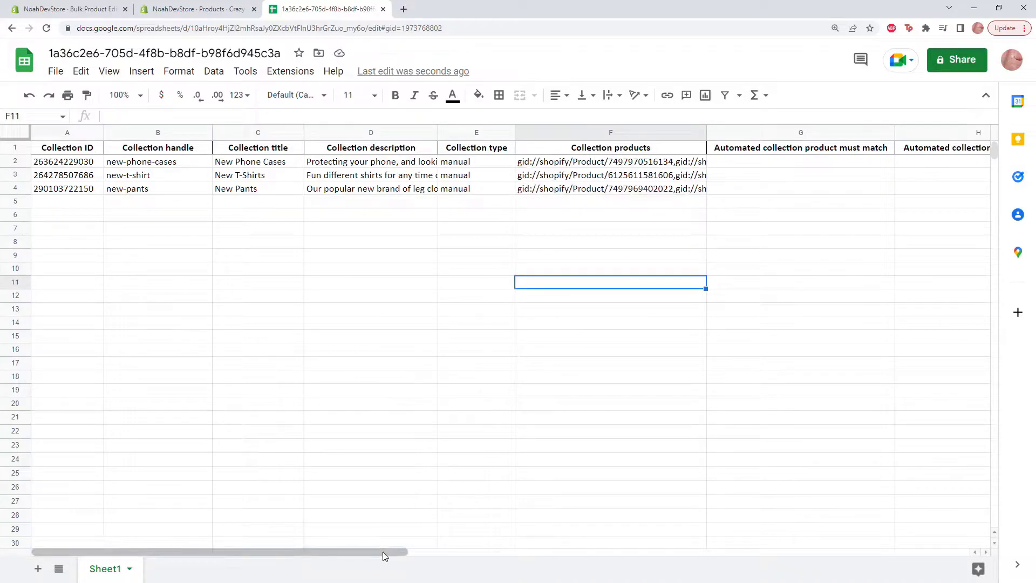
{"action": "left_click", "coordinate": [476, 175]}
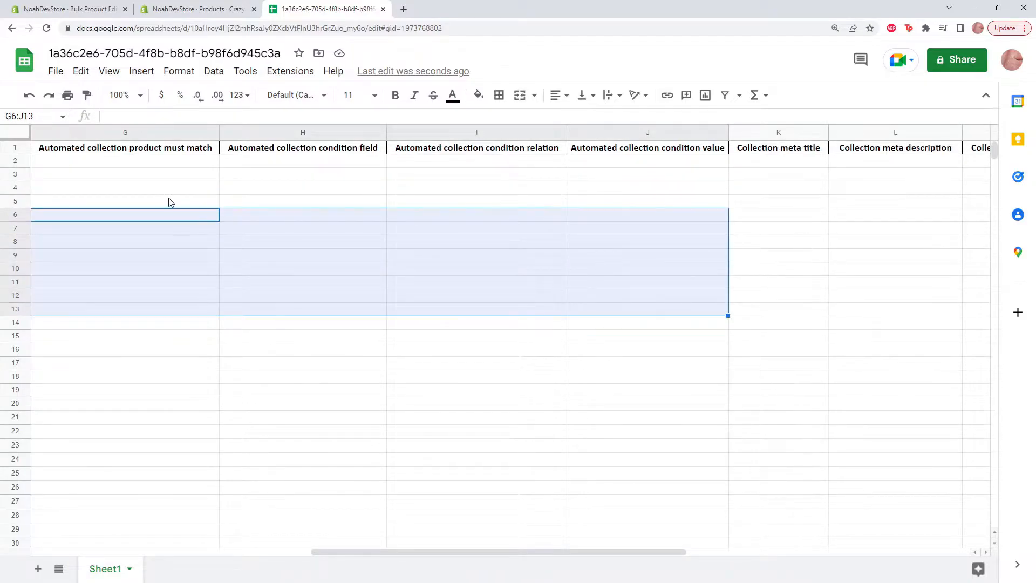
{"action": "scroll", "scroll_direction": "right", "scroll_amount": 3}
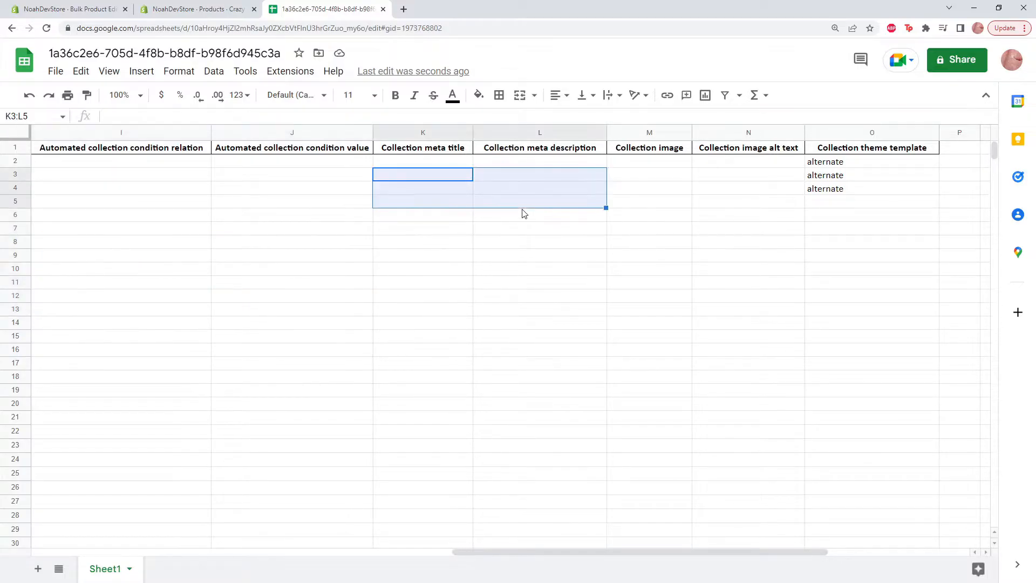
{"action": "left_click", "coordinate": [540, 161]}
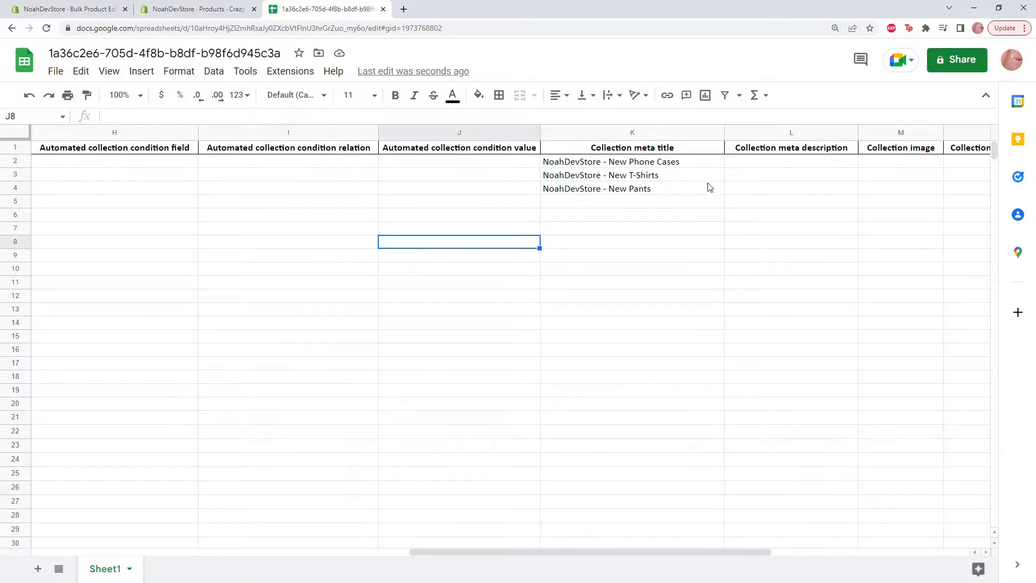
{"action": "left_click", "coordinate": [610, 161]}
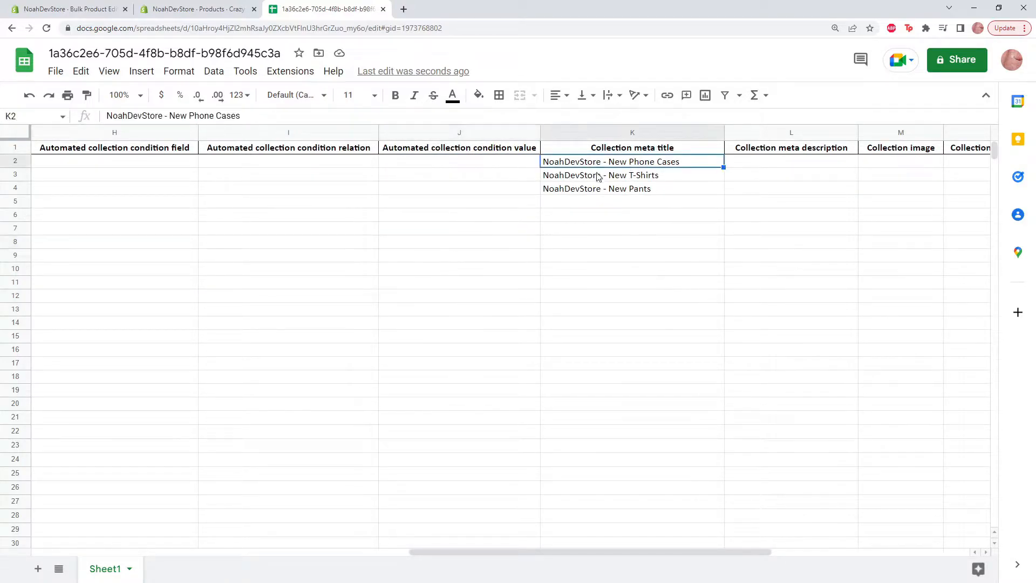
{"action": "left_click", "coordinate": [631, 228]}
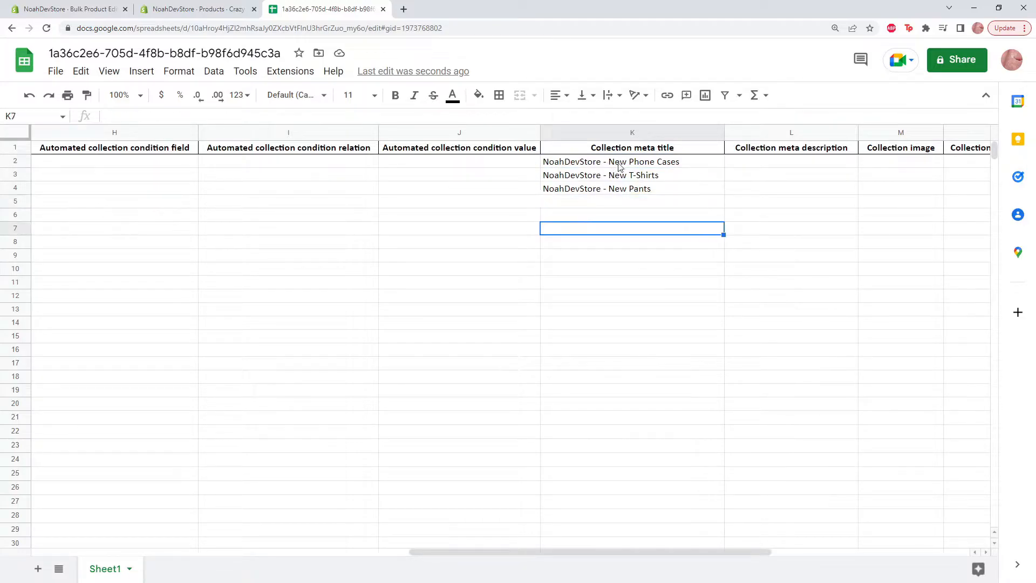
{"action": "left_click", "coordinate": [610, 162]}
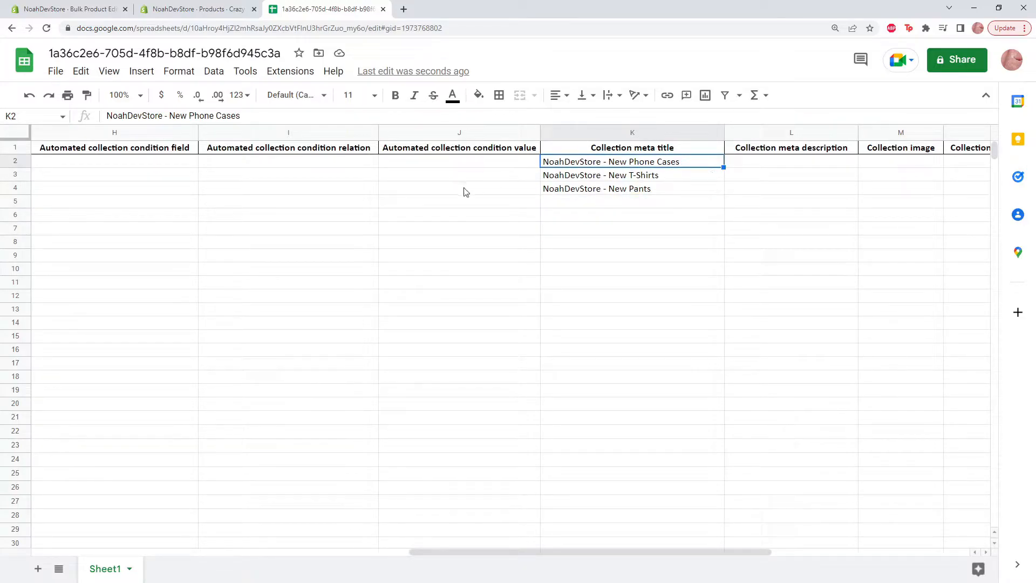
{"action": "left_click", "coordinate": [791, 161]}
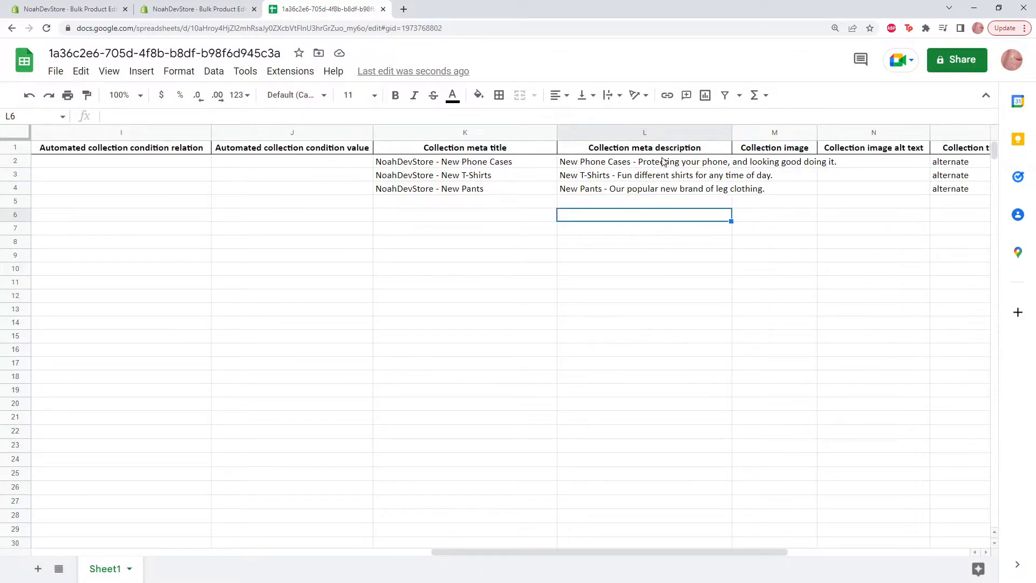
{"action": "left_click", "coordinate": [644, 241]}
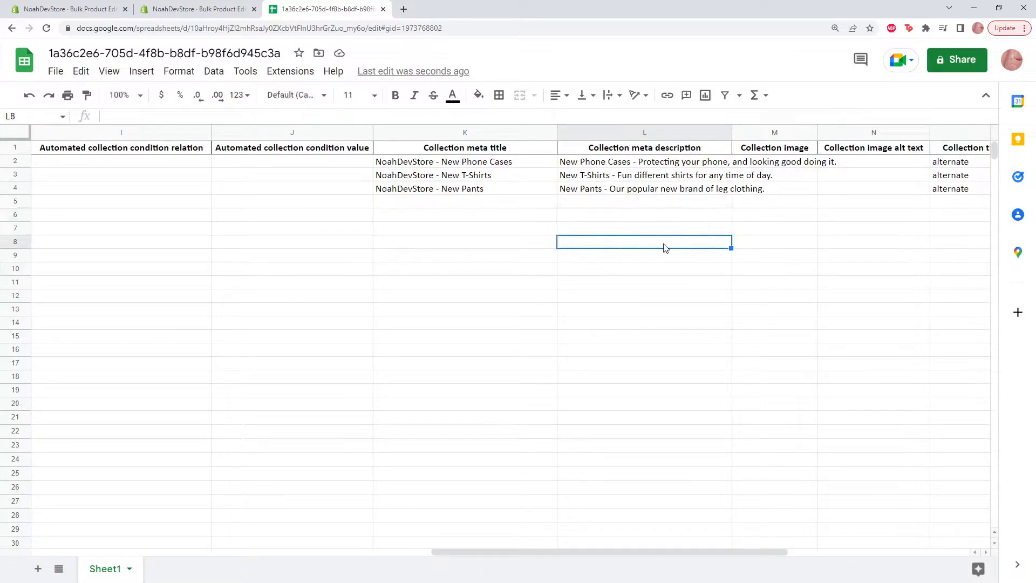
{"action": "left_click", "coordinate": [645, 161]}
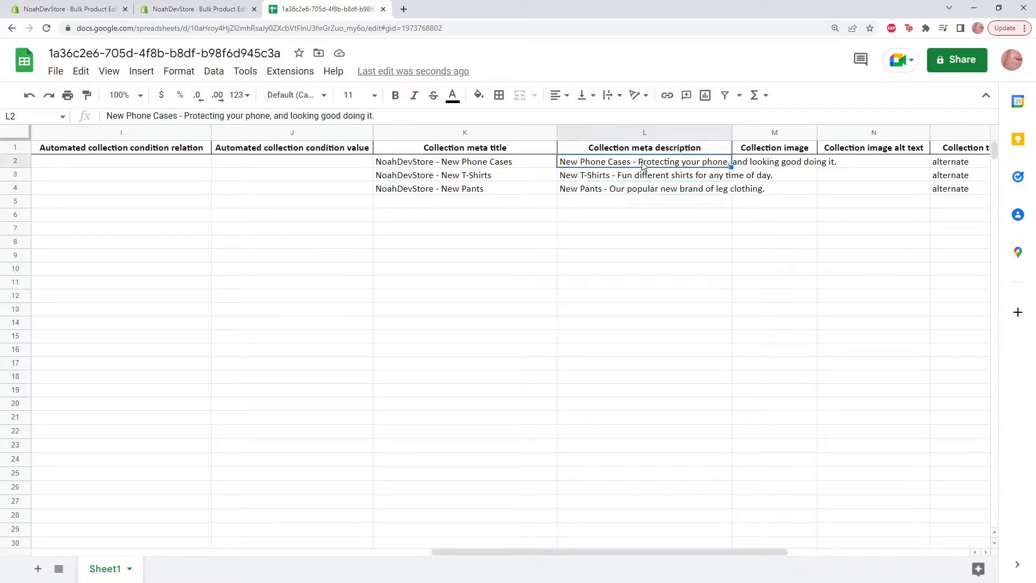
{"action": "mouse_move", "coordinate": [758, 177]}
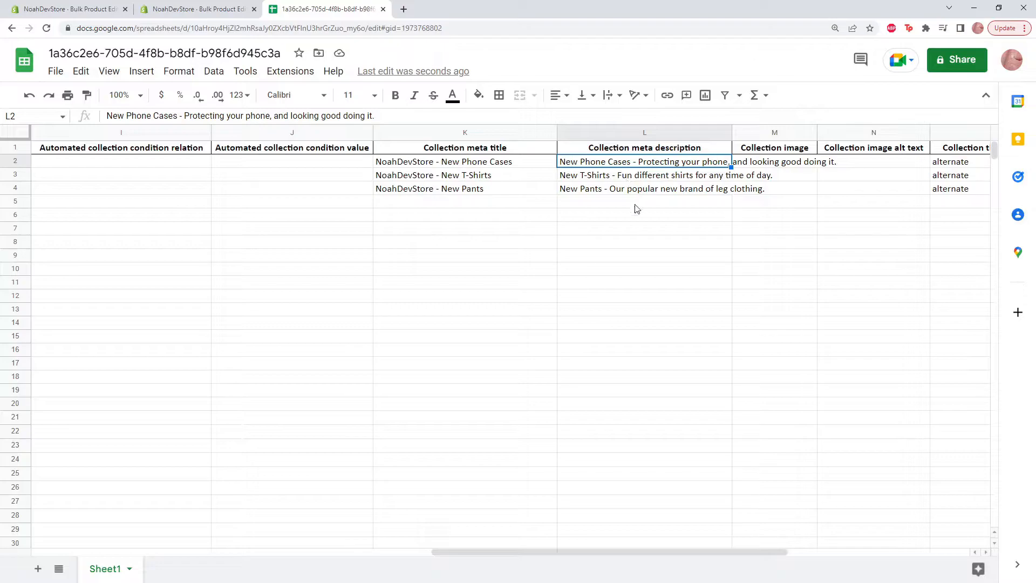
{"action": "mouse_move", "coordinate": [699, 152]}
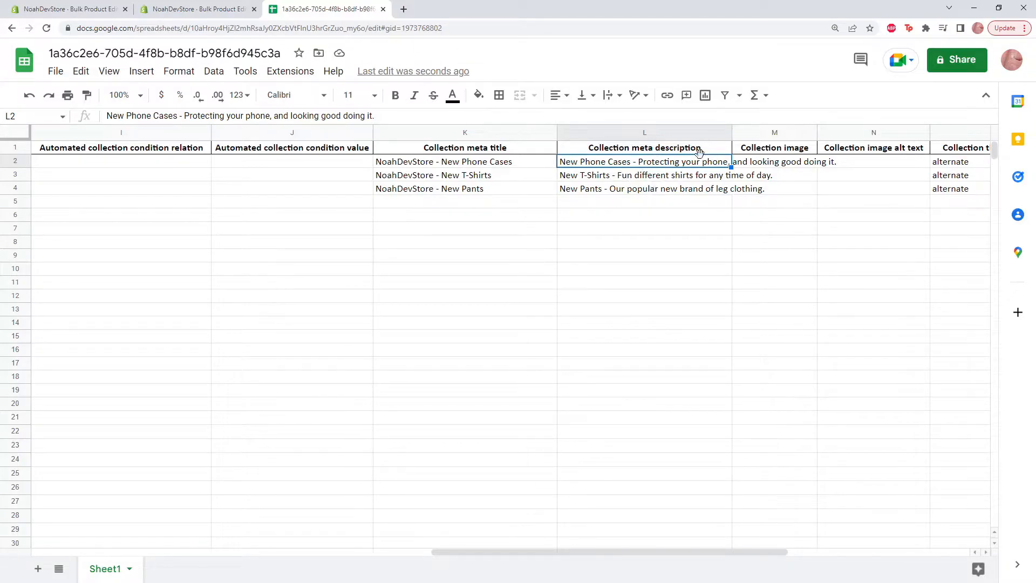
{"action": "scroll", "scroll_direction": "right", "scroll_amount": 3}
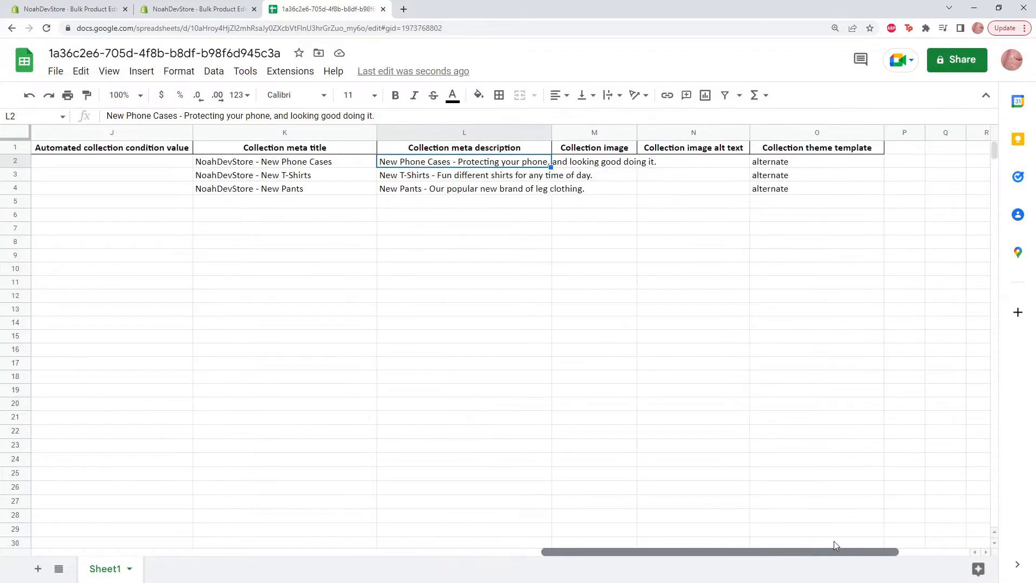
{"action": "scroll", "scroll_direction": "left", "scroll_amount": 3}
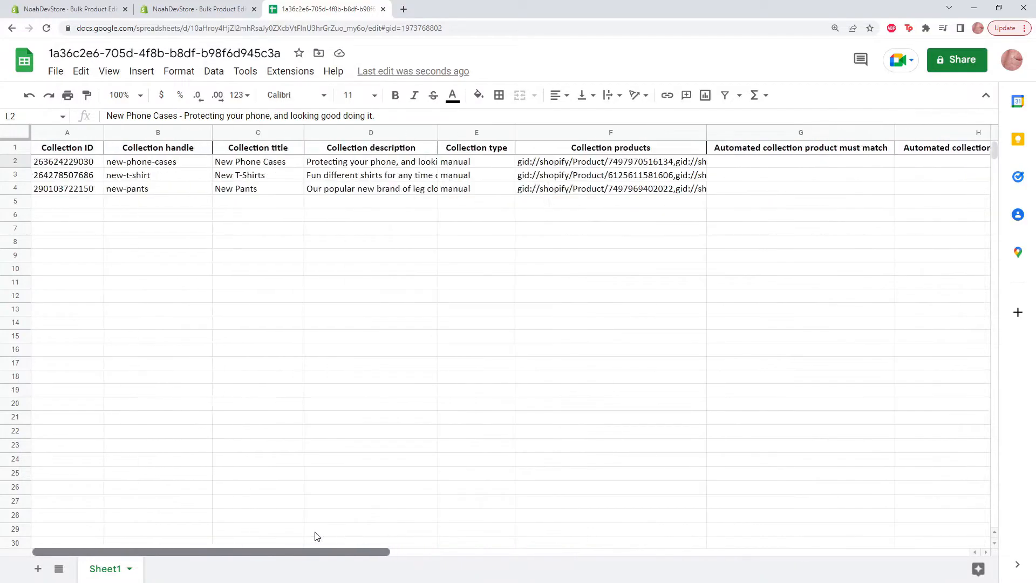
{"action": "mouse_move", "coordinate": [77, 192]}
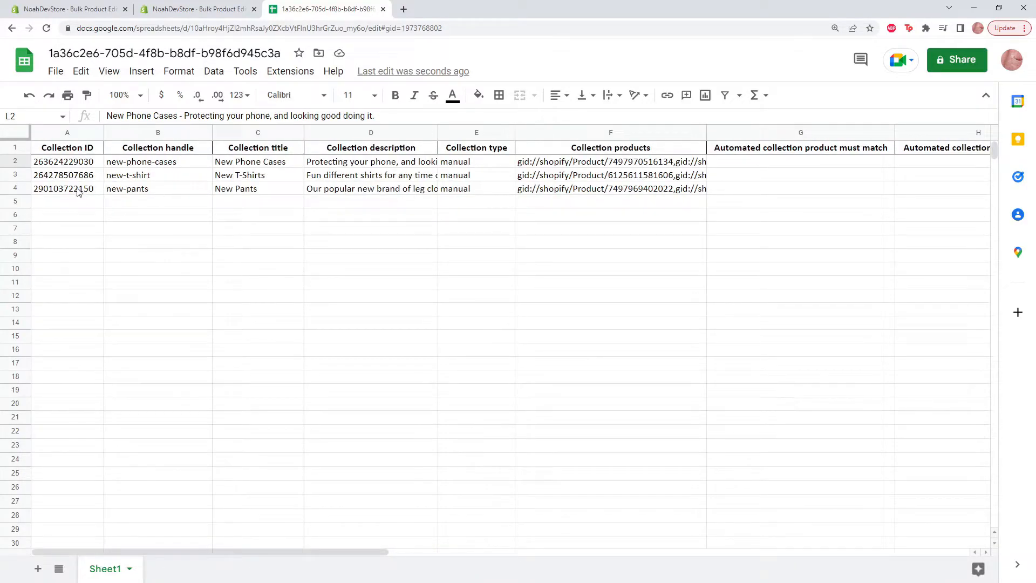
{"action": "left_click", "coordinate": [67, 175]}
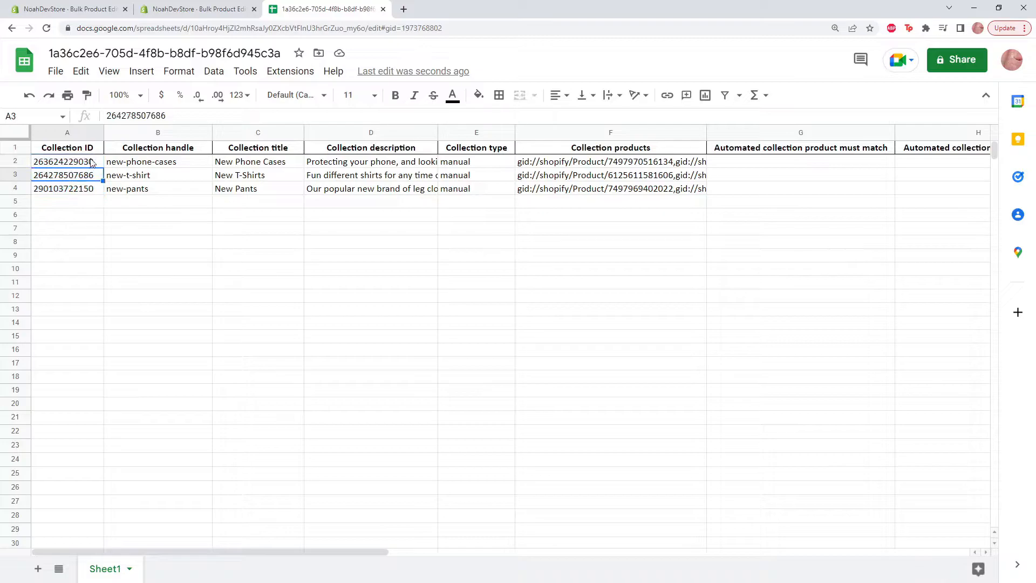
{"action": "left_click", "coordinate": [67, 189]}
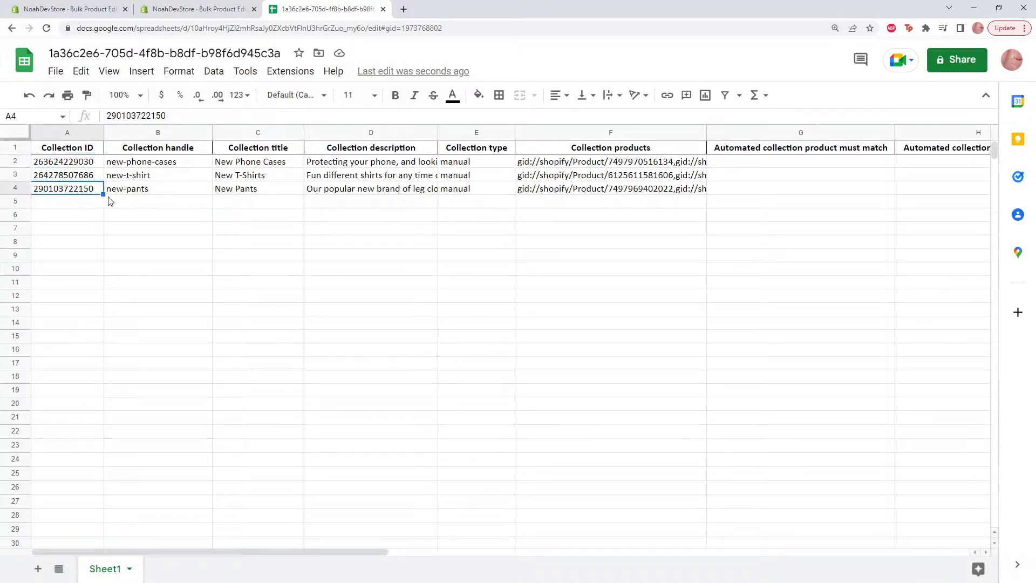
{"action": "left_click", "coordinate": [157, 201]}
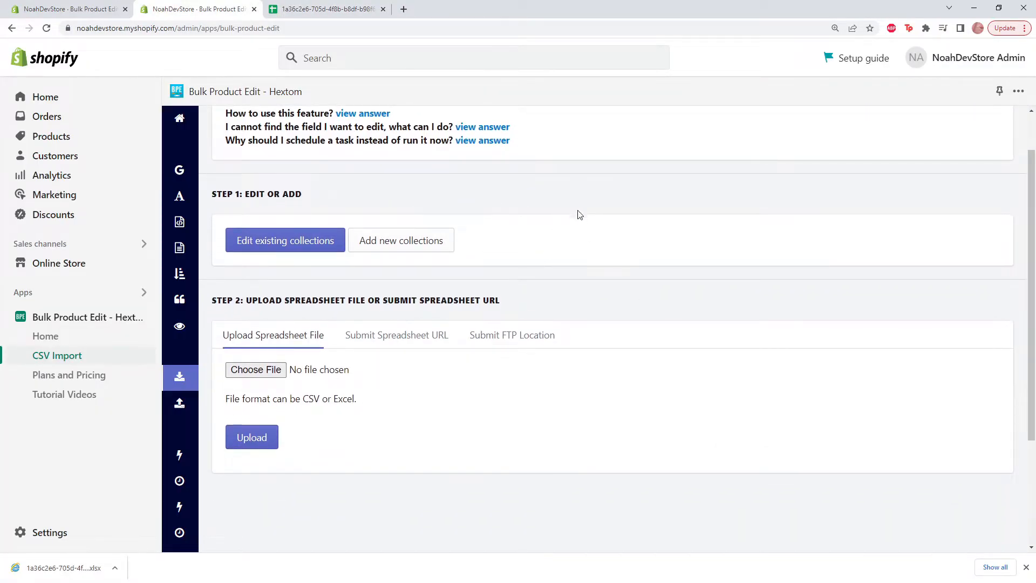
Step: Switch the import method through Spreadsheet URL to the FTP Location option
{"action": "scroll", "scroll_direction": "down", "scroll_amount": 3}
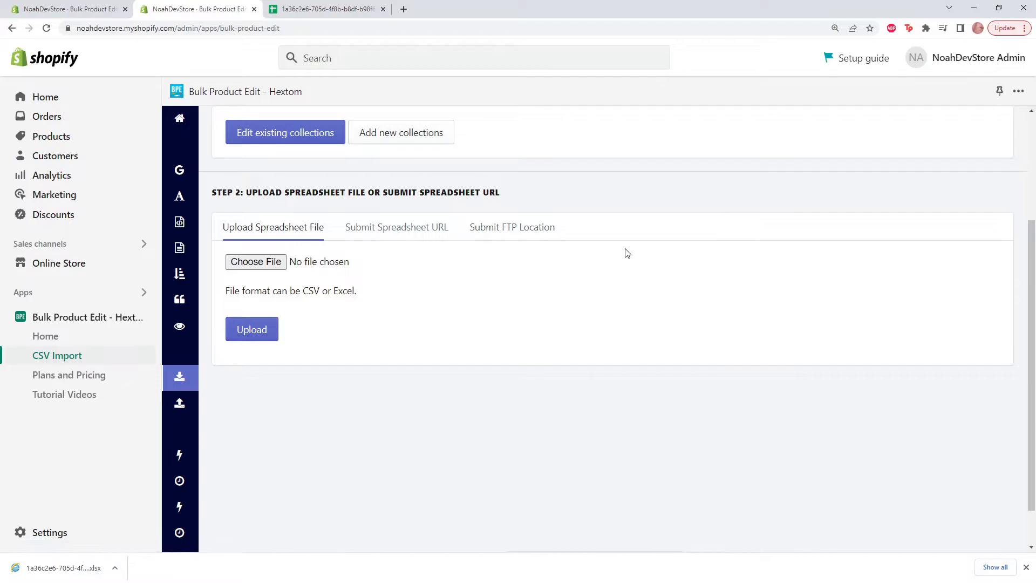
{"action": "mouse_move", "coordinate": [324, 248]}
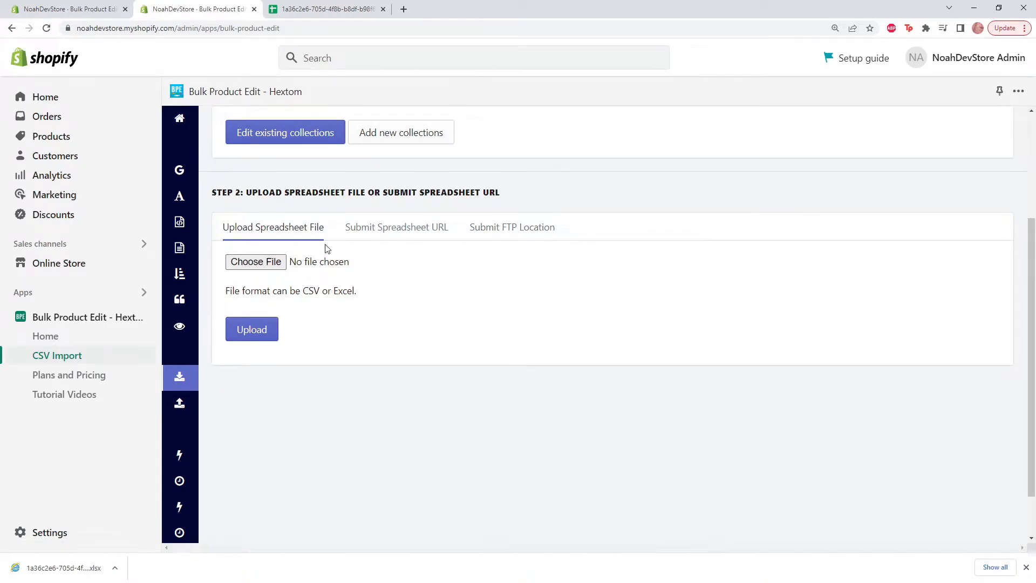
{"action": "left_click", "coordinate": [395, 226]}
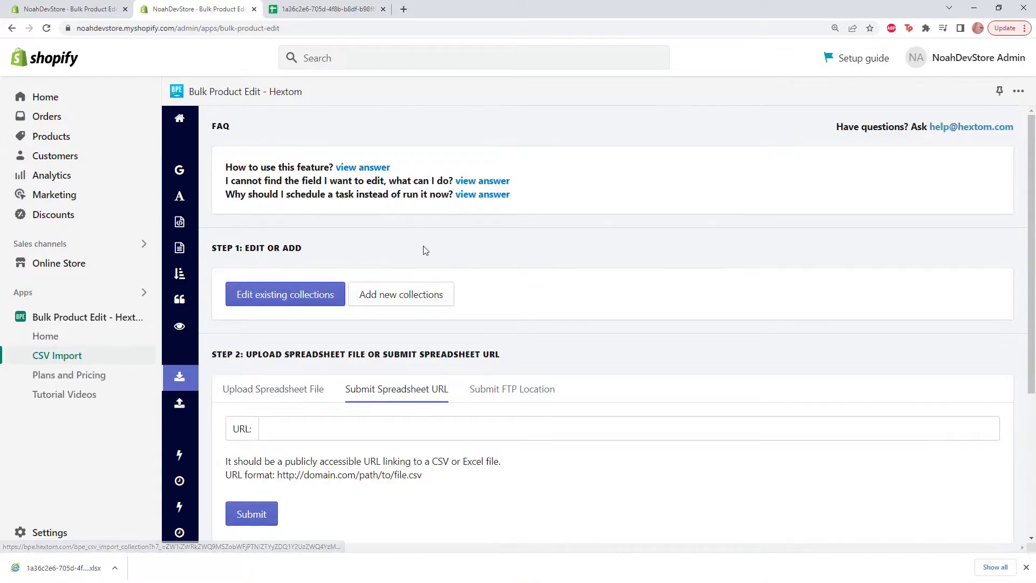
{"action": "scroll", "scroll_direction": "down", "scroll_amount": 3}
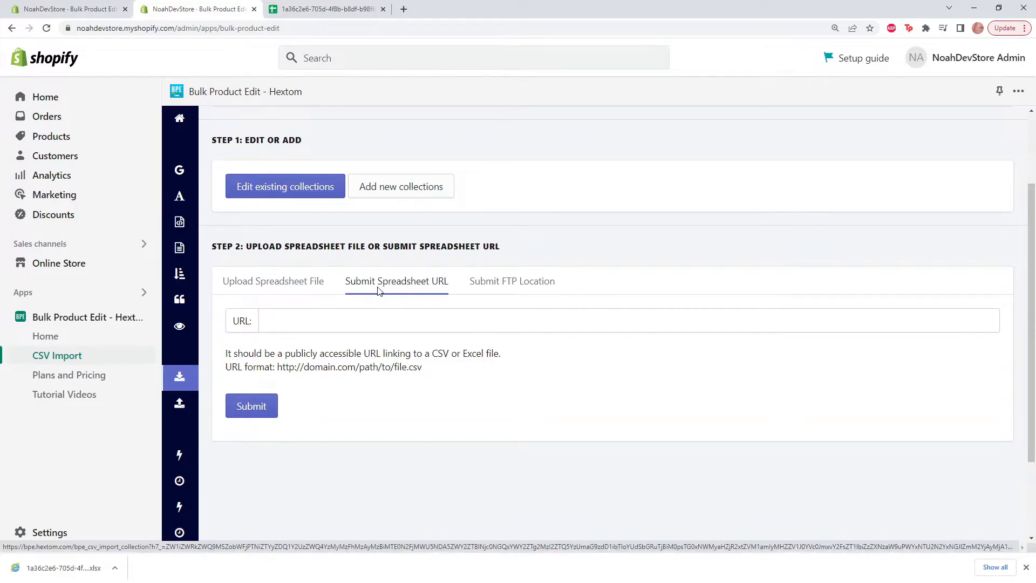
{"action": "mouse_move", "coordinate": [409, 306]}
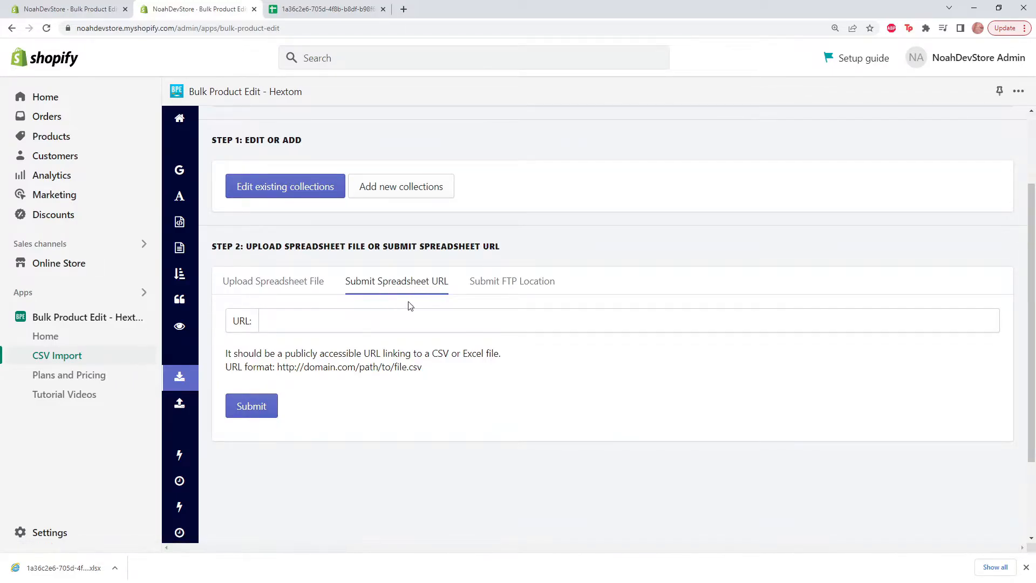
{"action": "mouse_move", "coordinate": [426, 369]}
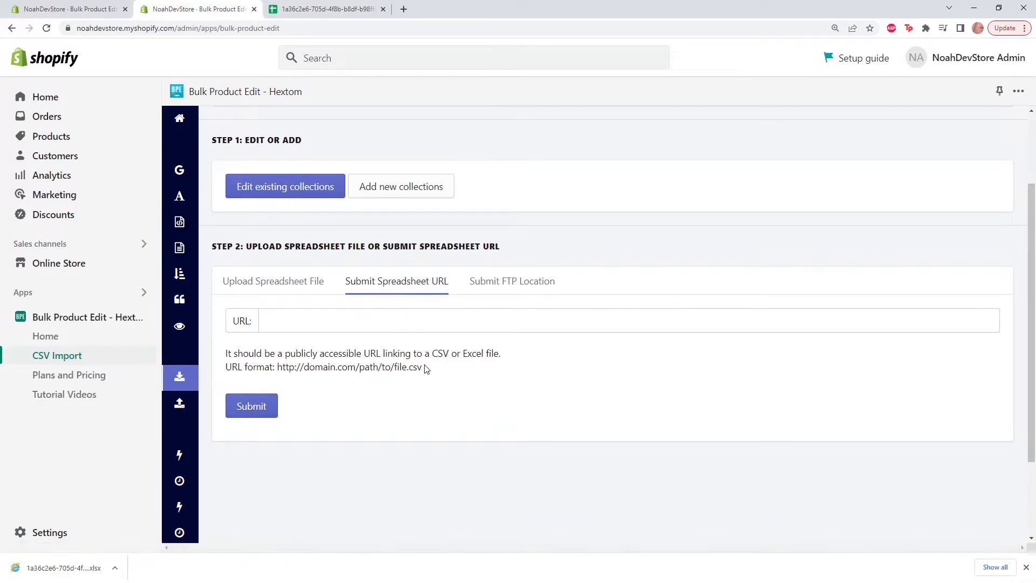
{"action": "mouse_move", "coordinate": [463, 377]}
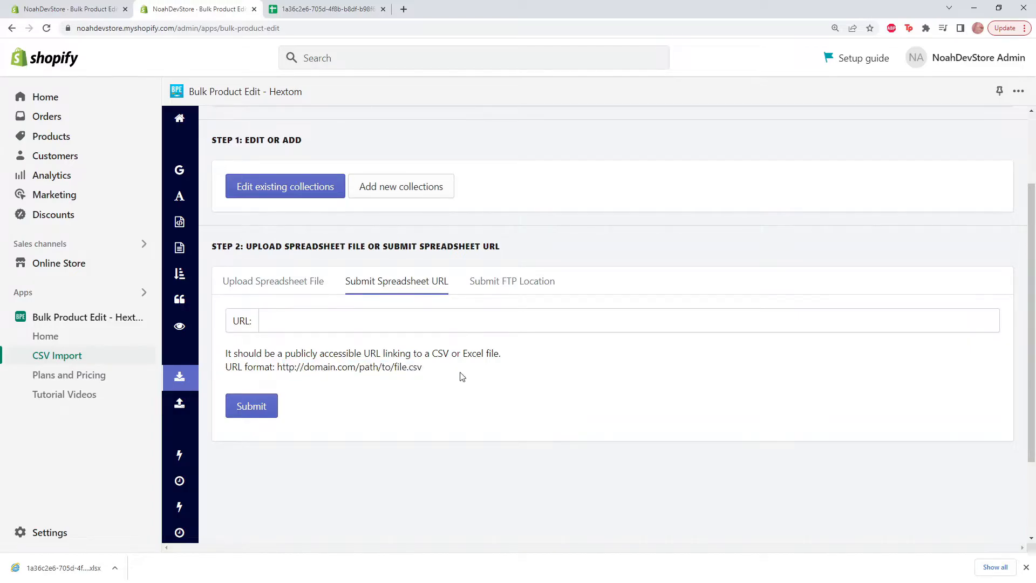
{"action": "left_click", "coordinate": [512, 281]}
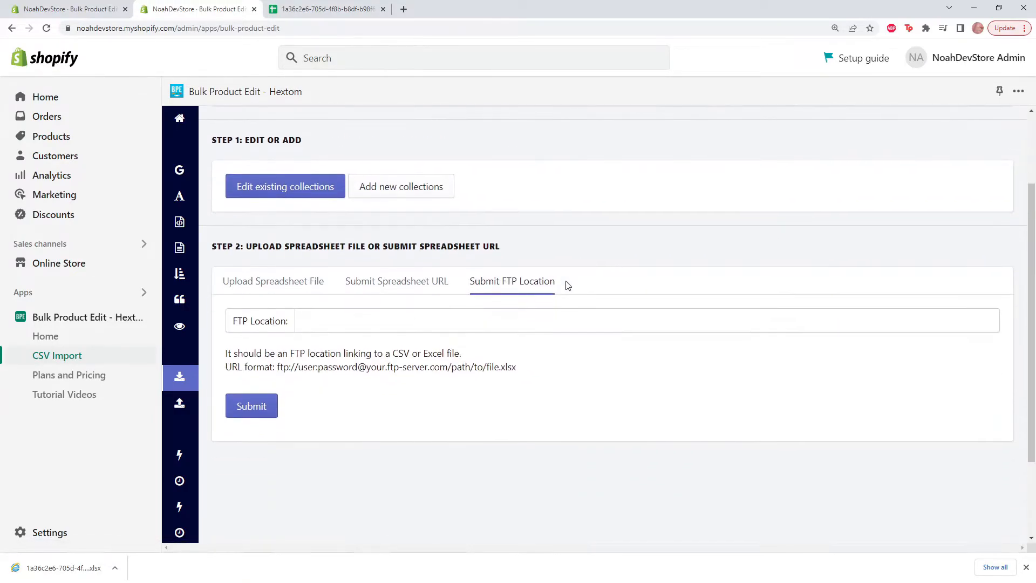
{"action": "mouse_move", "coordinate": [542, 304]}
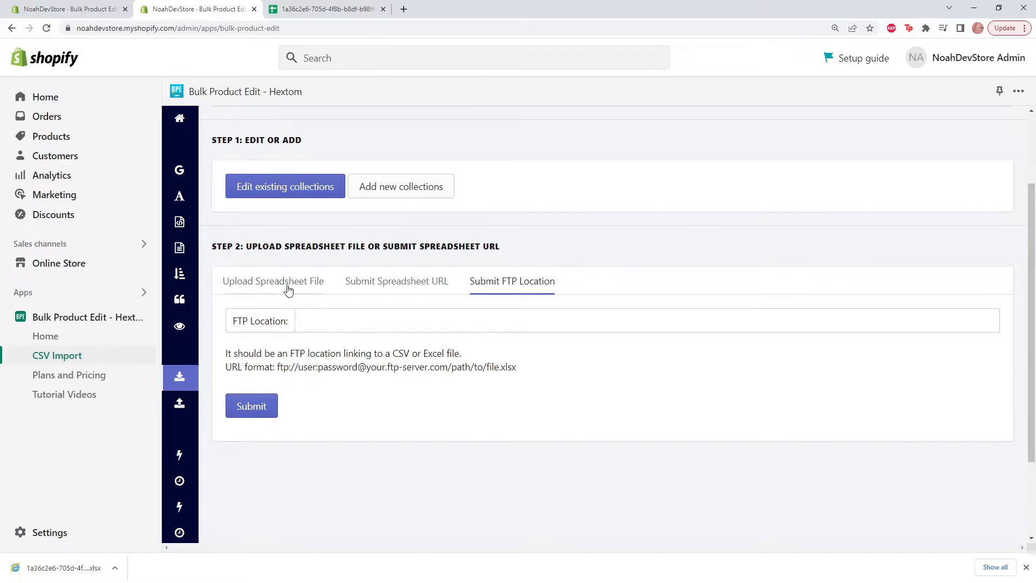
Step: Upload the edited collections spreadsheet and scroll through its preview rows
{"action": "left_click", "coordinate": [272, 281]}
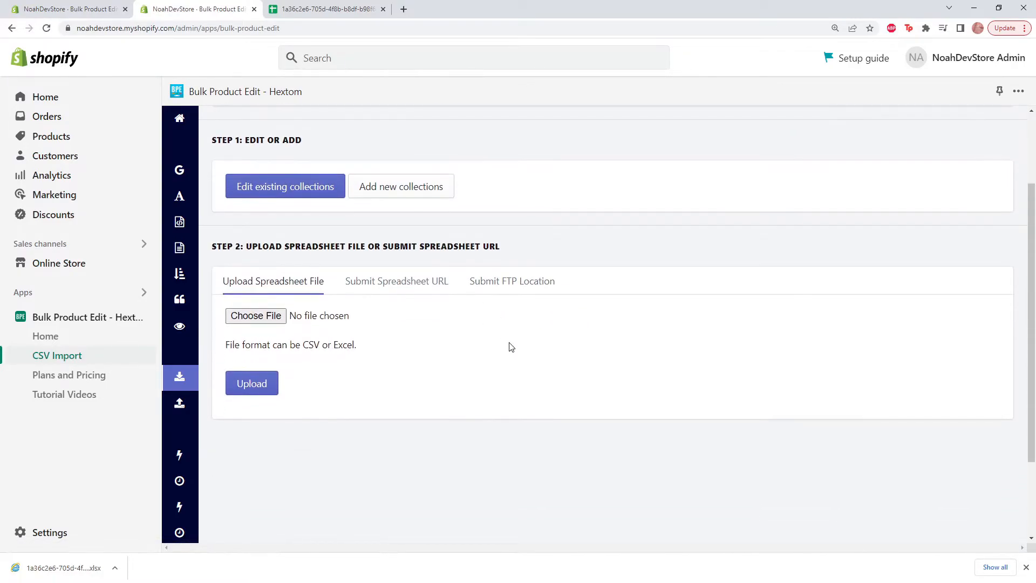
{"action": "left_click", "coordinate": [255, 316]}
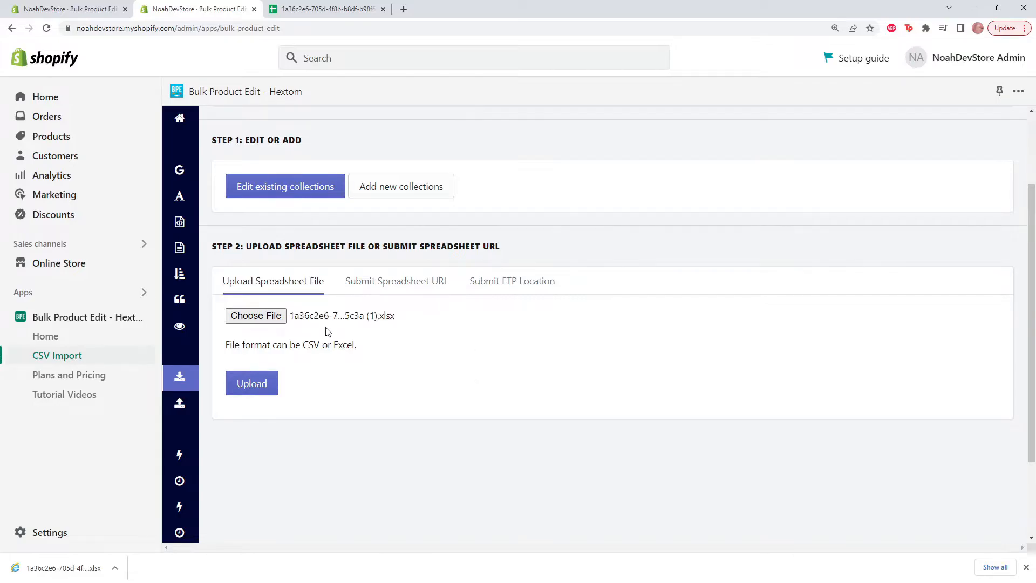
{"action": "left_click", "coordinate": [251, 383]}
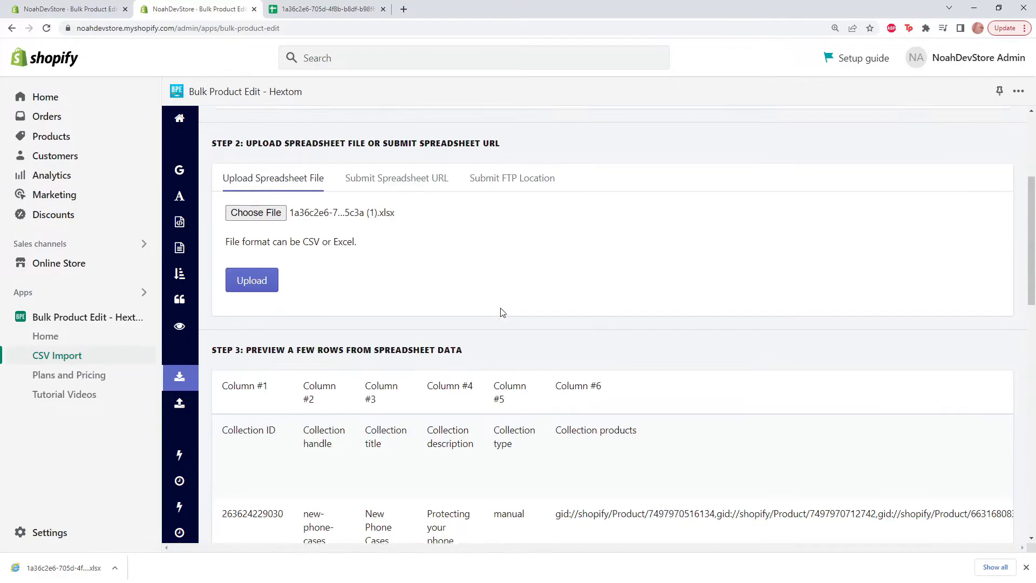
{"action": "scroll", "scroll_direction": "down", "scroll_amount": 3}
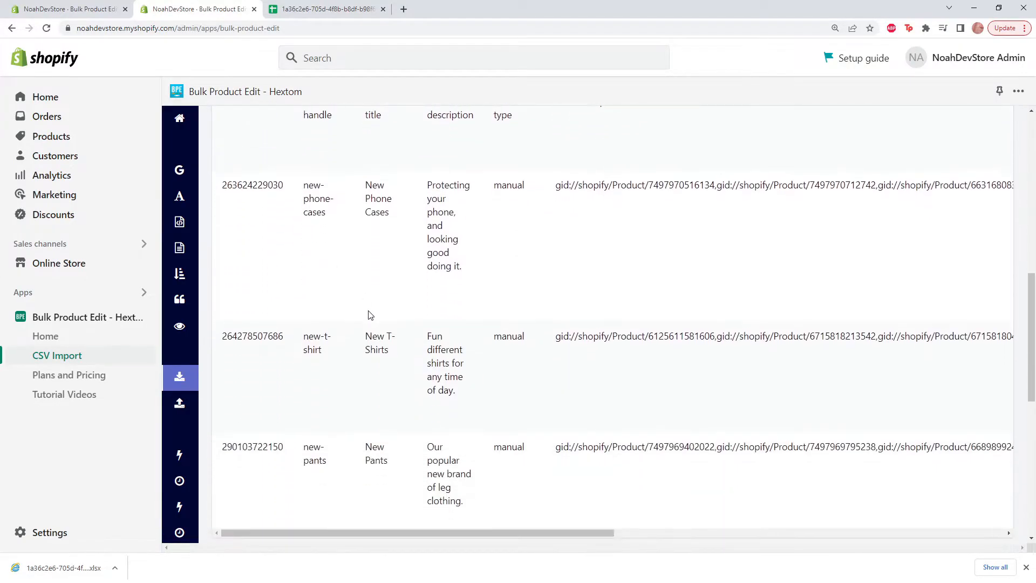
{"action": "mouse_move", "coordinate": [394, 279]}
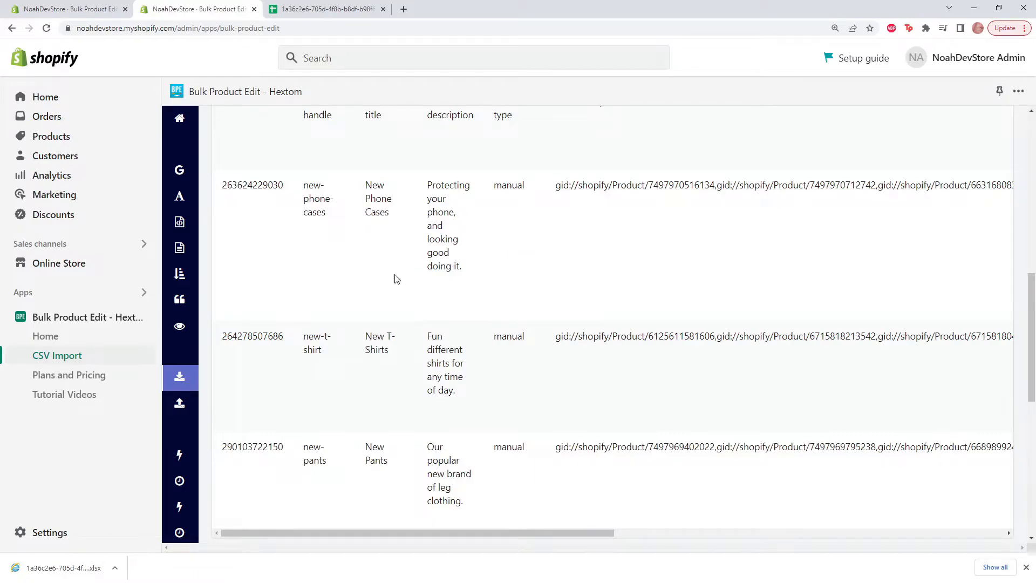
{"action": "scroll", "scroll_direction": "down", "scroll_amount": 3}
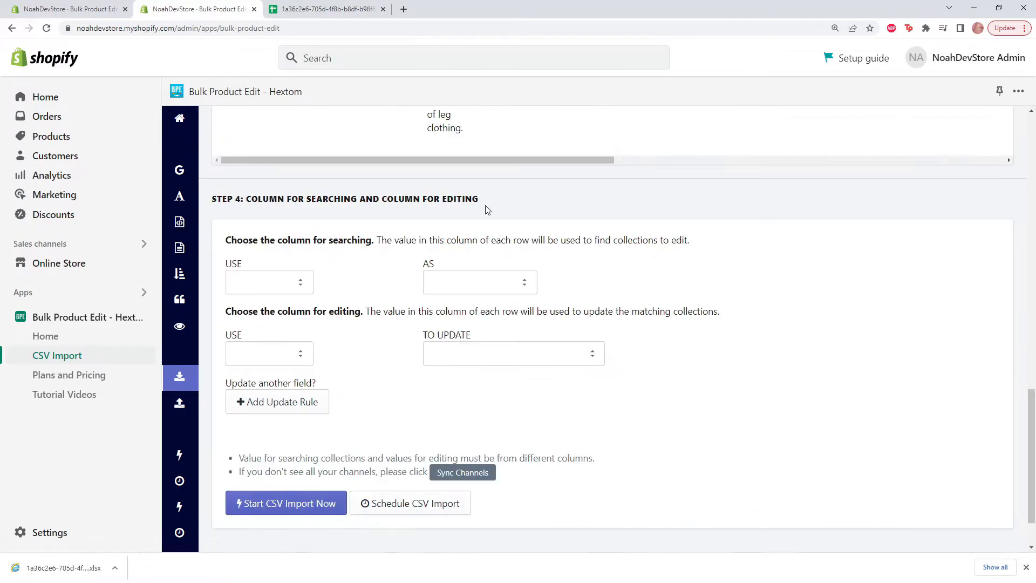
Step: Set the search rule to use Column #1 as Collection ID
{"action": "left_click", "coordinate": [268, 282]}
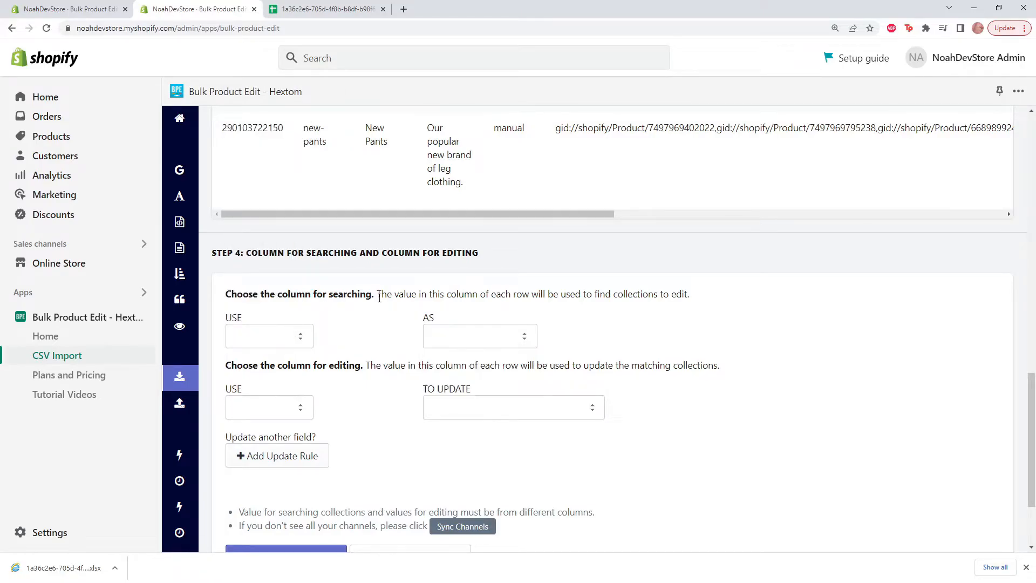
{"action": "double_click", "coordinate": [349, 294]}
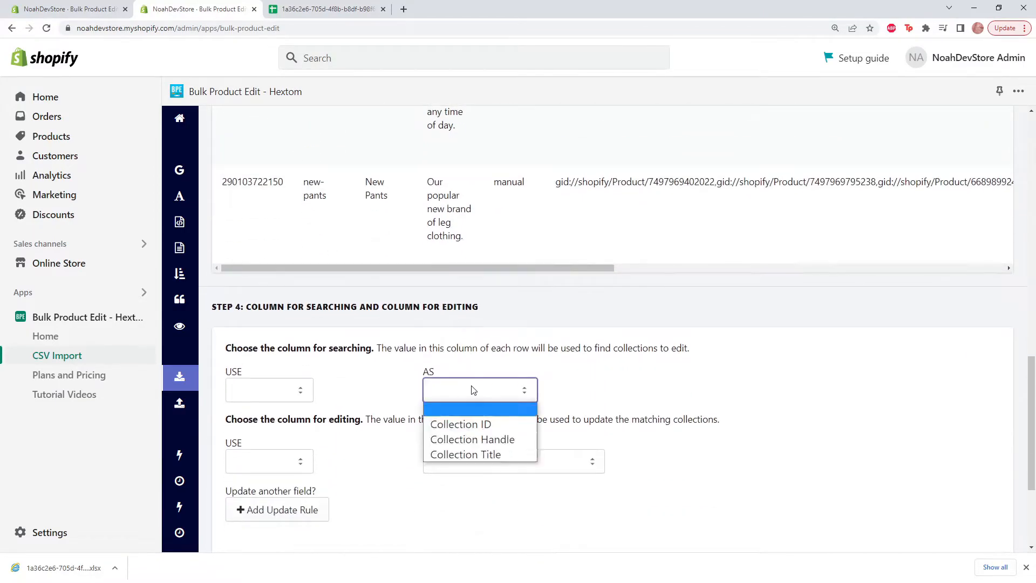
{"action": "left_click", "coordinate": [460, 424]}
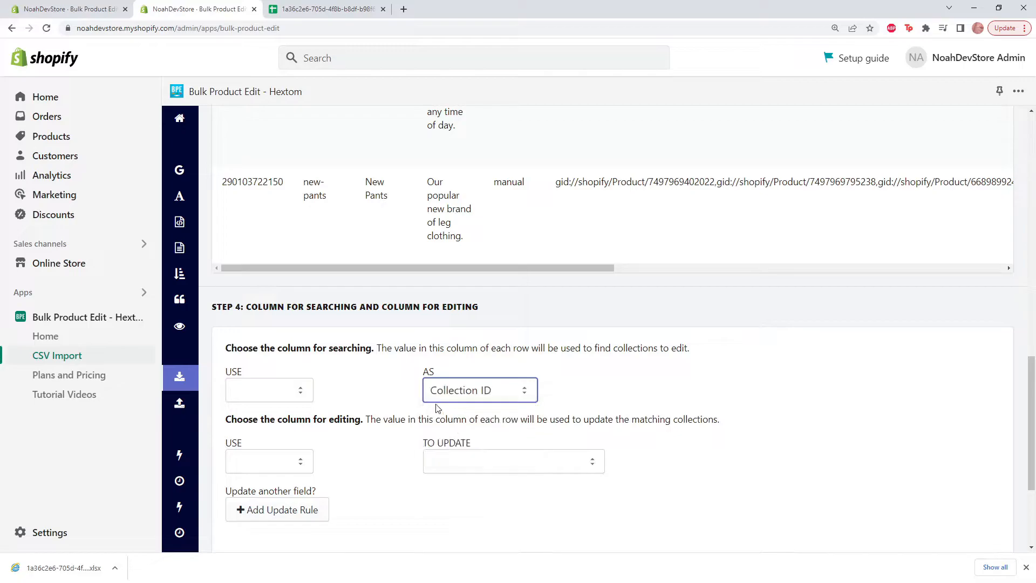
{"action": "scroll", "scroll_direction": "up", "scroll_amount": 3}
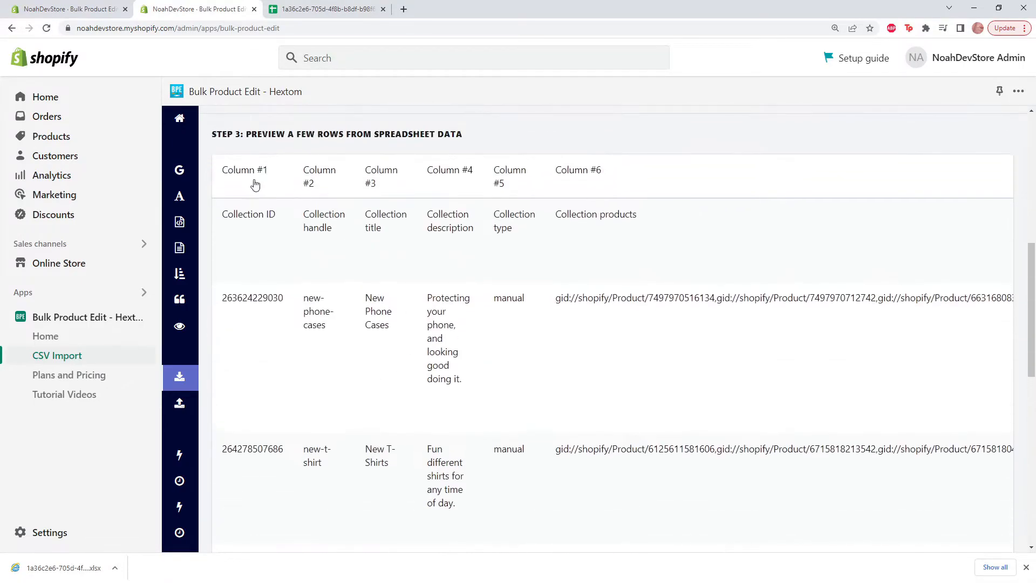
{"action": "left_click", "coordinate": [268, 390]}
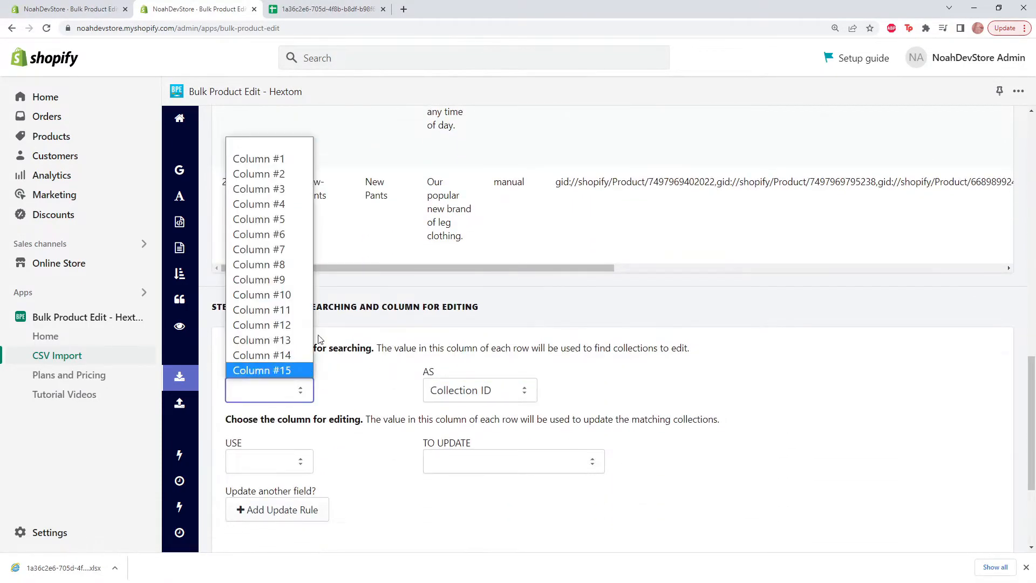
{"action": "left_click", "coordinate": [258, 158]}
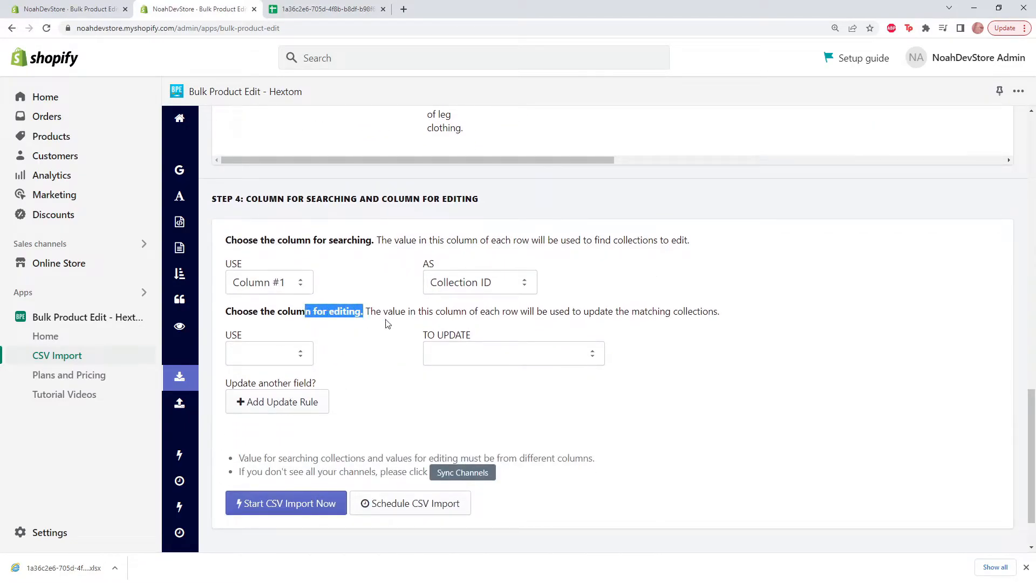
Step: Map Column #2 to Handle with URL Redirect and Column #3 to Title
{"action": "scroll", "scroll_direction": "up", "scroll_amount": 3}
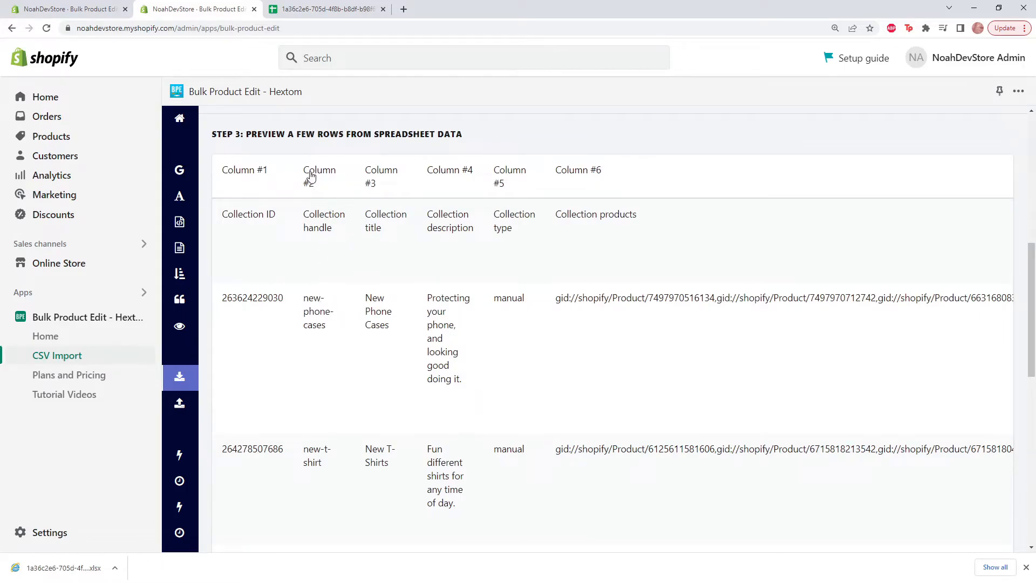
{"action": "mouse_move", "coordinate": [386, 182]}
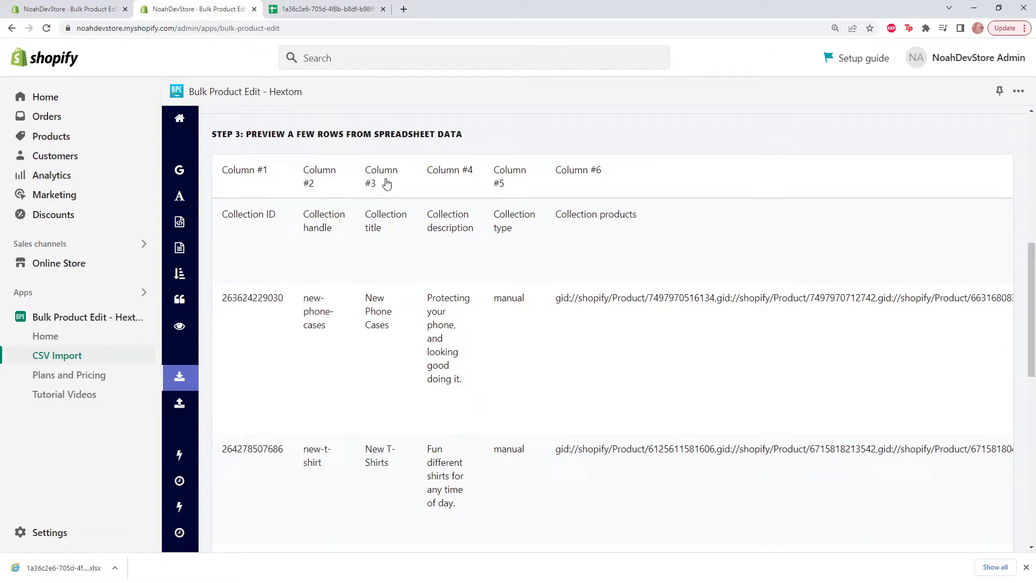
{"action": "mouse_move", "coordinate": [460, 223]}
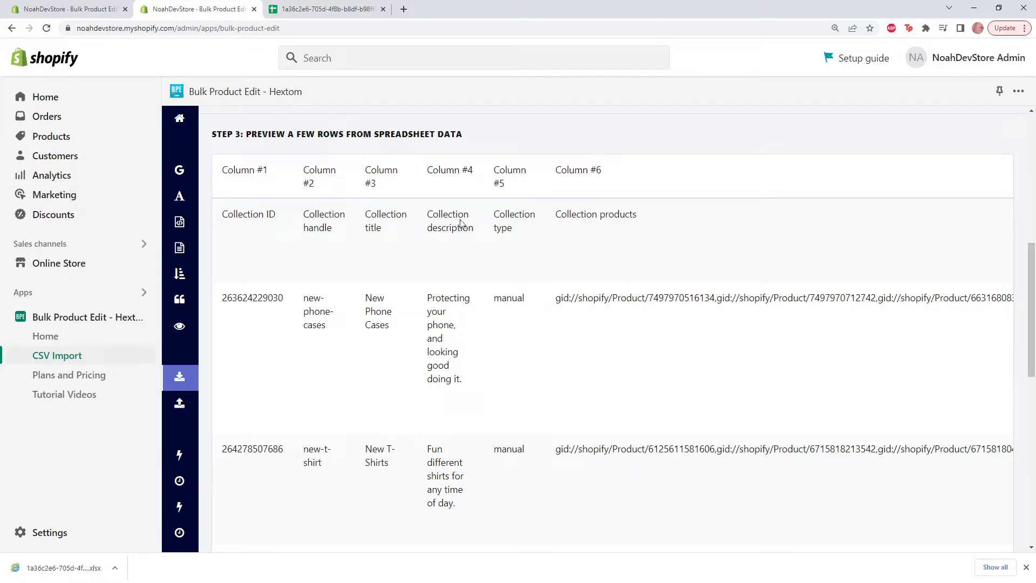
{"action": "scroll", "scroll_direction": "down", "scroll_amount": 3}
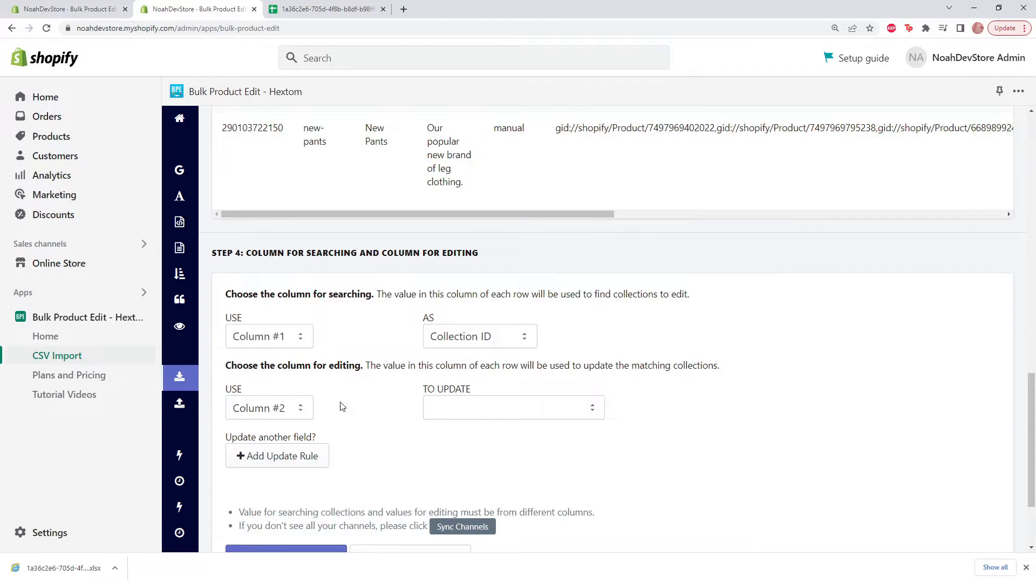
{"action": "left_click", "coordinate": [512, 407]}
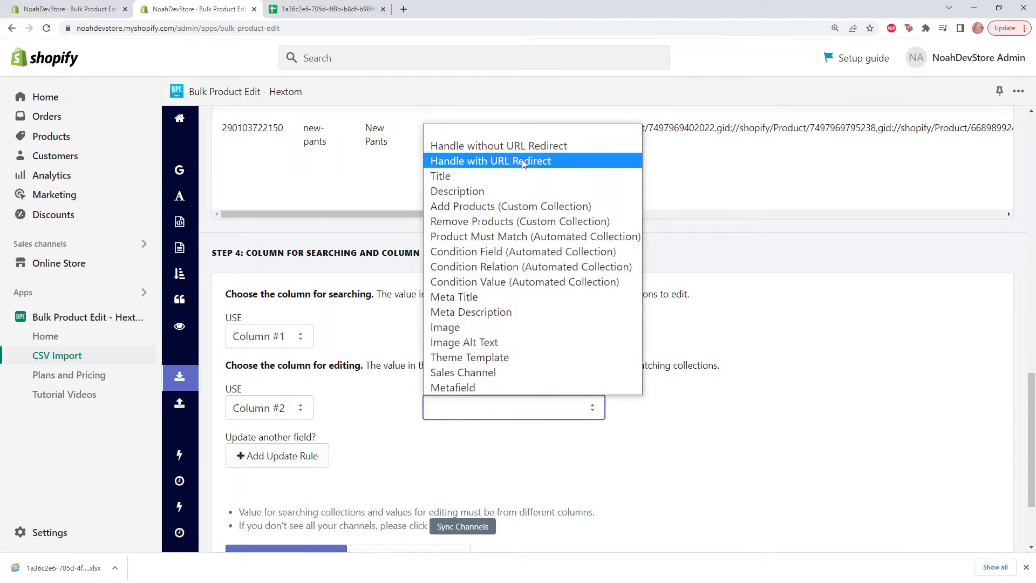
{"action": "left_click", "coordinate": [489, 161]}
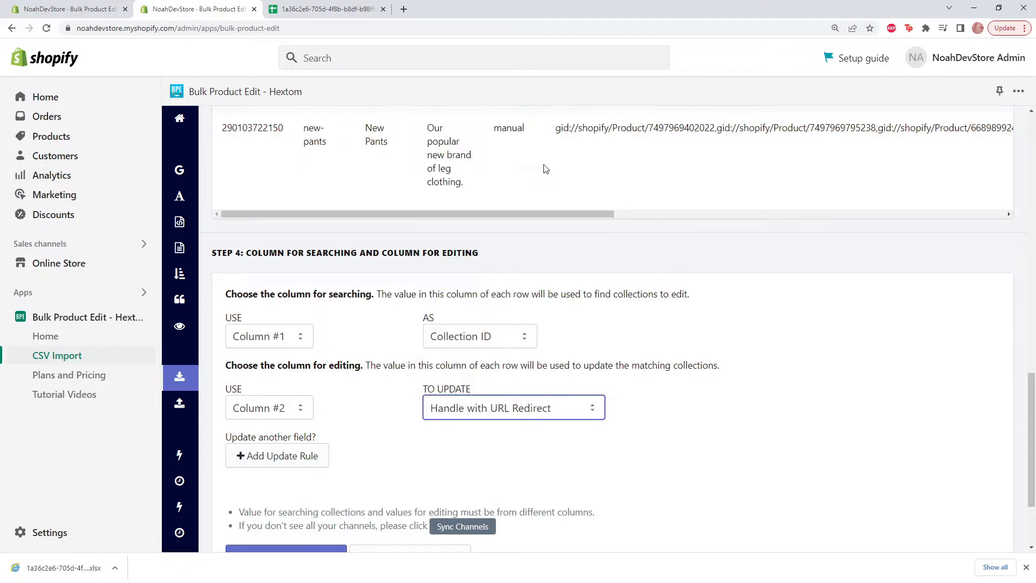
{"action": "mouse_move", "coordinate": [492, 408]}
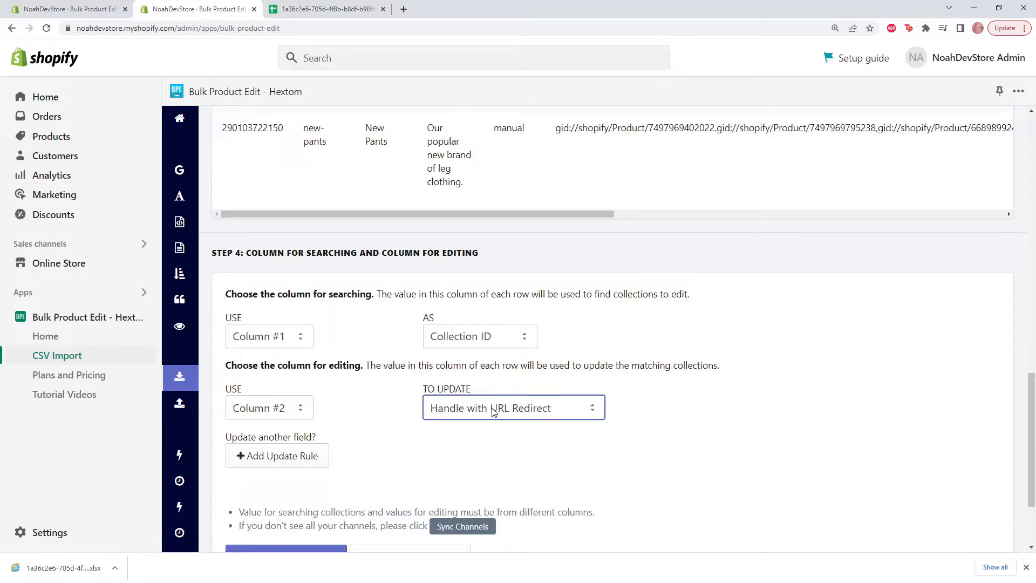
{"action": "mouse_move", "coordinate": [482, 419]}
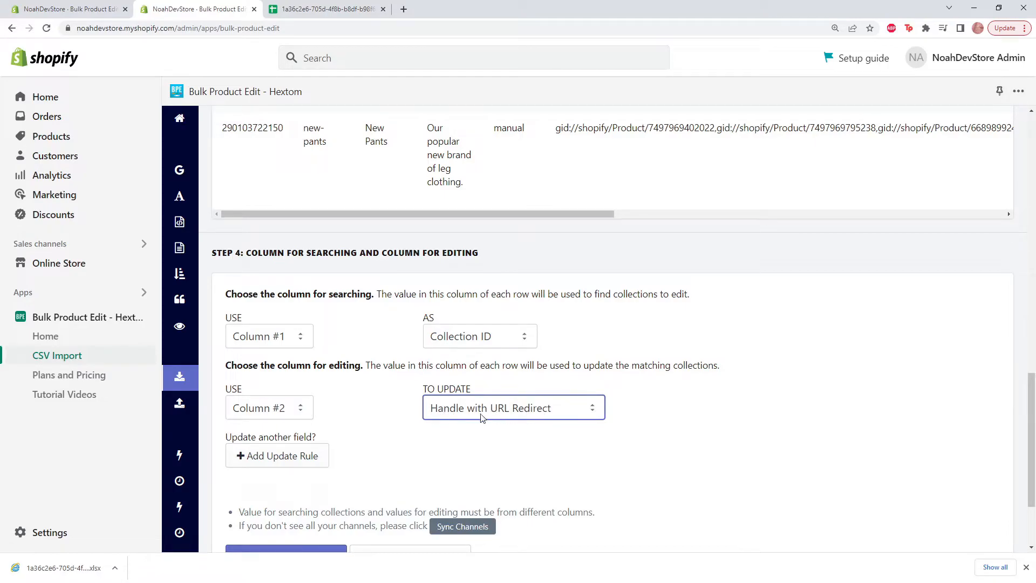
{"action": "left_click", "coordinate": [276, 456]}
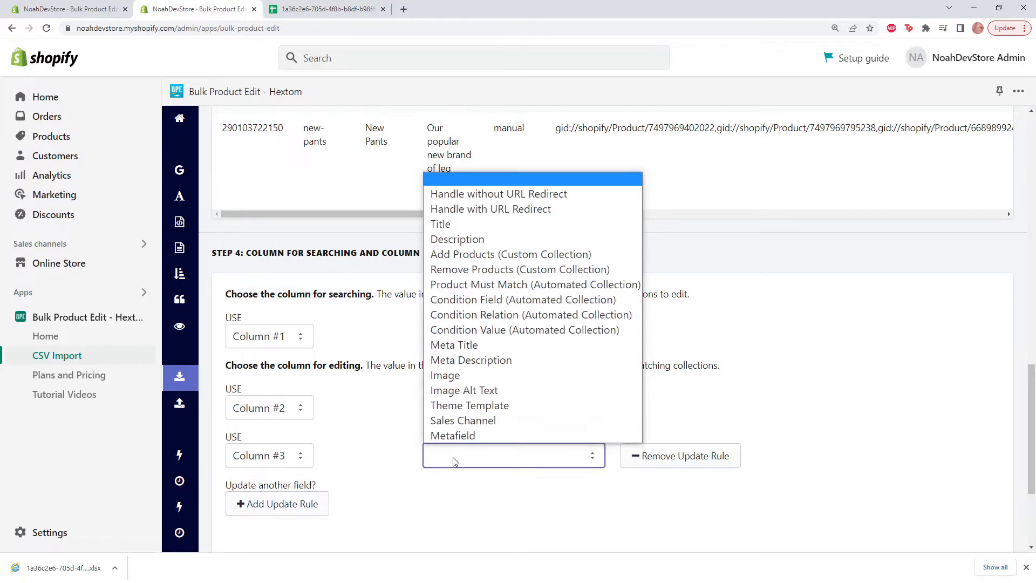
{"action": "left_click", "coordinate": [441, 224]}
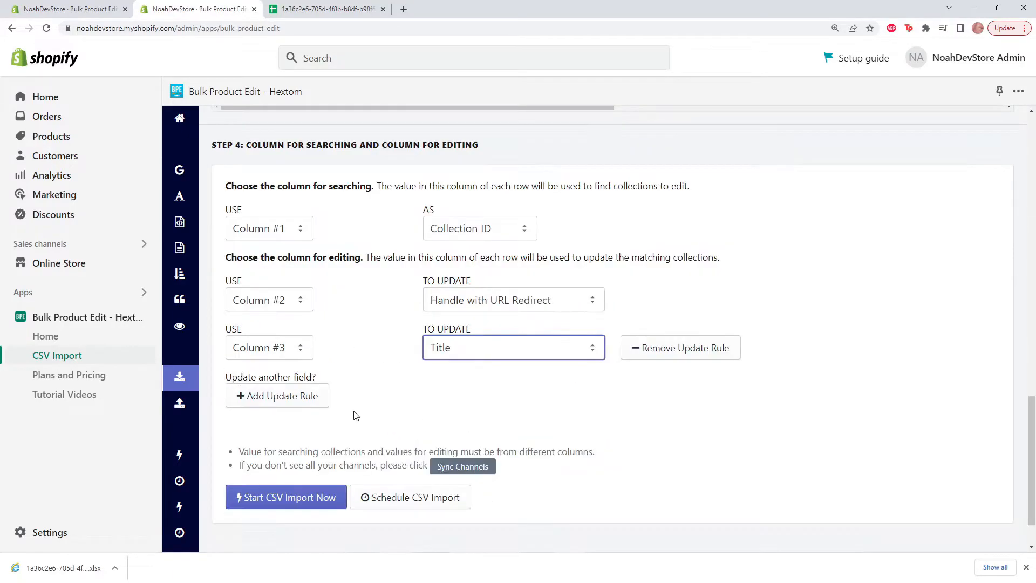
Step: Map Column #4 to Description and start the CSV import now
{"action": "left_click", "coordinate": [277, 395]}
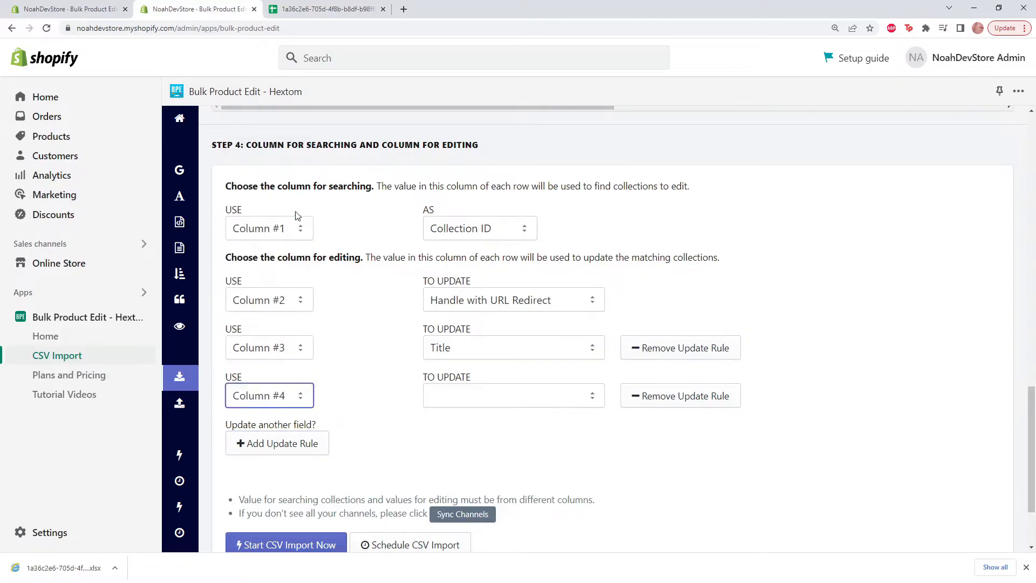
{"action": "left_click", "coordinate": [513, 395]}
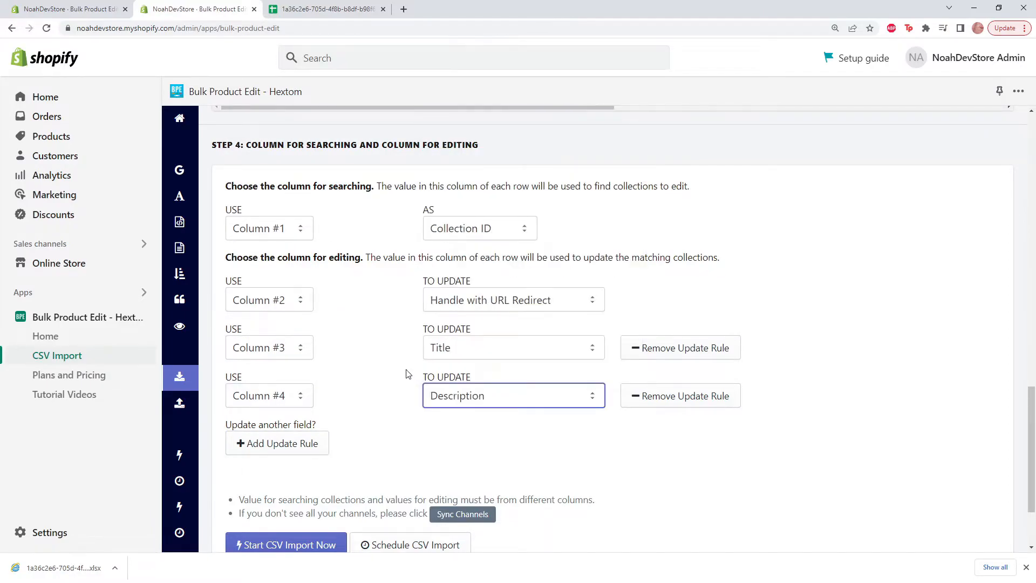
{"action": "scroll", "scroll_direction": "up", "scroll_amount": 3}
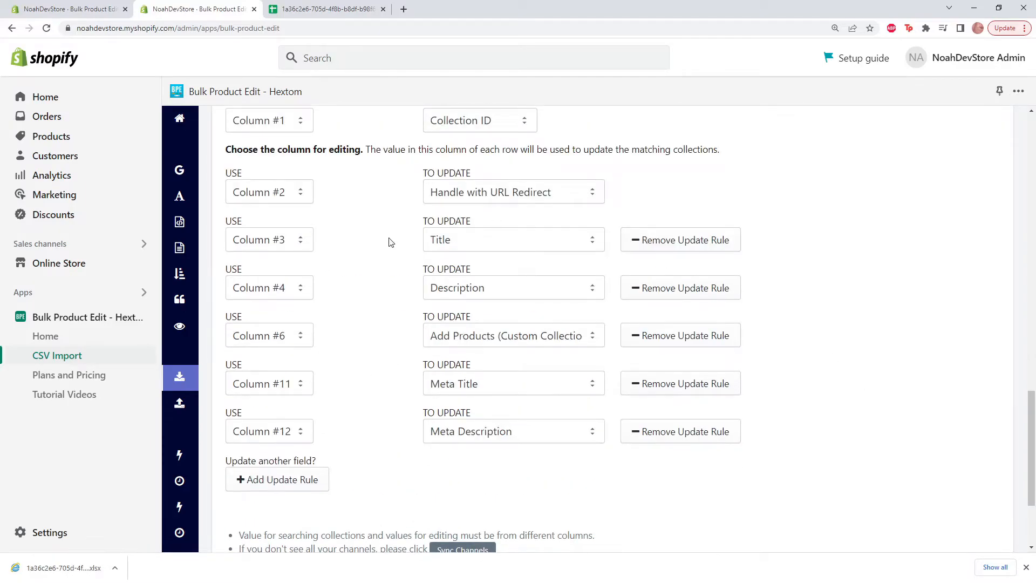
{"action": "mouse_move", "coordinate": [380, 350]}
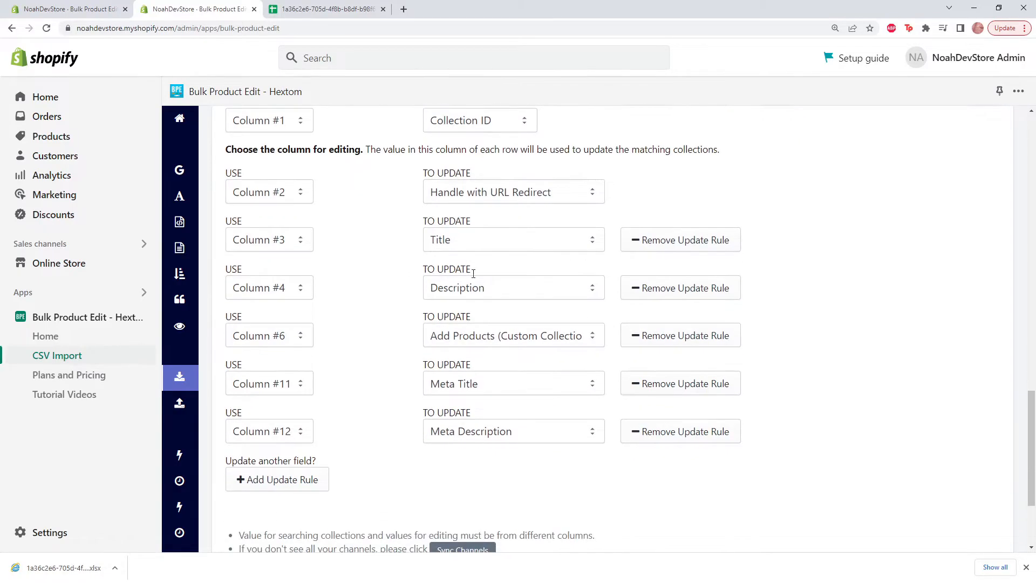
{"action": "left_click", "coordinate": [286, 474]}
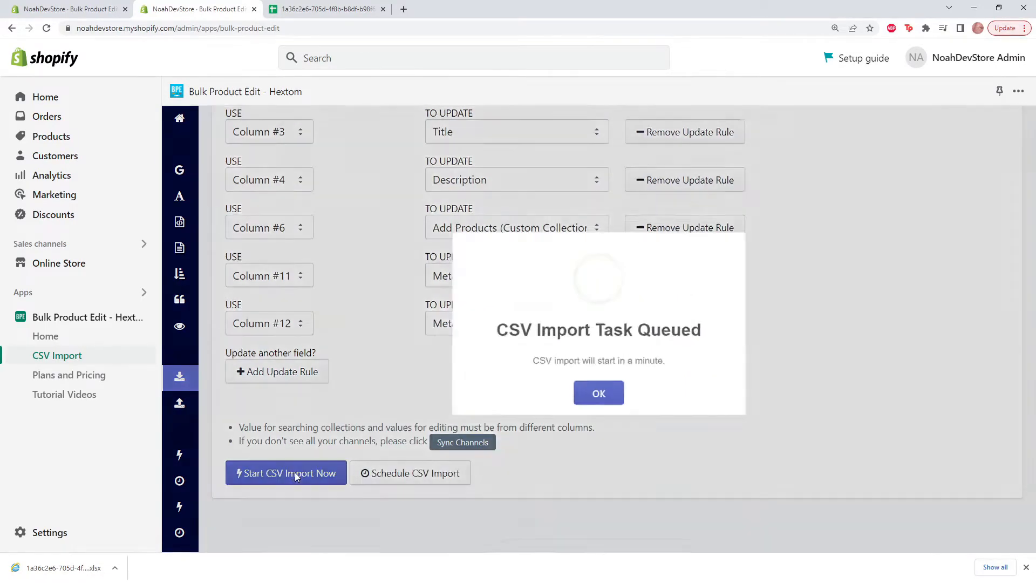
Step: Dismiss the Task Queued notice and view the finished task's edited-items details
{"action": "left_click", "coordinate": [598, 393]}
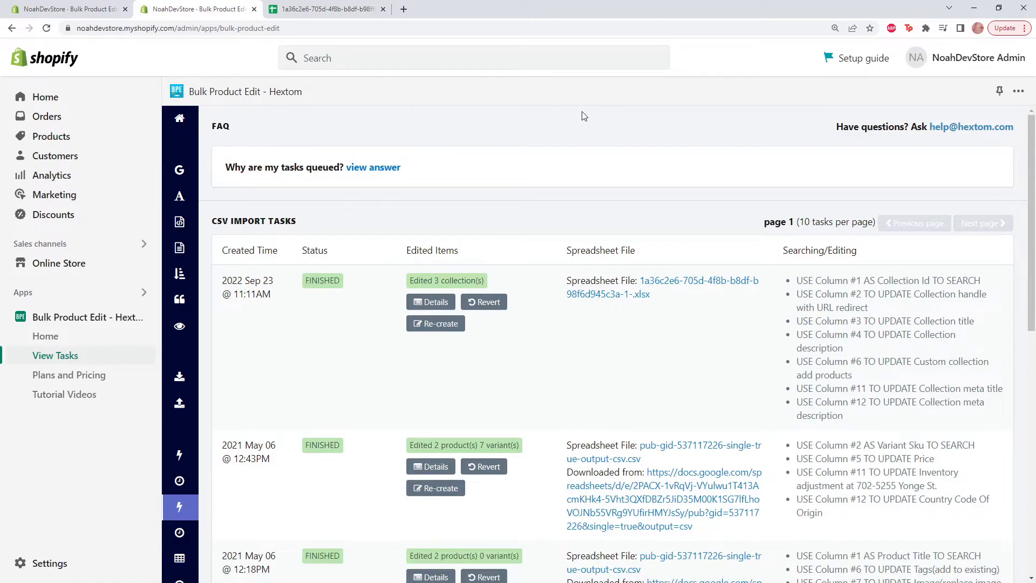
{"action": "mouse_move", "coordinate": [615, 292]}
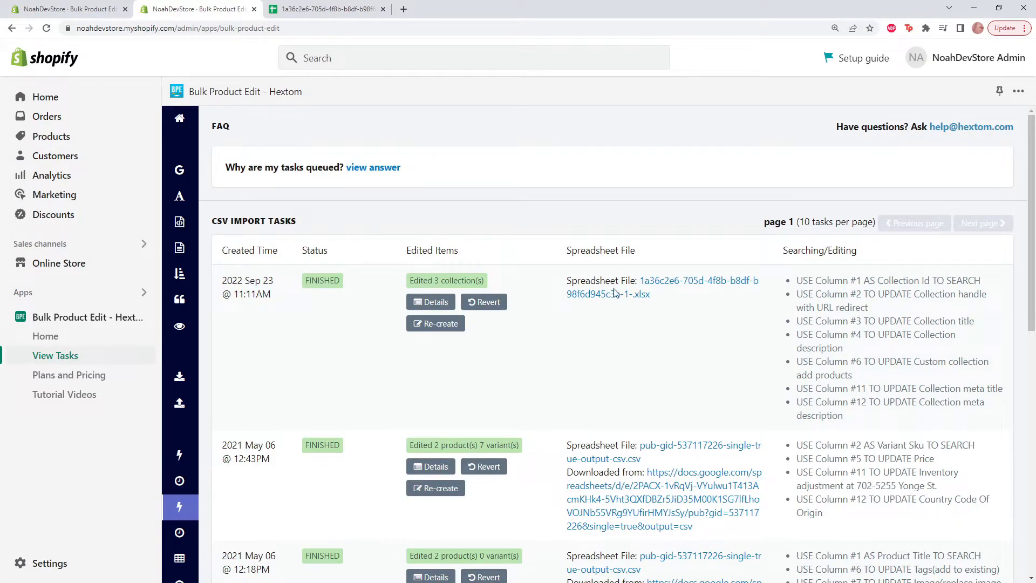
{"action": "left_click", "coordinate": [430, 301]}
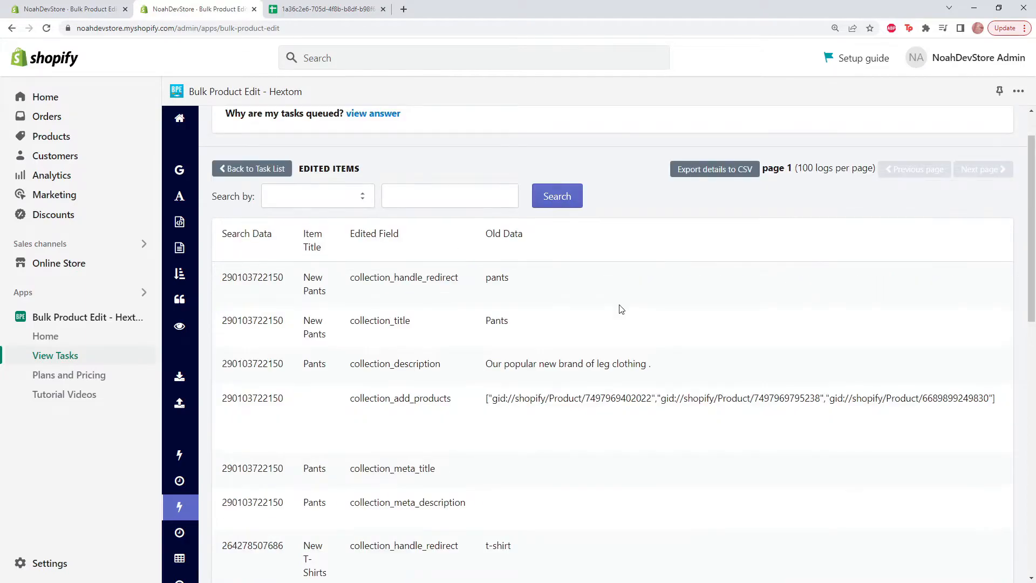
{"action": "scroll", "scroll_direction": "up", "scroll_amount": 3}
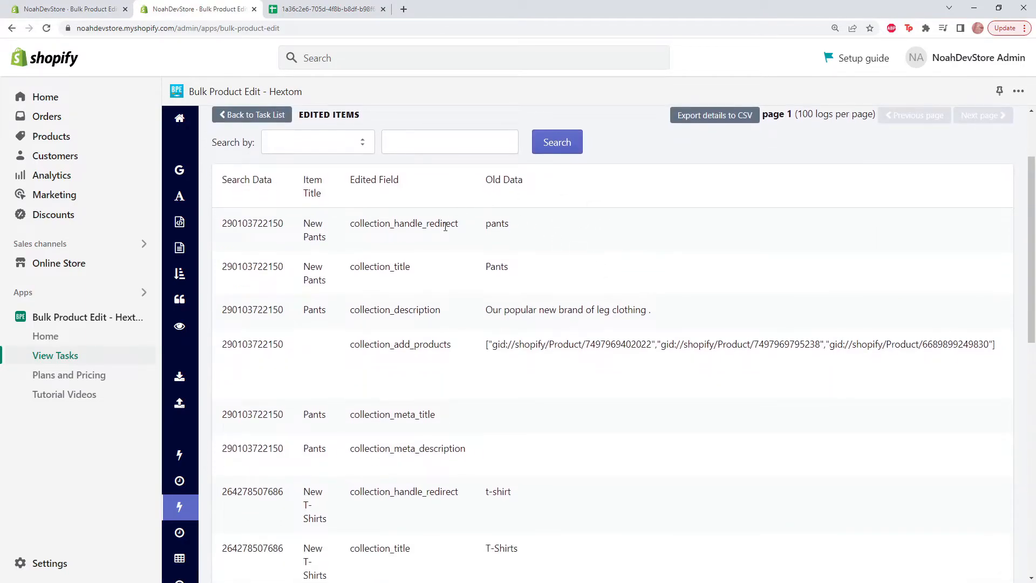
{"action": "scroll", "scroll_direction": "down", "scroll_amount": 3}
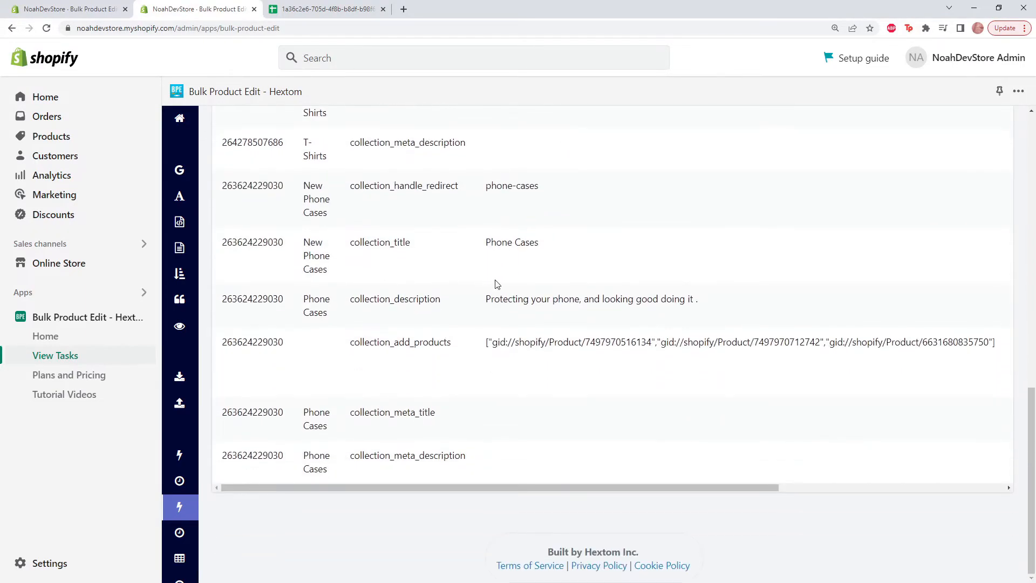
{"action": "scroll", "scroll_direction": "up", "scroll_amount": 3}
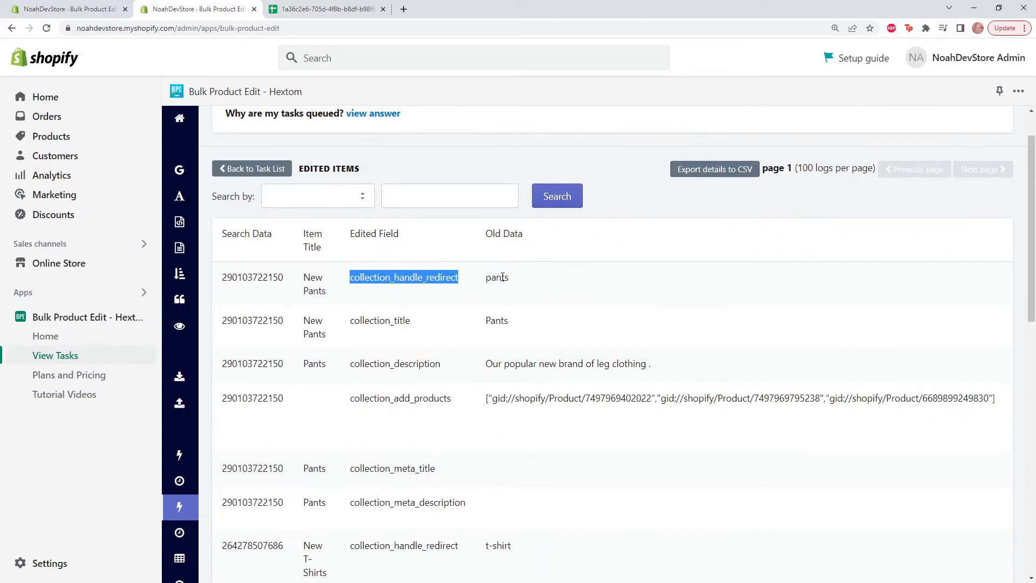
{"action": "scroll", "scroll_direction": "right", "scroll_amount": 3}
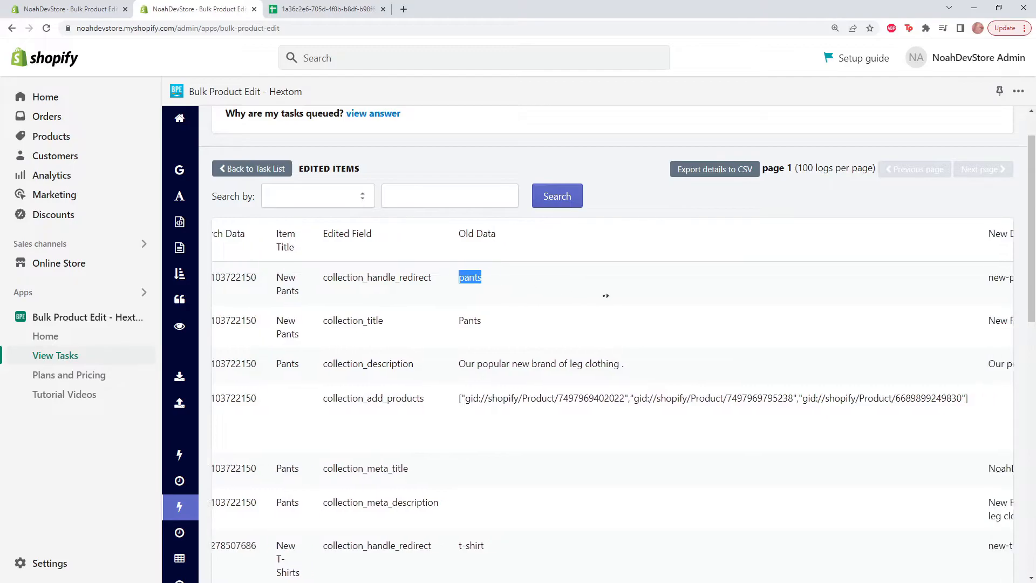
{"action": "scroll", "scroll_direction": "right", "scroll_amount": 3}
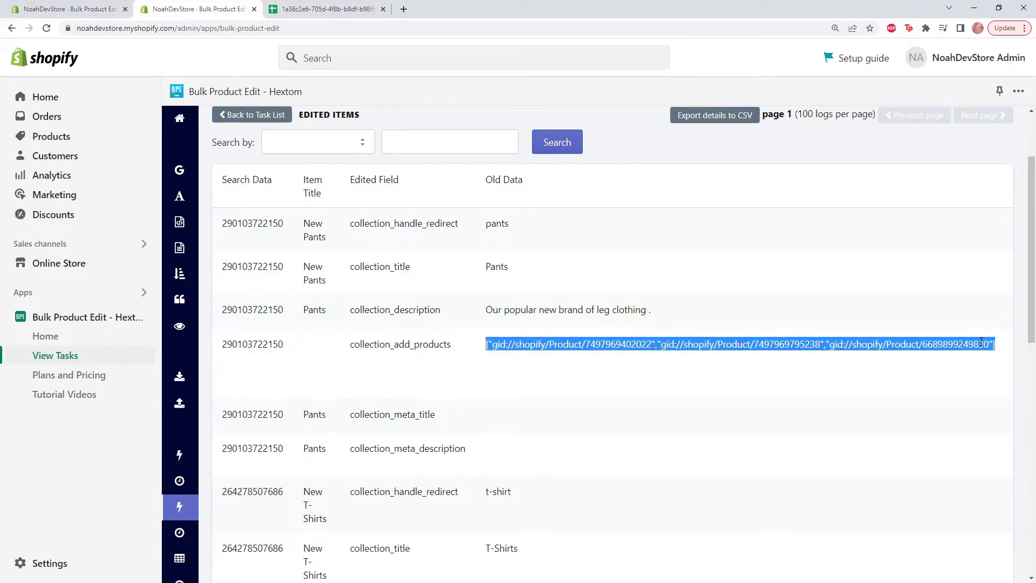
{"action": "scroll", "scroll_direction": "right", "scroll_amount": 3}
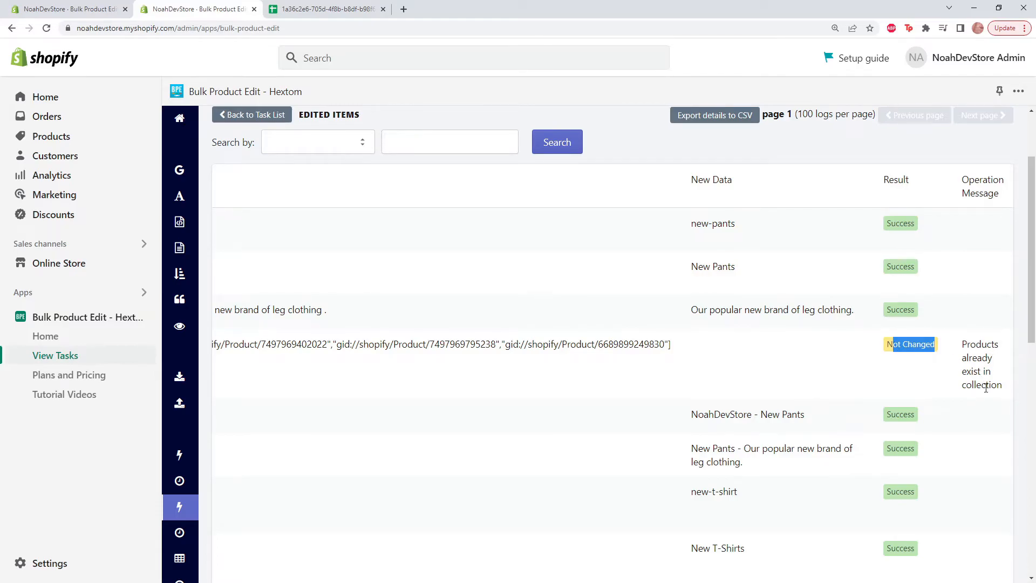
{"action": "scroll", "scroll_direction": "down", "scroll_amount": 3}
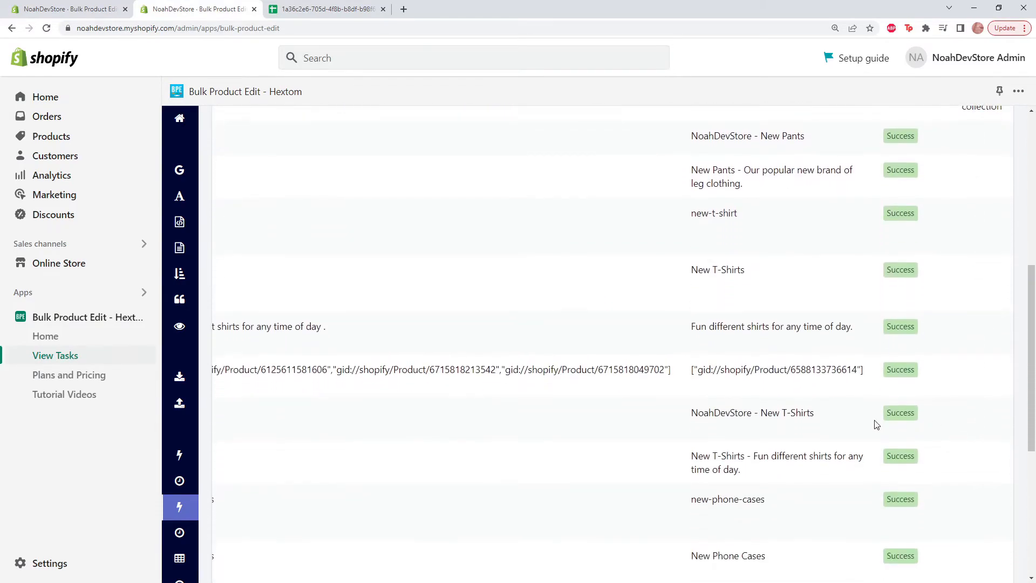
{"action": "double_click", "coordinate": [777, 369]}
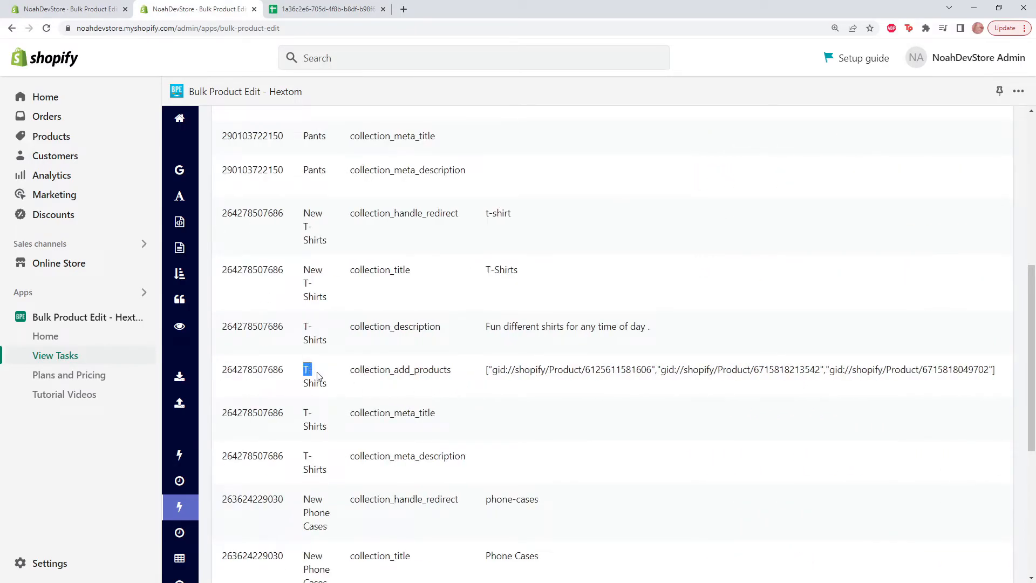
{"action": "scroll", "scroll_direction": "right", "scroll_amount": 3}
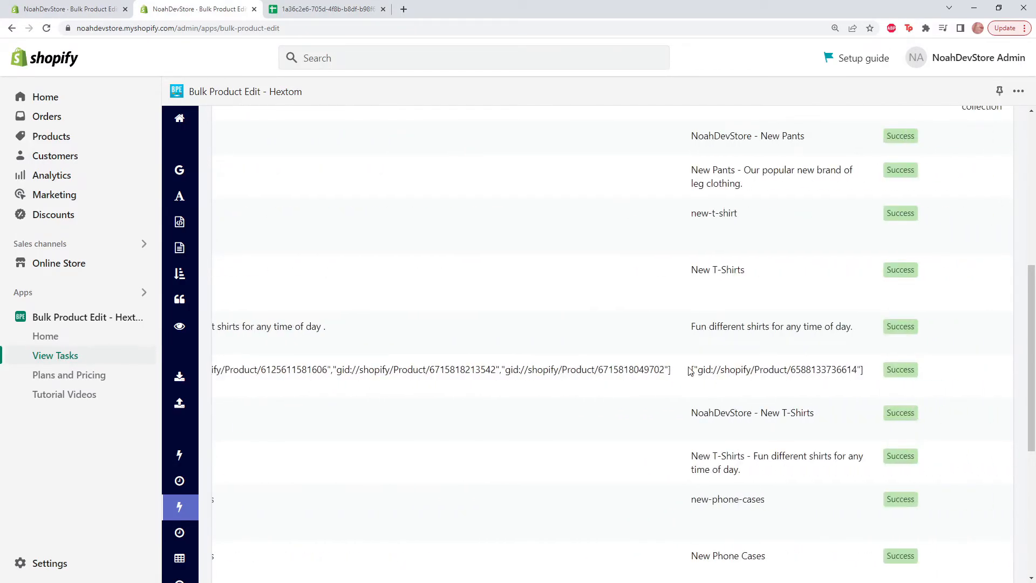
{"action": "double_click", "coordinate": [776, 369]}
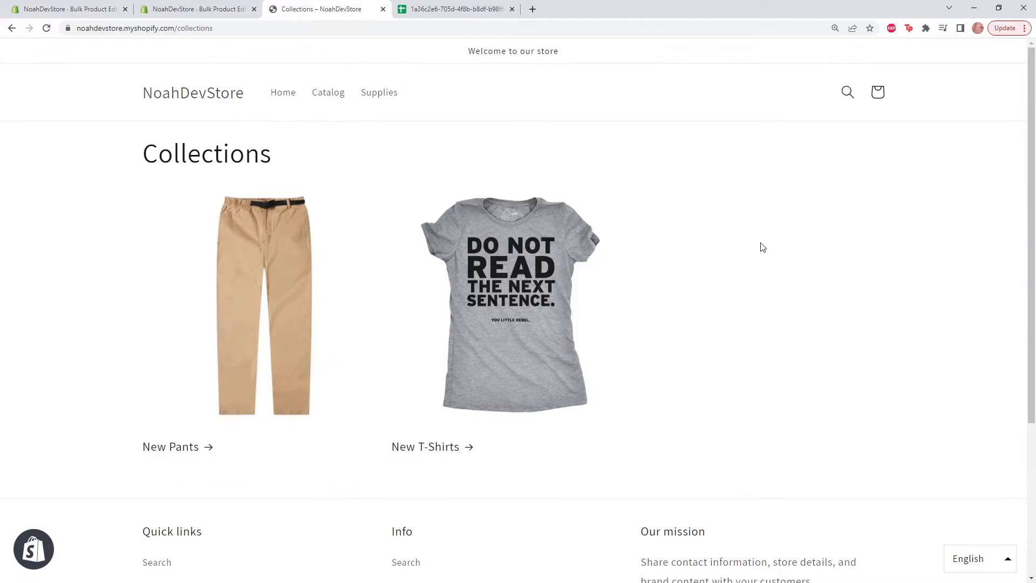
{"action": "mouse_move", "coordinate": [186, 447]}
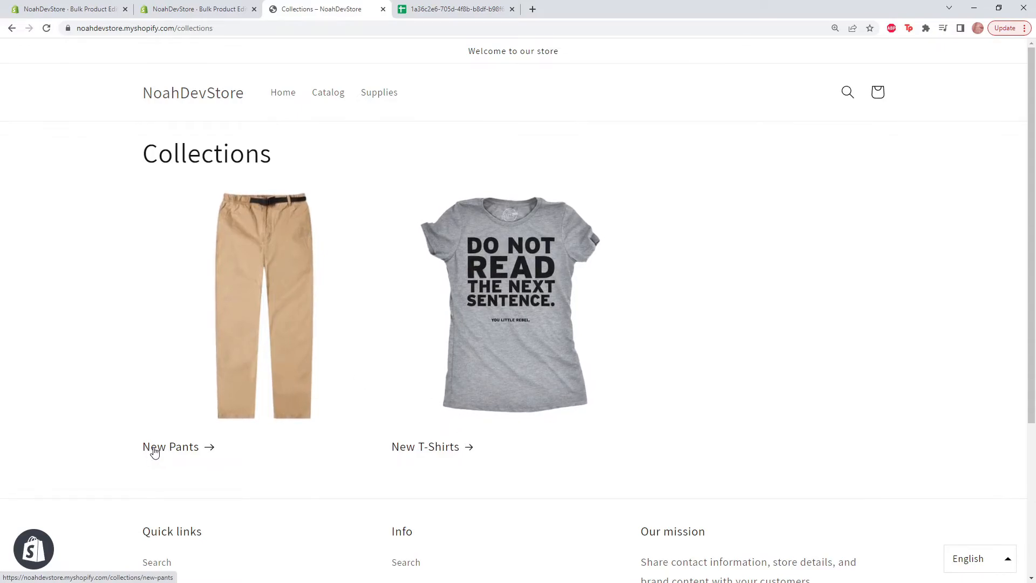
{"action": "mouse_move", "coordinate": [856, 411]}
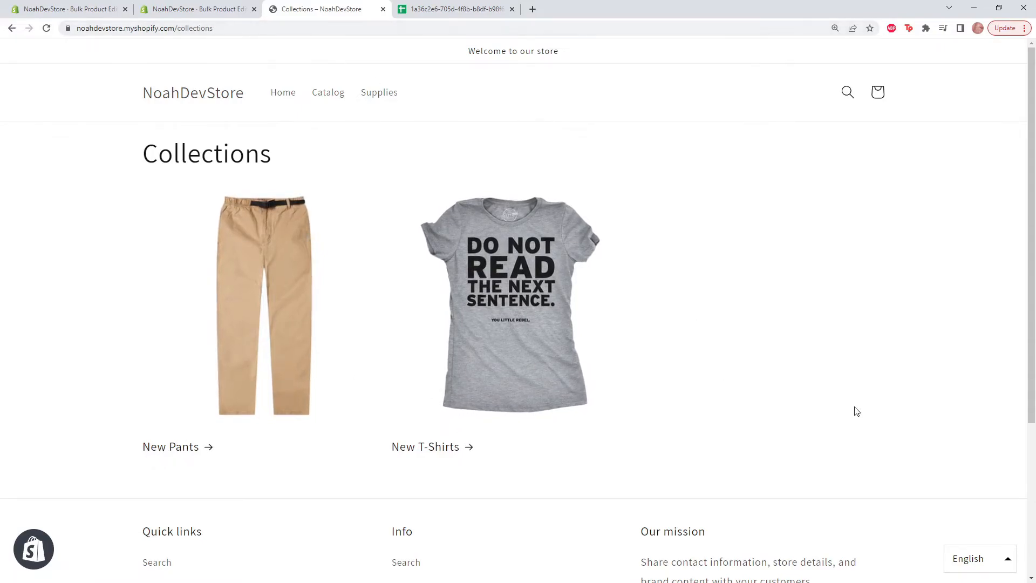
{"action": "mouse_move", "coordinate": [897, 224]}
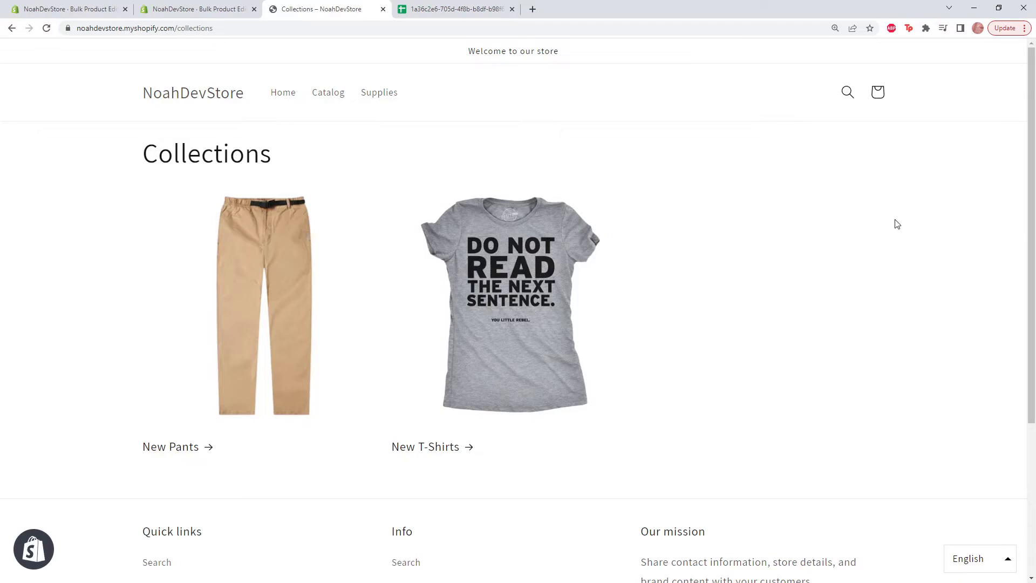
{"action": "mouse_move", "coordinate": [732, 162]}
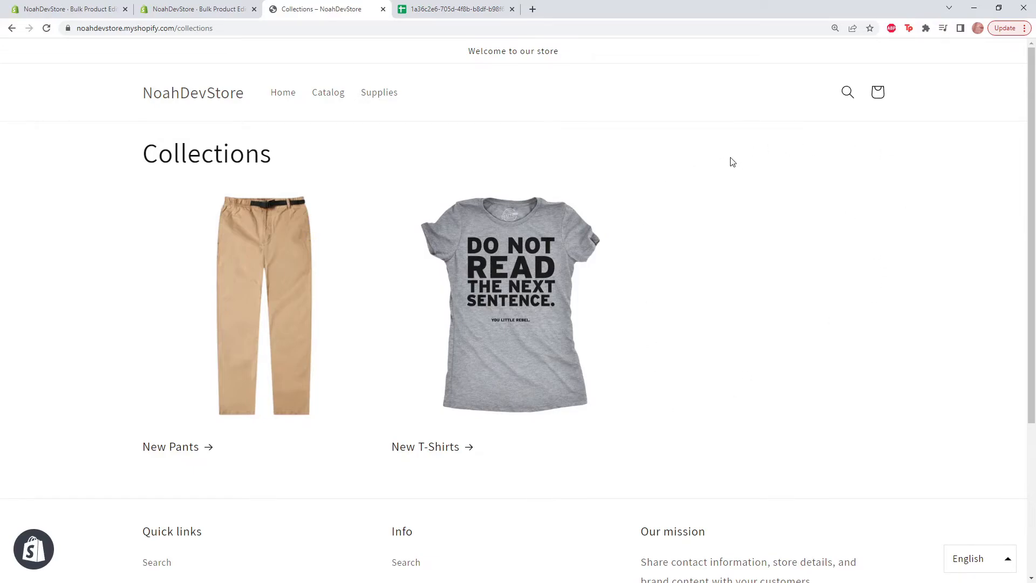
{"action": "mouse_move", "coordinate": [777, 156]}
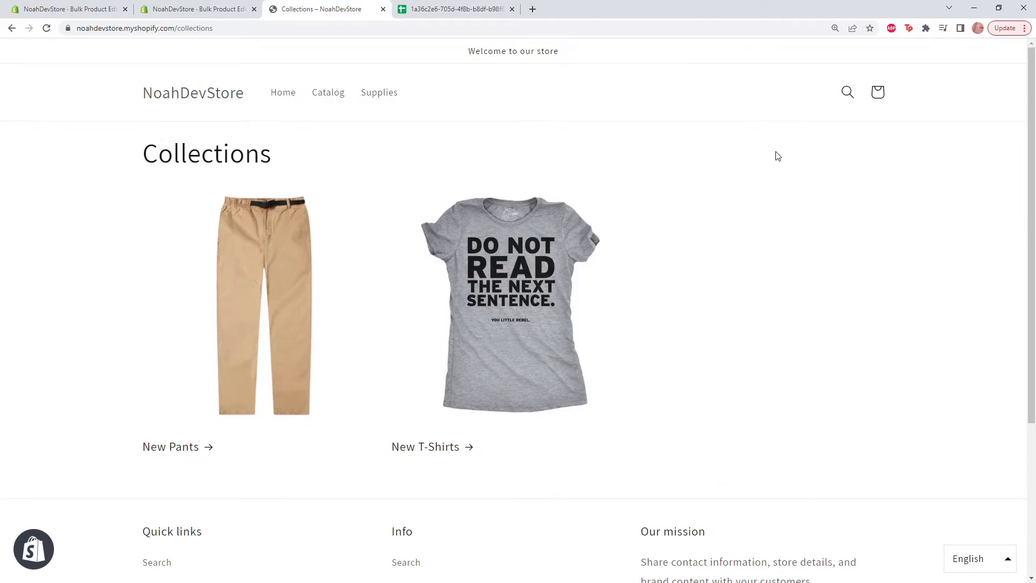
{"action": "mouse_move", "coordinate": [433, 447]}
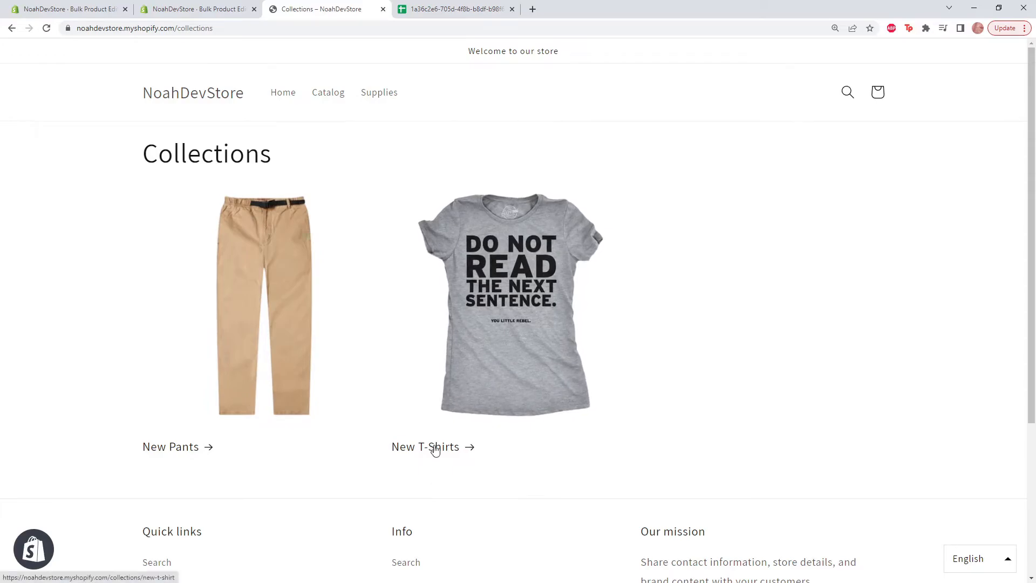
Step: Open the New T-Shirts collection page on the storefront
{"action": "left_click", "coordinate": [425, 447]}
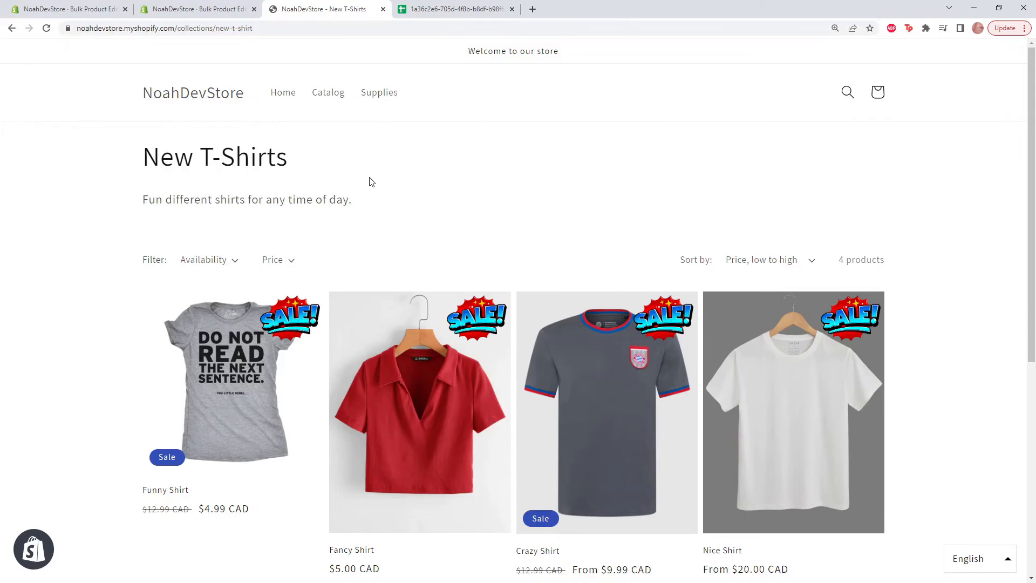
{"action": "mouse_move", "coordinate": [349, 171]}
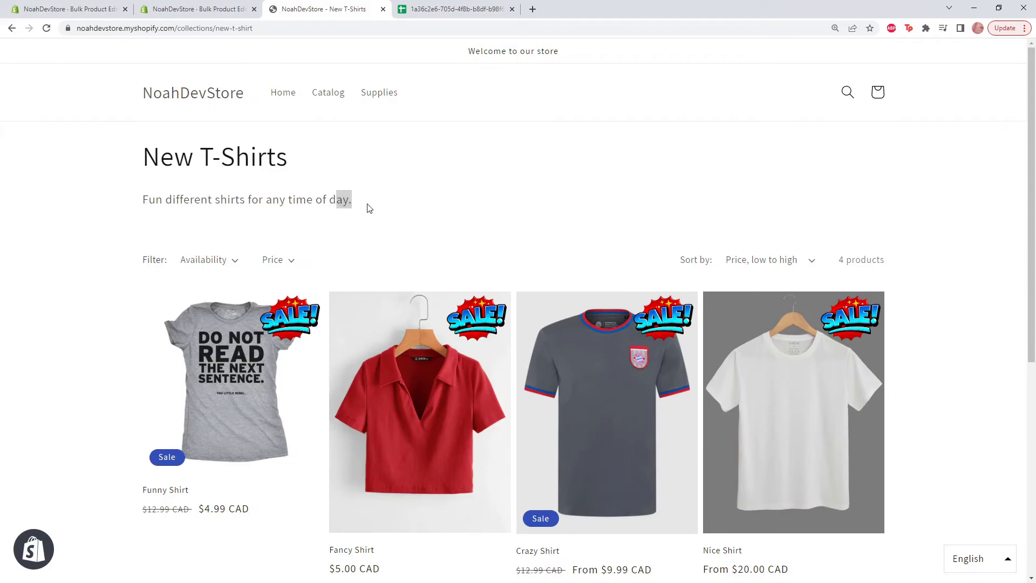
Step: Scroll through the New T-Shirts collection page to review its four shirts, including Nice Shirt and Crazy Shirt
{"action": "scroll", "scroll_direction": "down", "scroll_amount": 3}
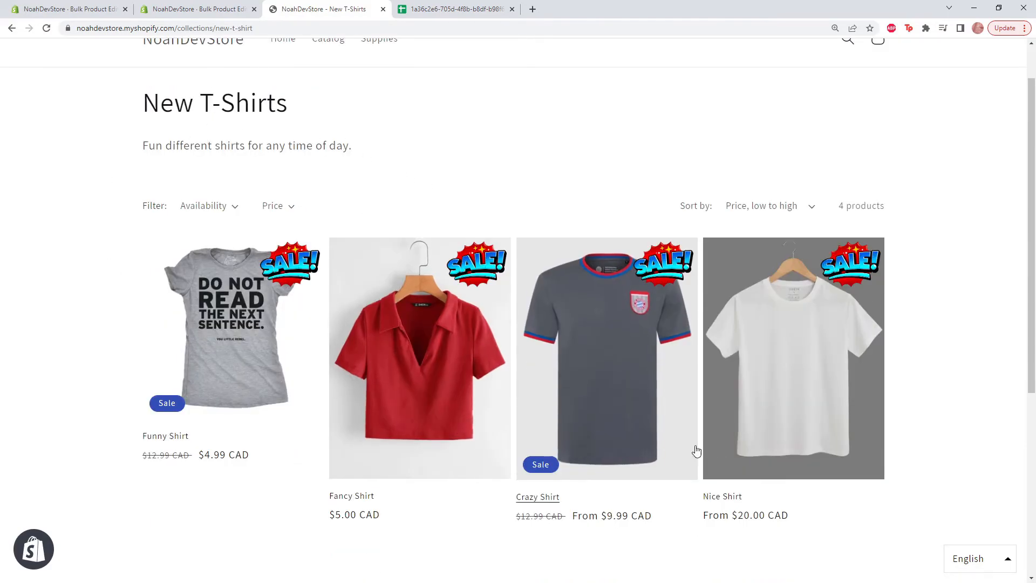
{"action": "mouse_move", "coordinate": [829, 392]}
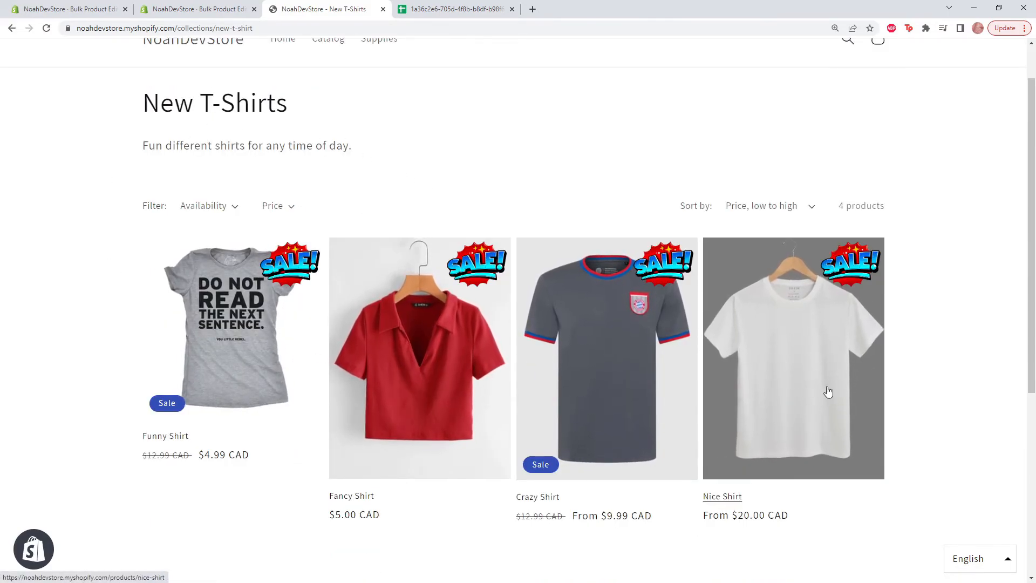
{"action": "mouse_move", "coordinate": [560, 354]}
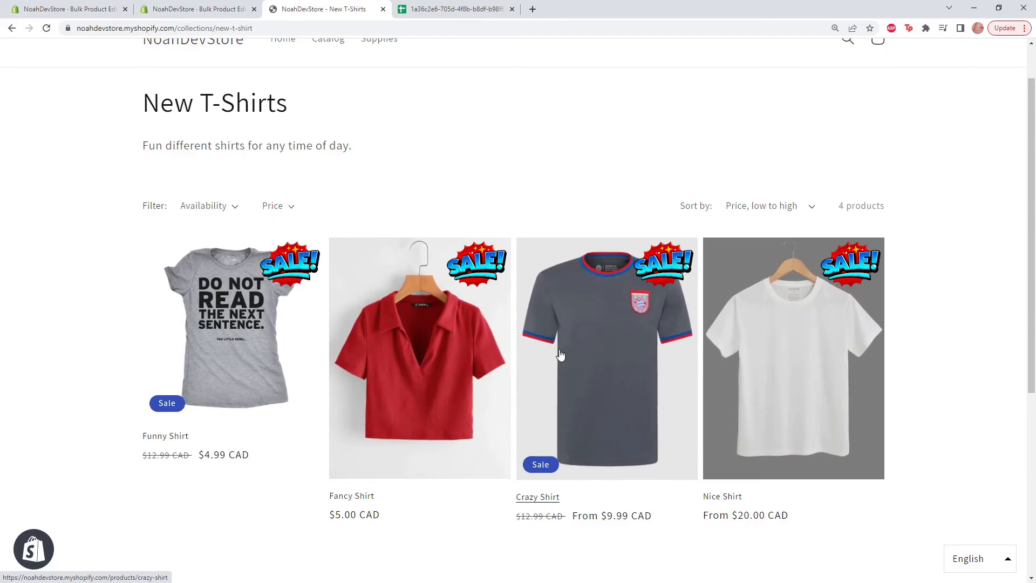
{"action": "mouse_move", "coordinate": [602, 374]}
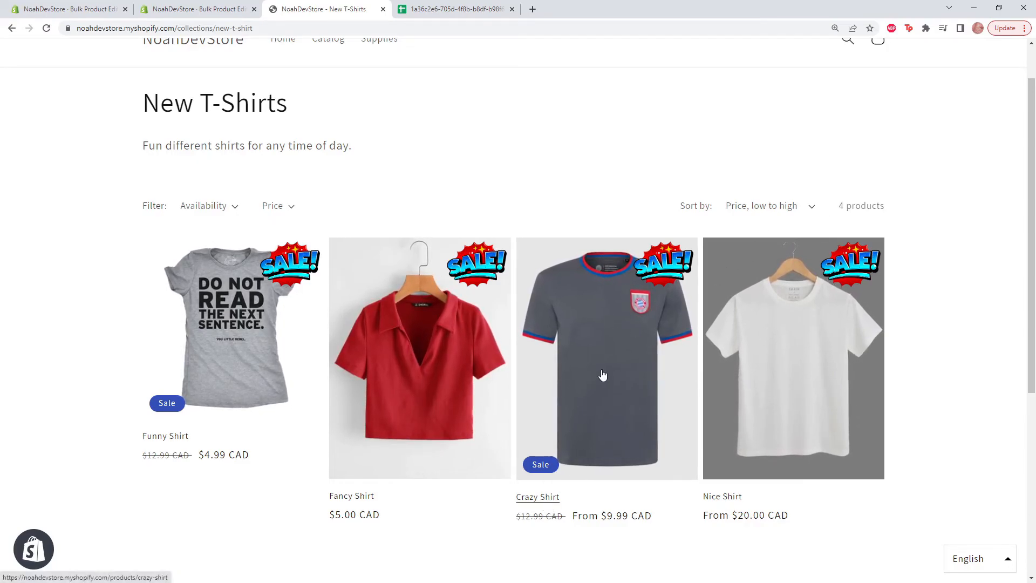
{"action": "scroll", "scroll_direction": "up", "scroll_amount": 3}
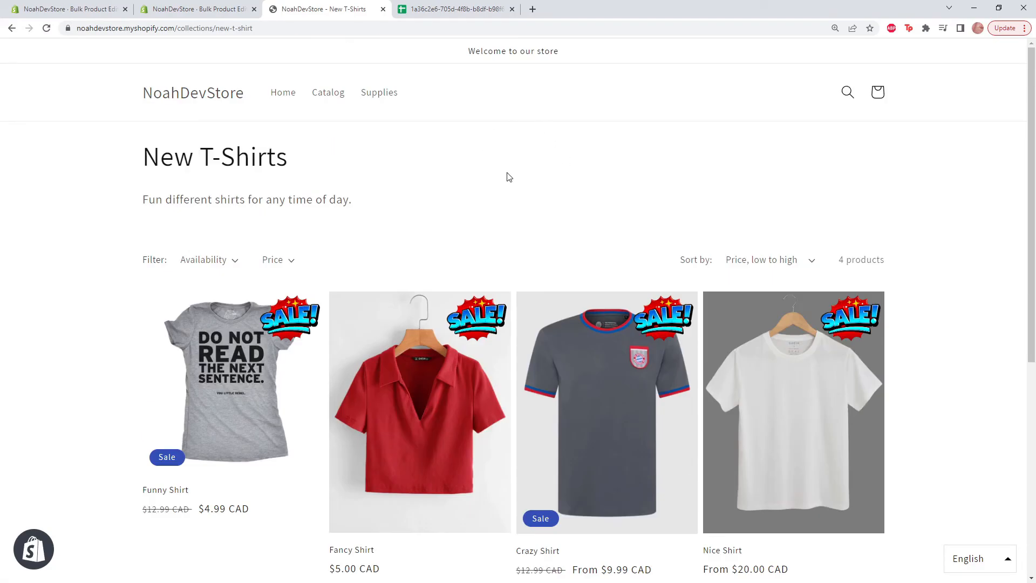
{"action": "mouse_move", "coordinate": [693, 191]}
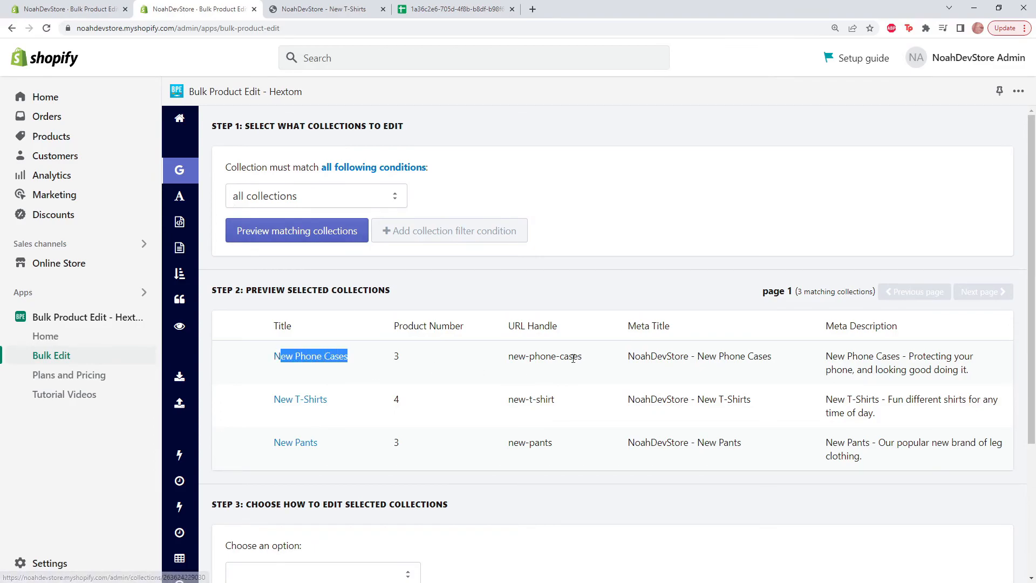
{"action": "mouse_move", "coordinate": [707, 376]}
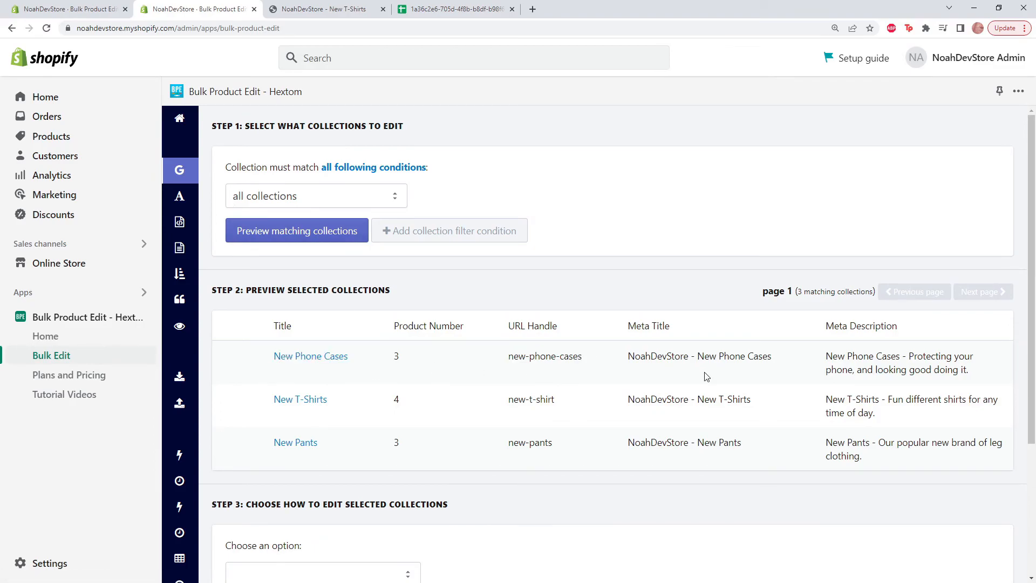
Step: Review the Step 2 collection preview showing New Phone Cases, New T-Shirts and New Pants
{"action": "double_click", "coordinate": [658, 355]}
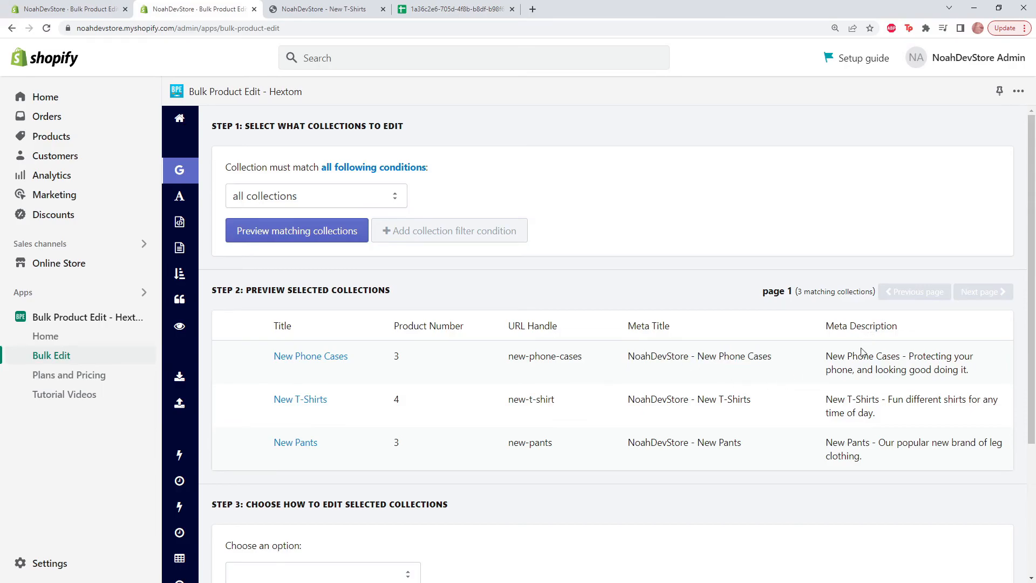
{"action": "double_click", "coordinate": [927, 356]}
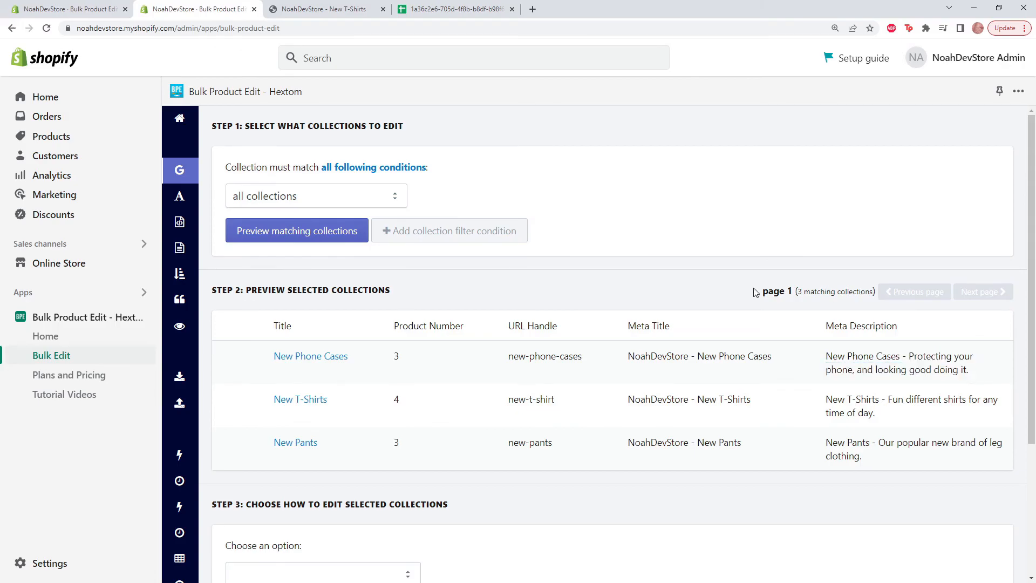
{"action": "mouse_move", "coordinate": [917, 311]}
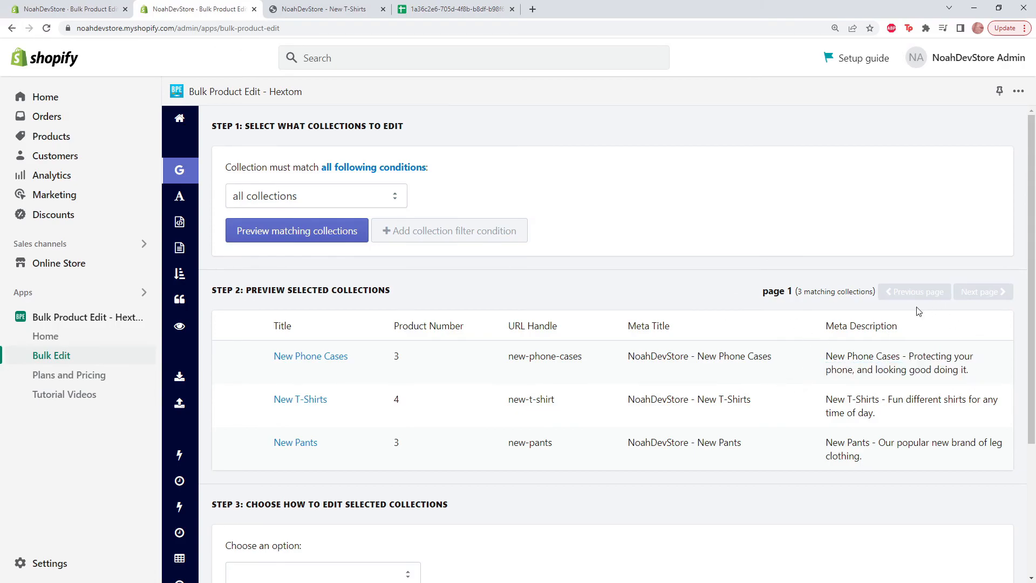
{"action": "mouse_move", "coordinate": [666, 240]}
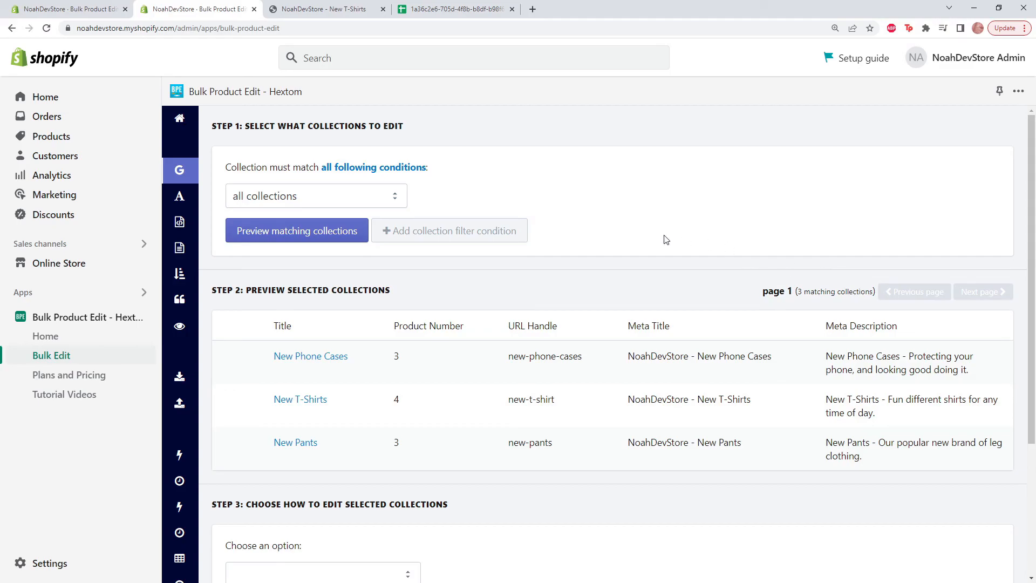
{"action": "mouse_move", "coordinate": [783, 285]}
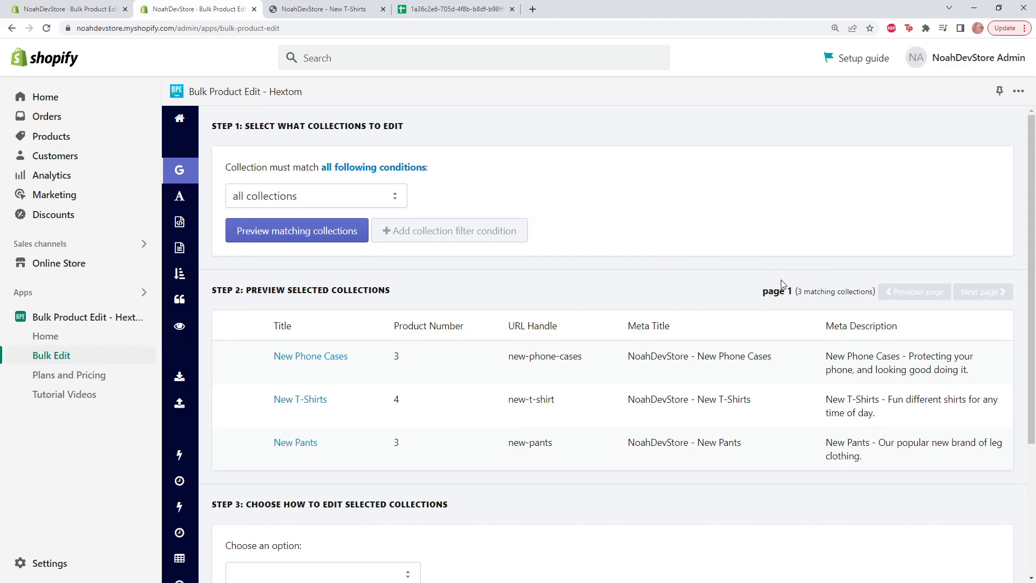
{"action": "mouse_move", "coordinate": [813, 267]}
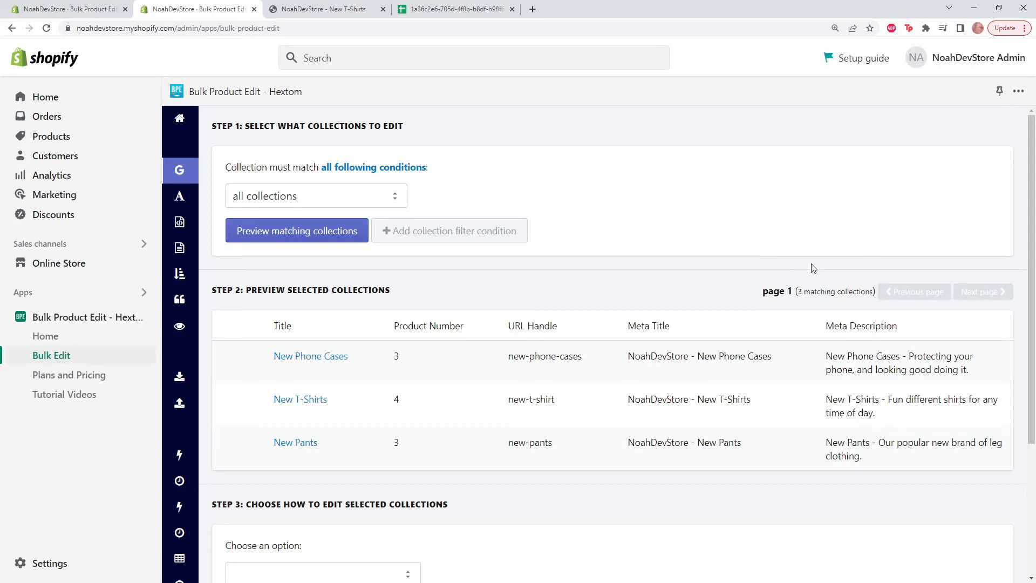